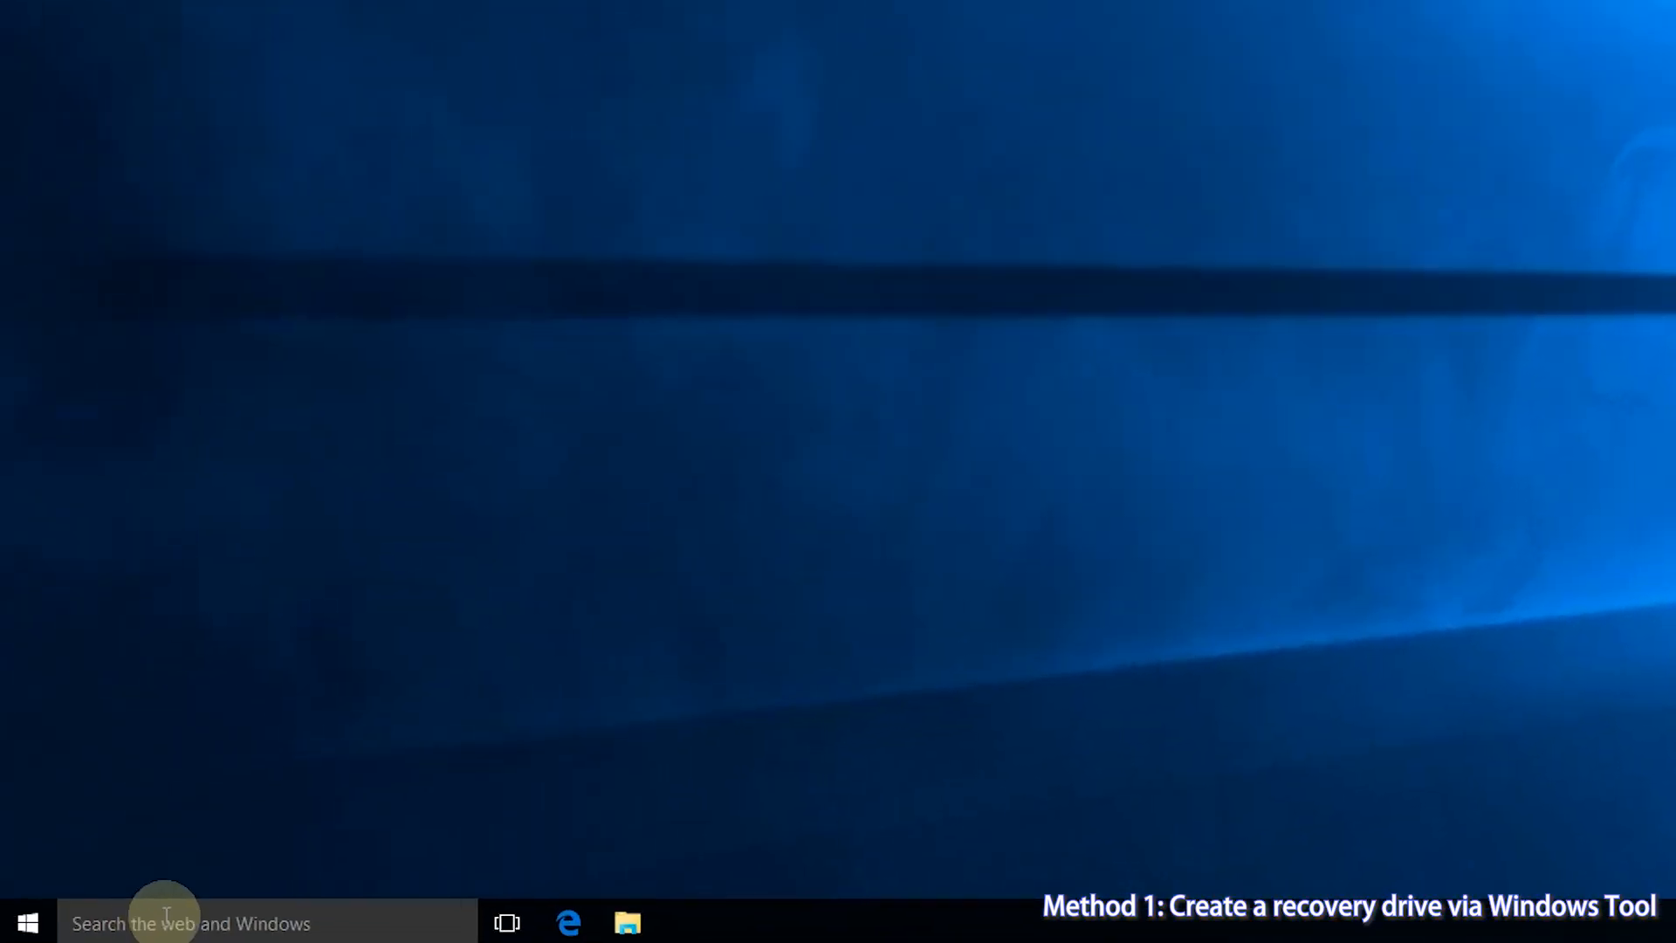
Search Windows for 'create a recovery' and launch the Create a recovery drive tool.
click(193, 923)
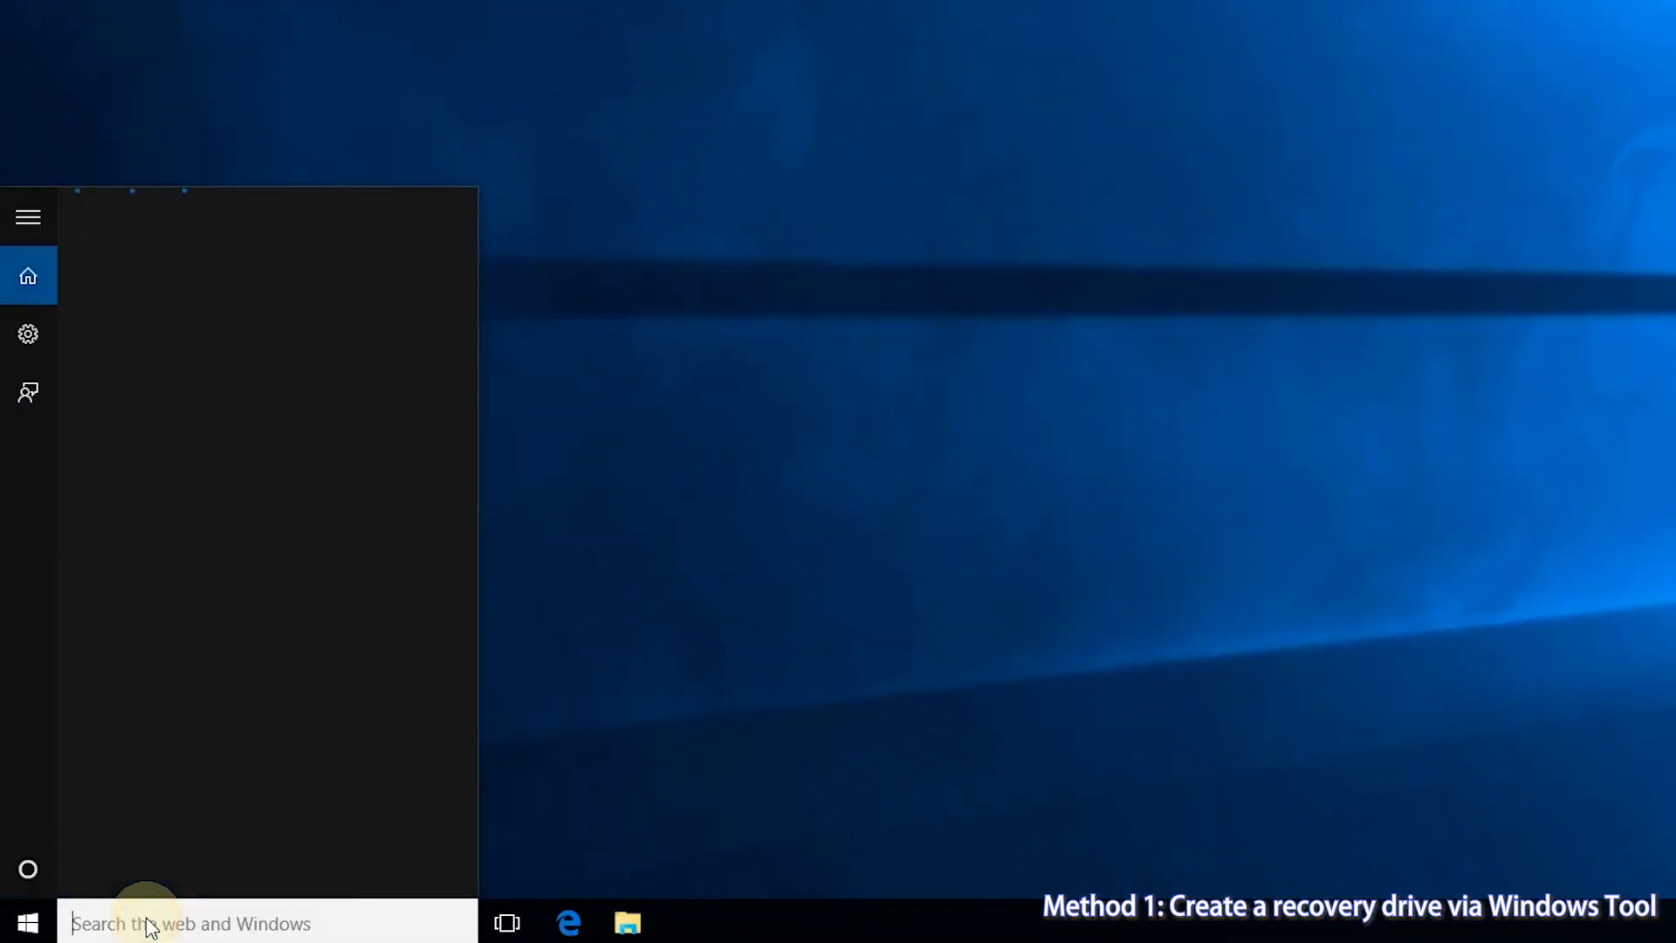
text(create a recovery)
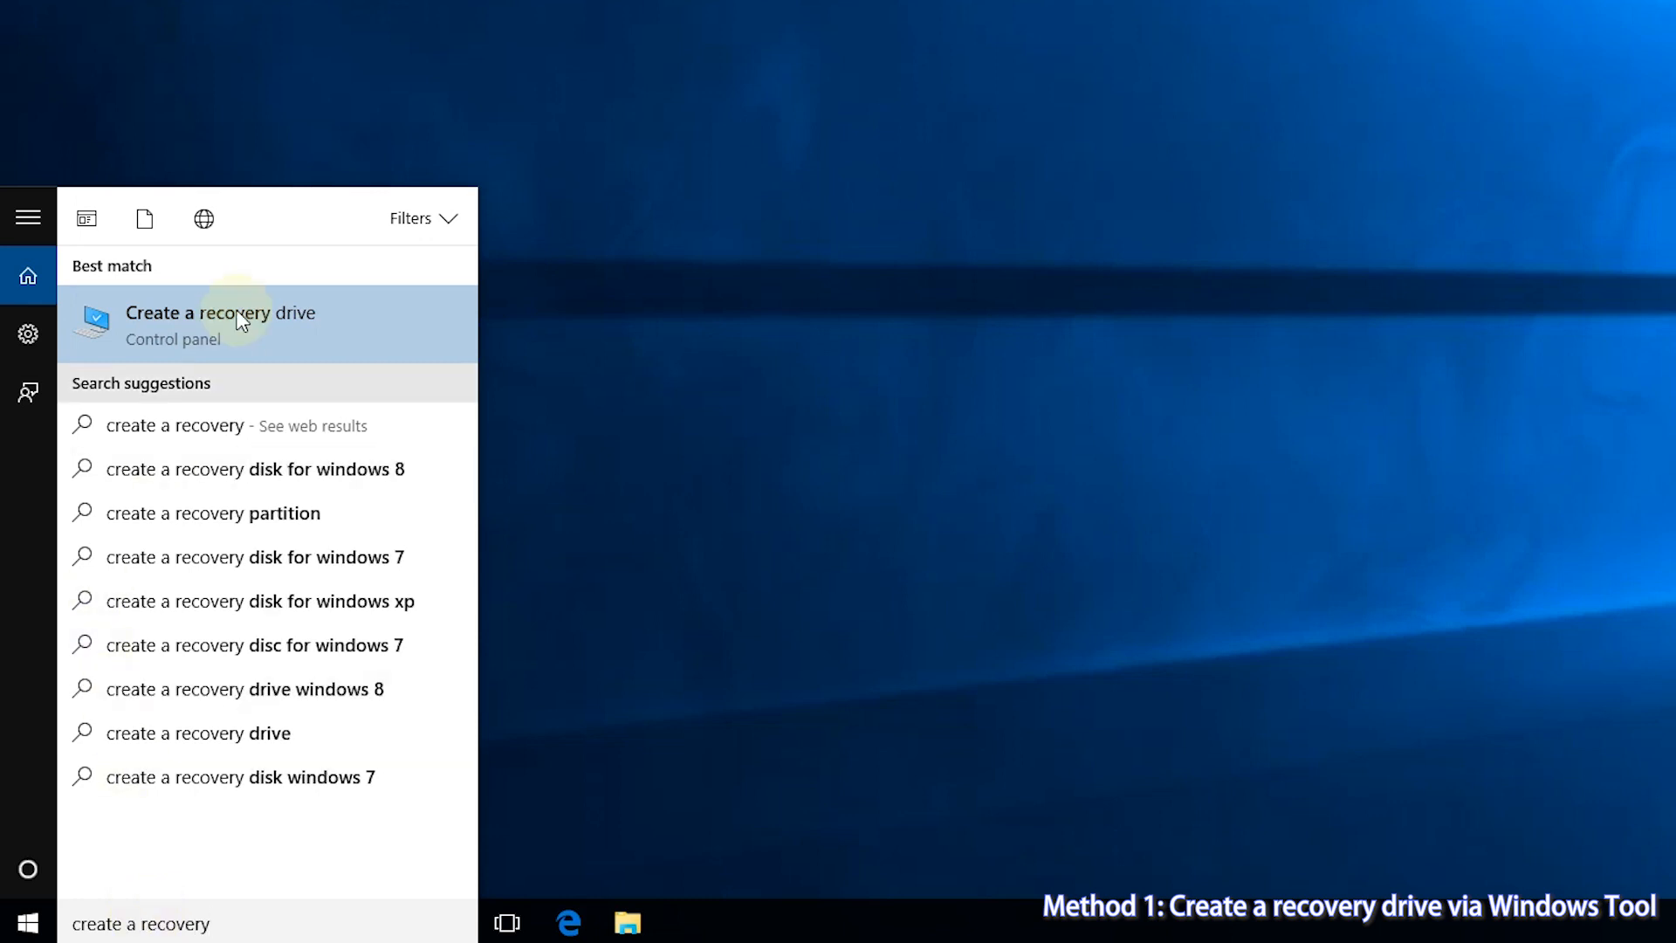
mouse_move(285, 335)
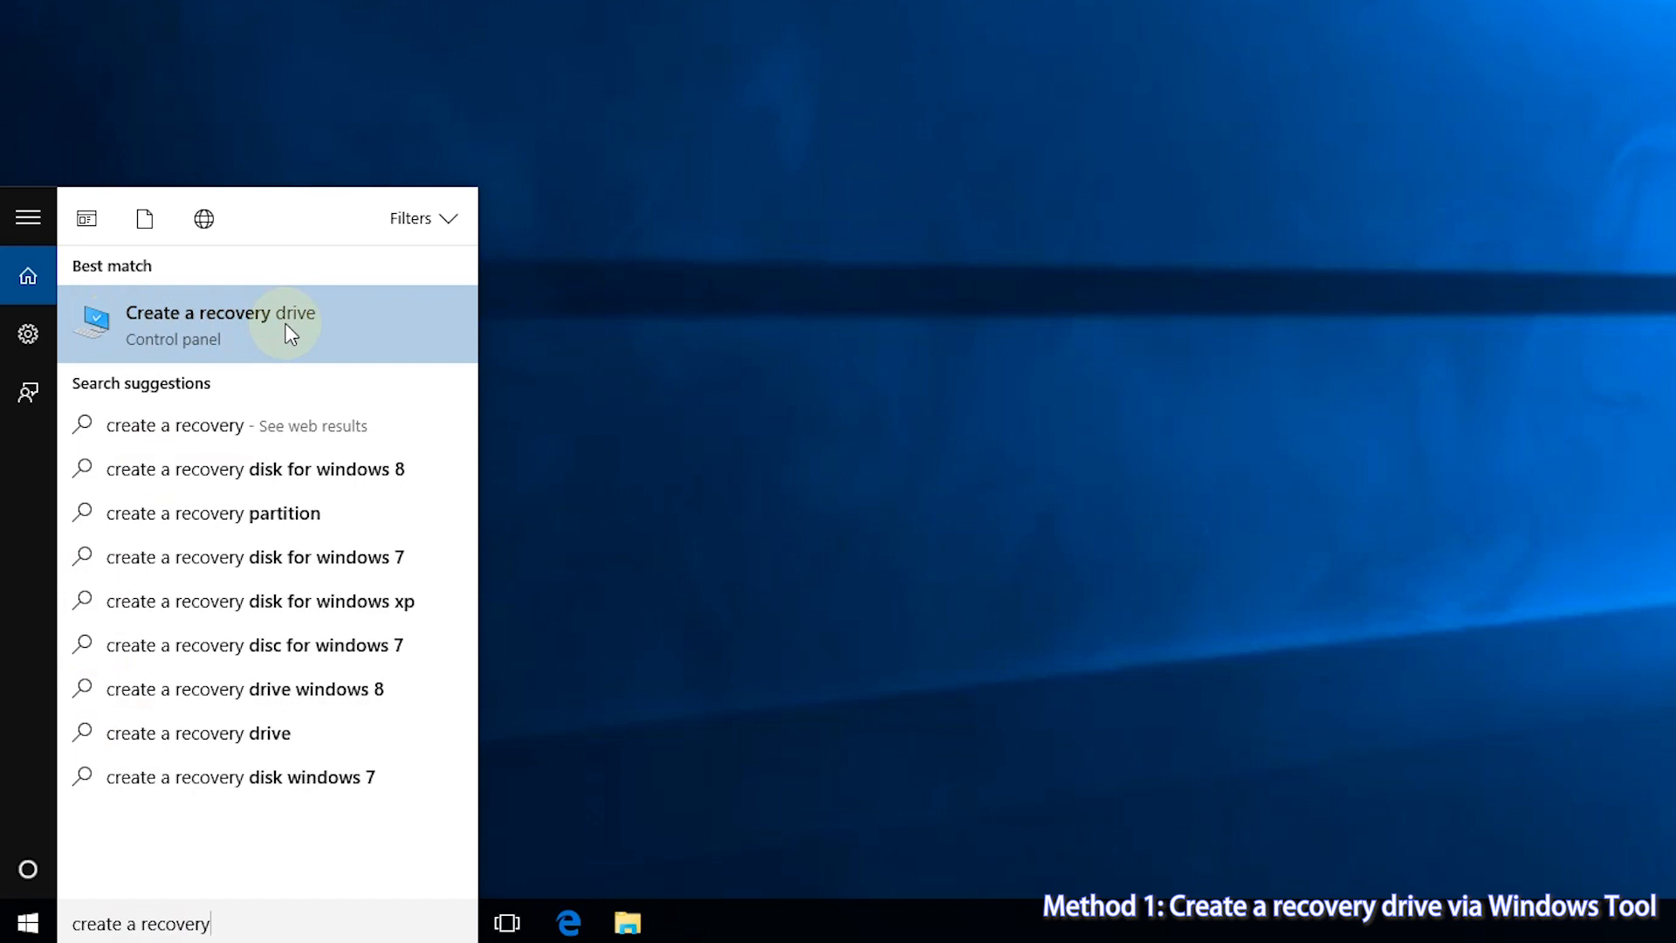
click(220, 325)
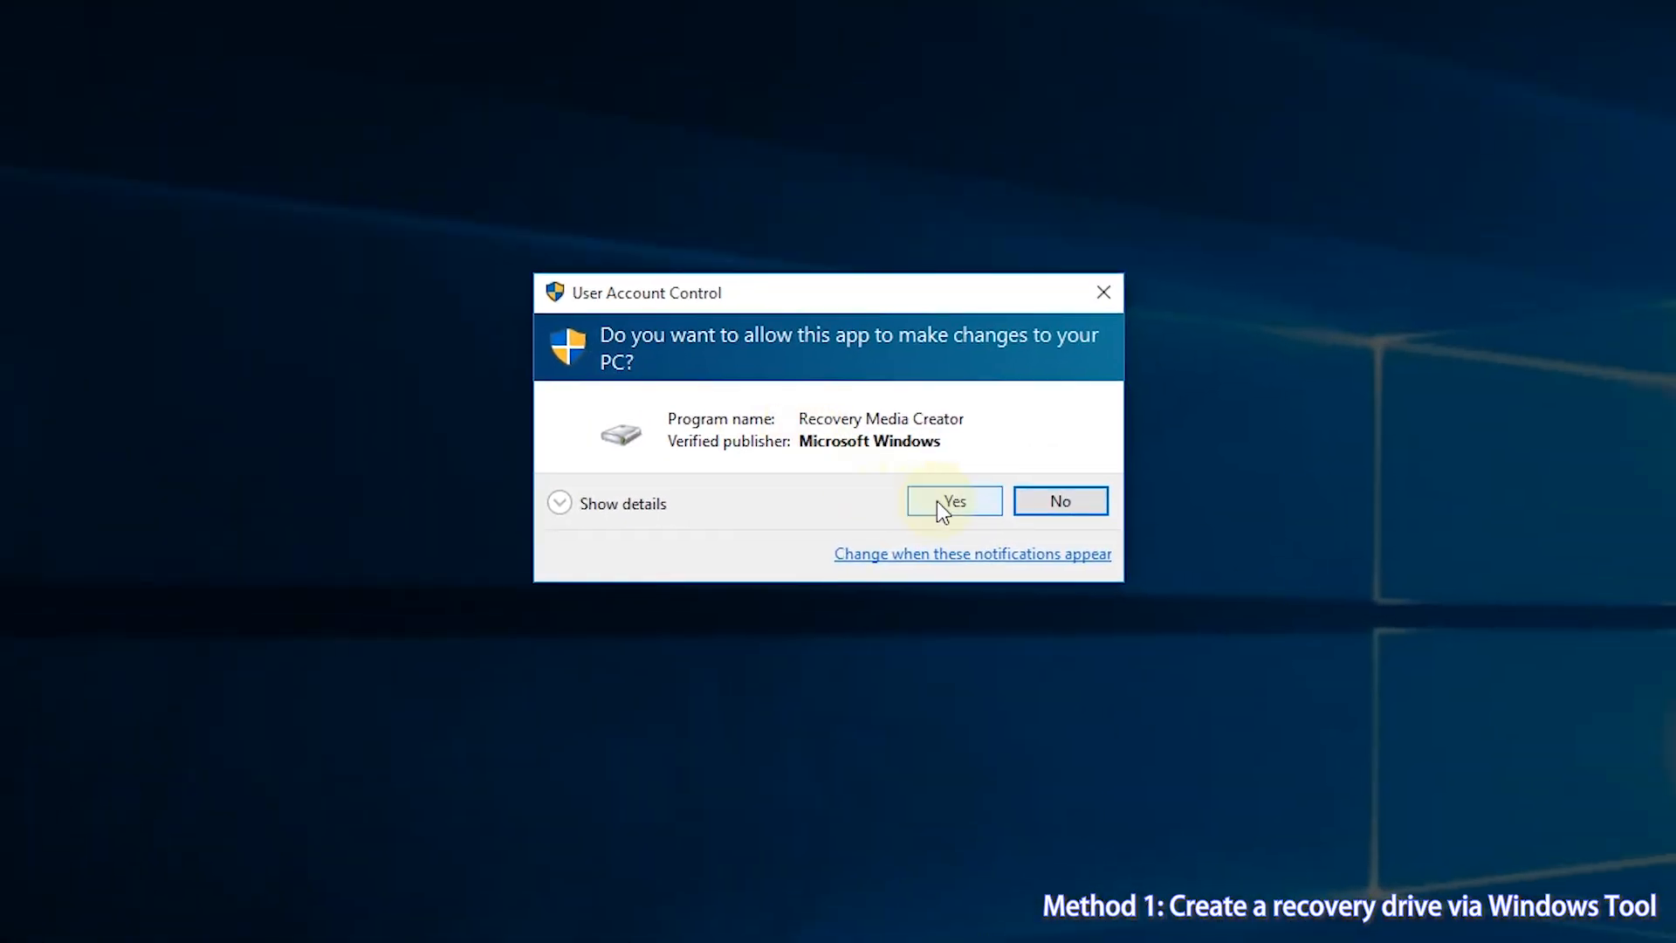
Grant Recovery Media Creator permission and continue with system-file backup kept enabled.
click(952, 500)
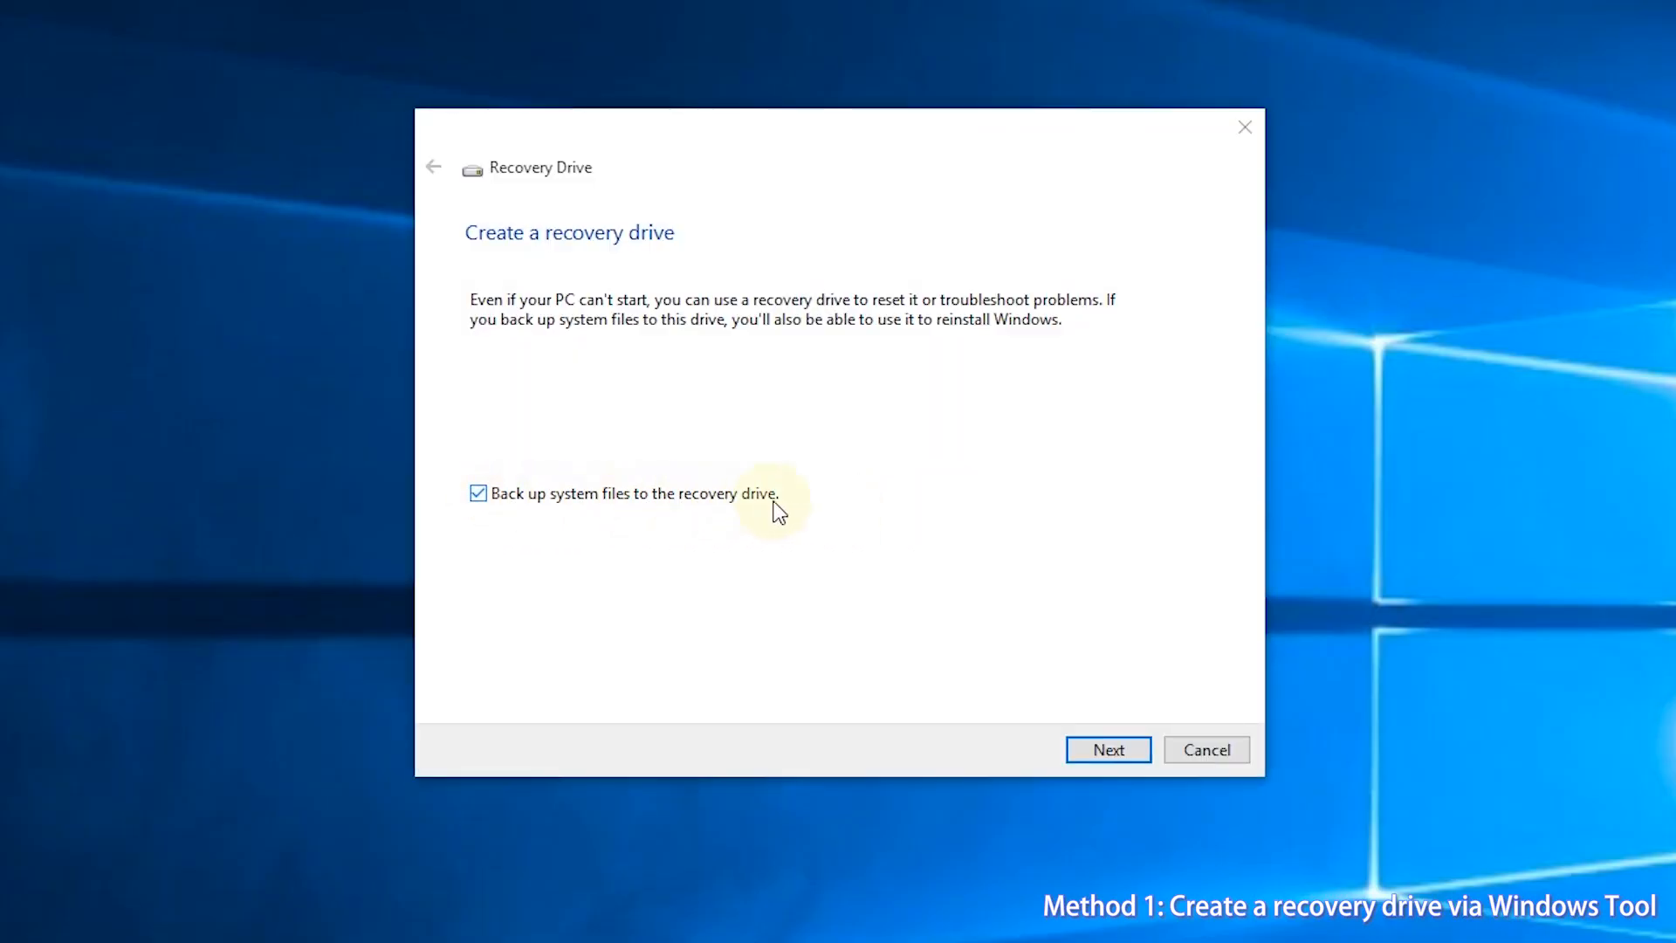
mouse_move(504, 495)
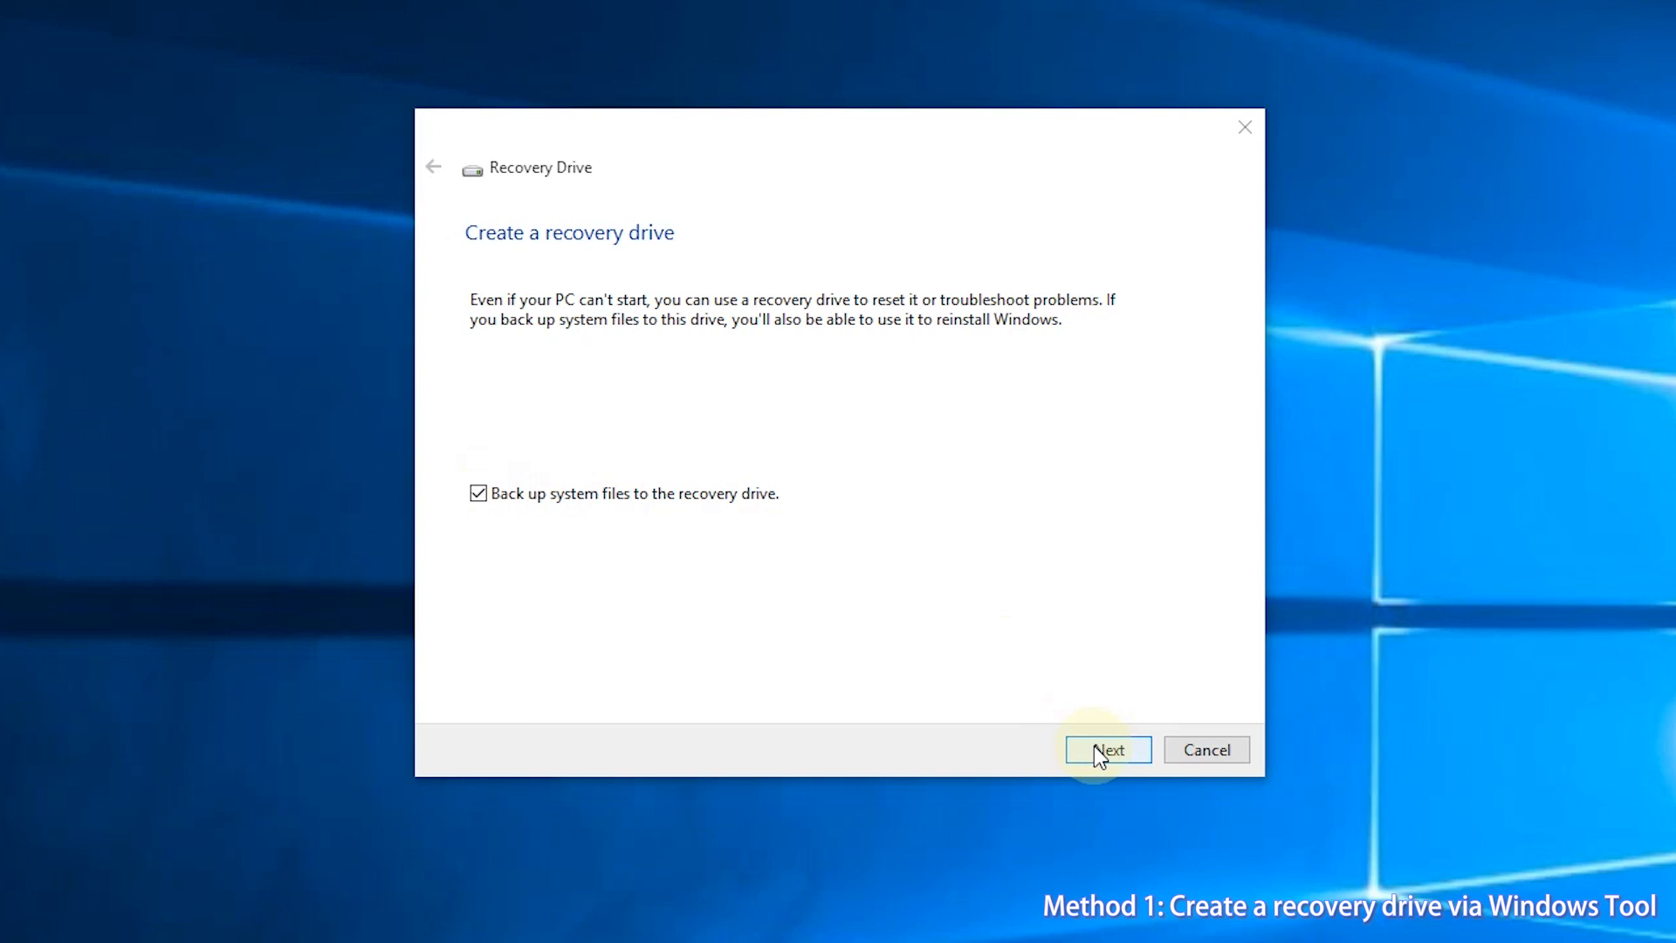
click(1106, 749)
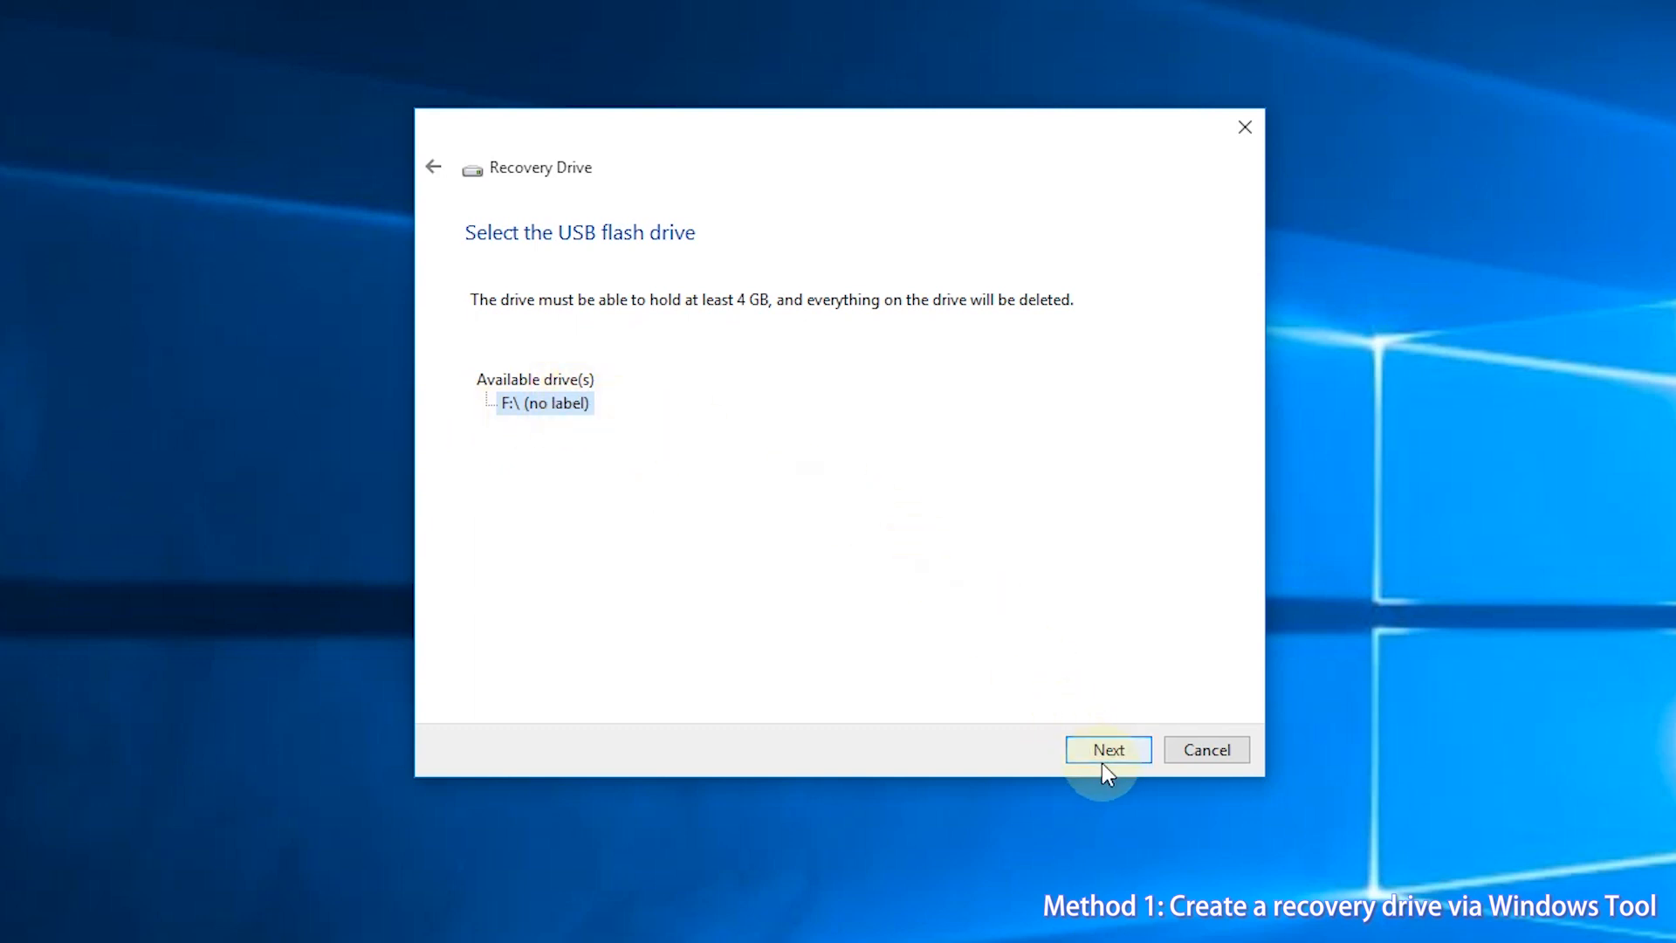
Create the recovery drive on F:\ and finish once it reports ready.
click(1108, 749)
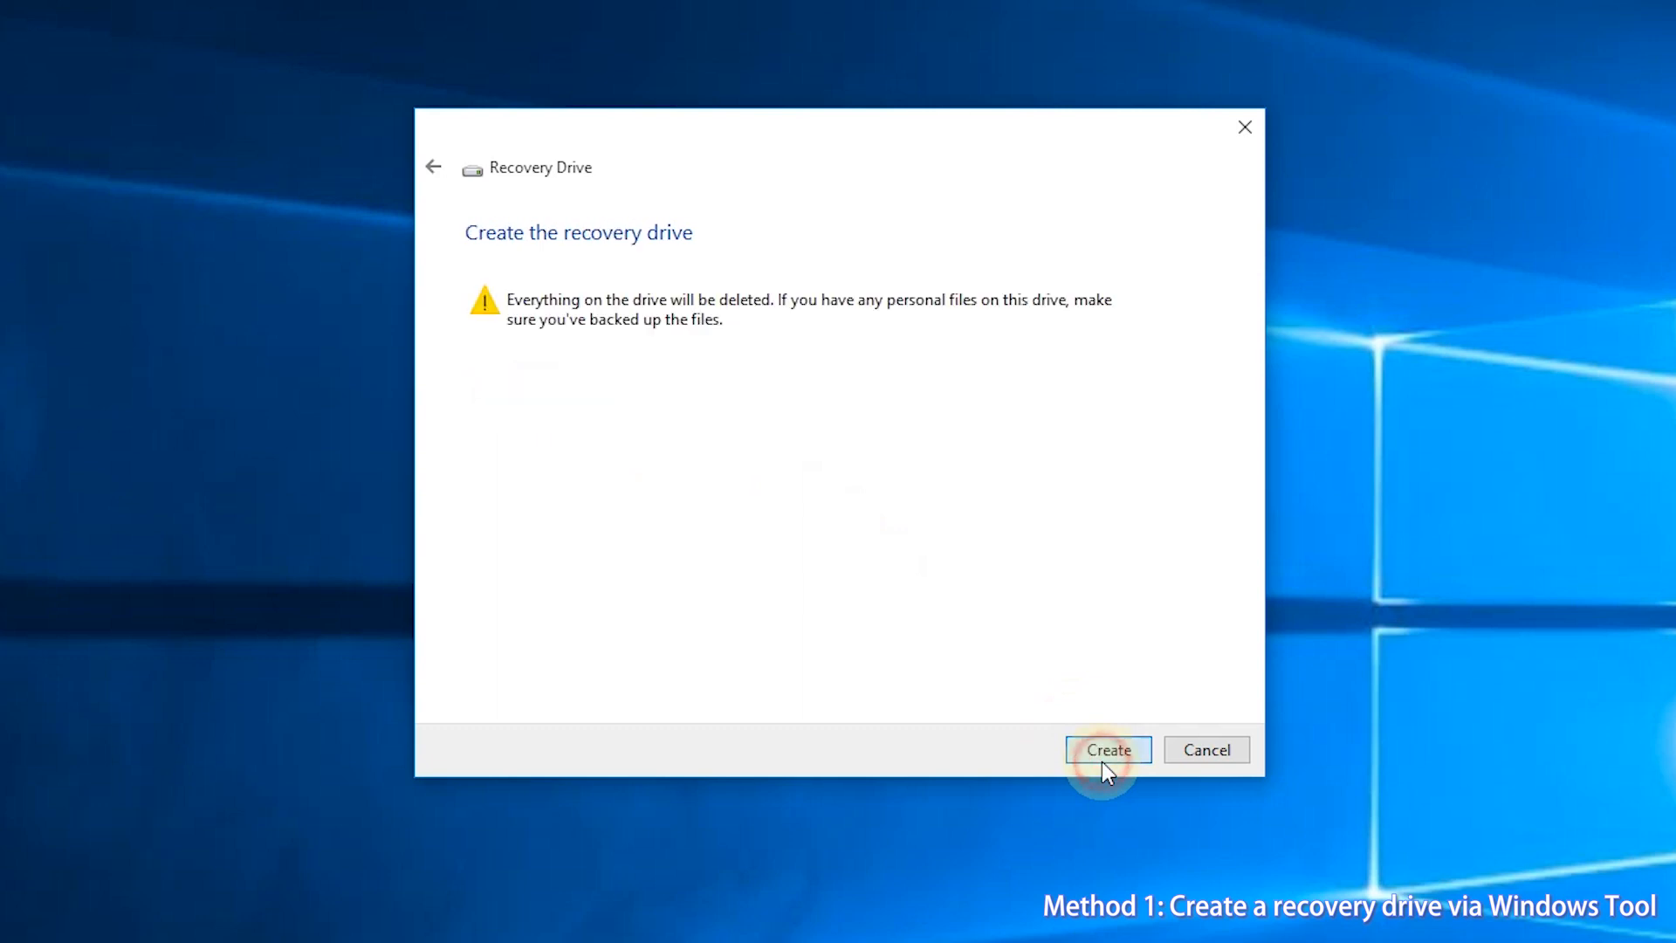
mouse_move(495, 256)
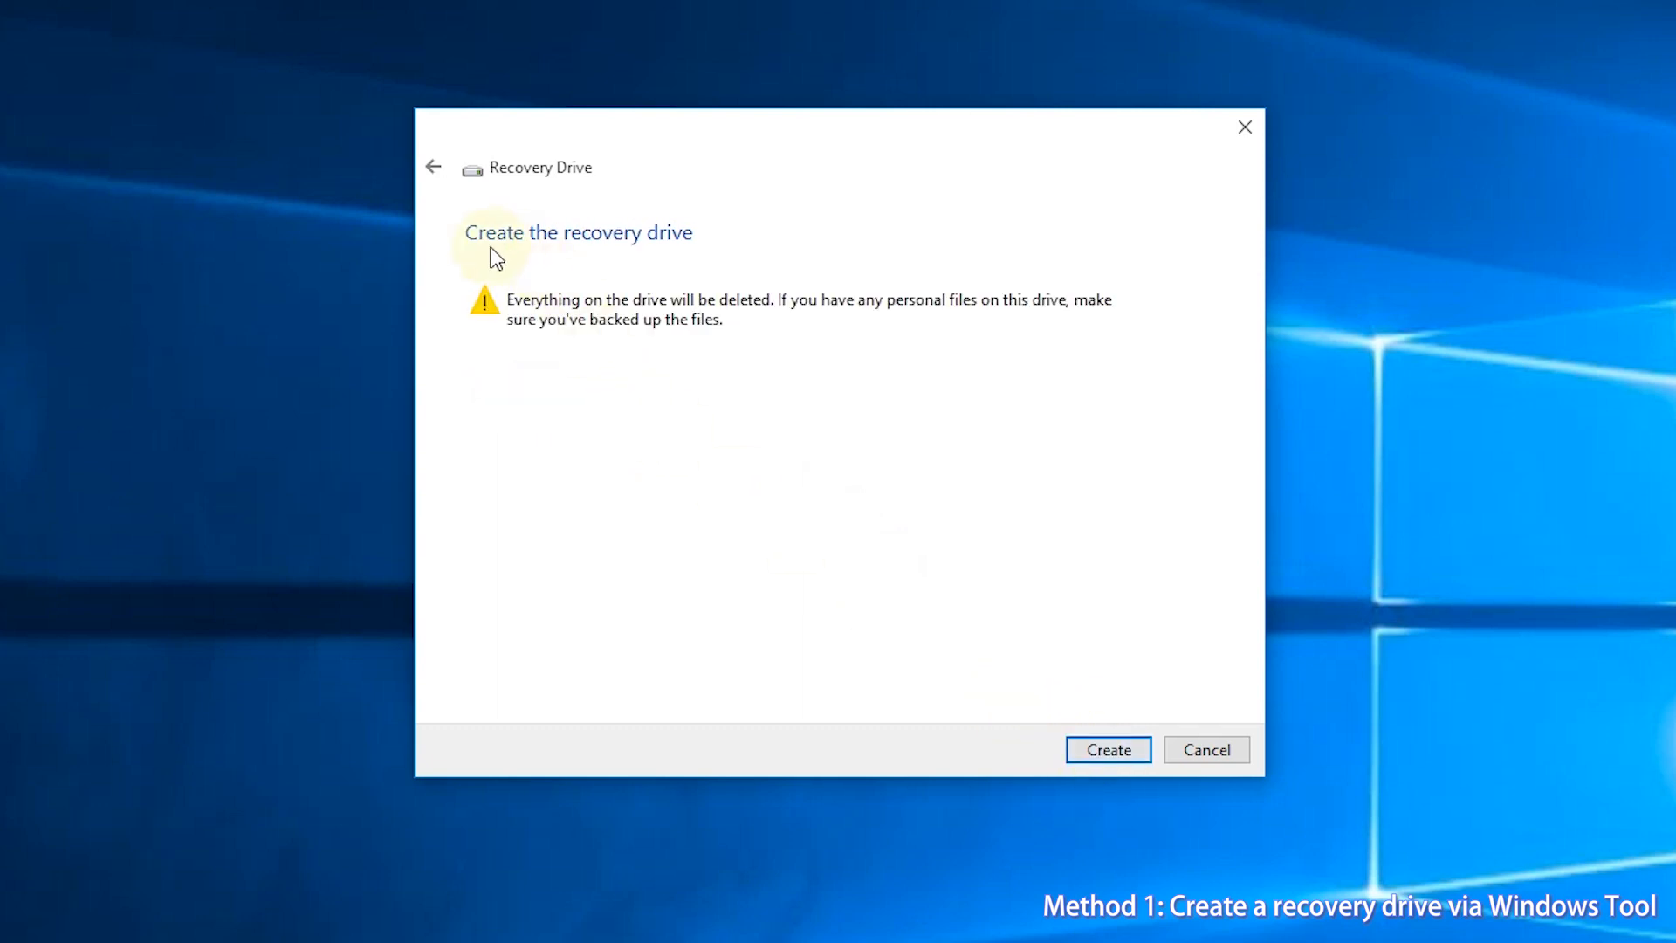
mouse_move(752, 329)
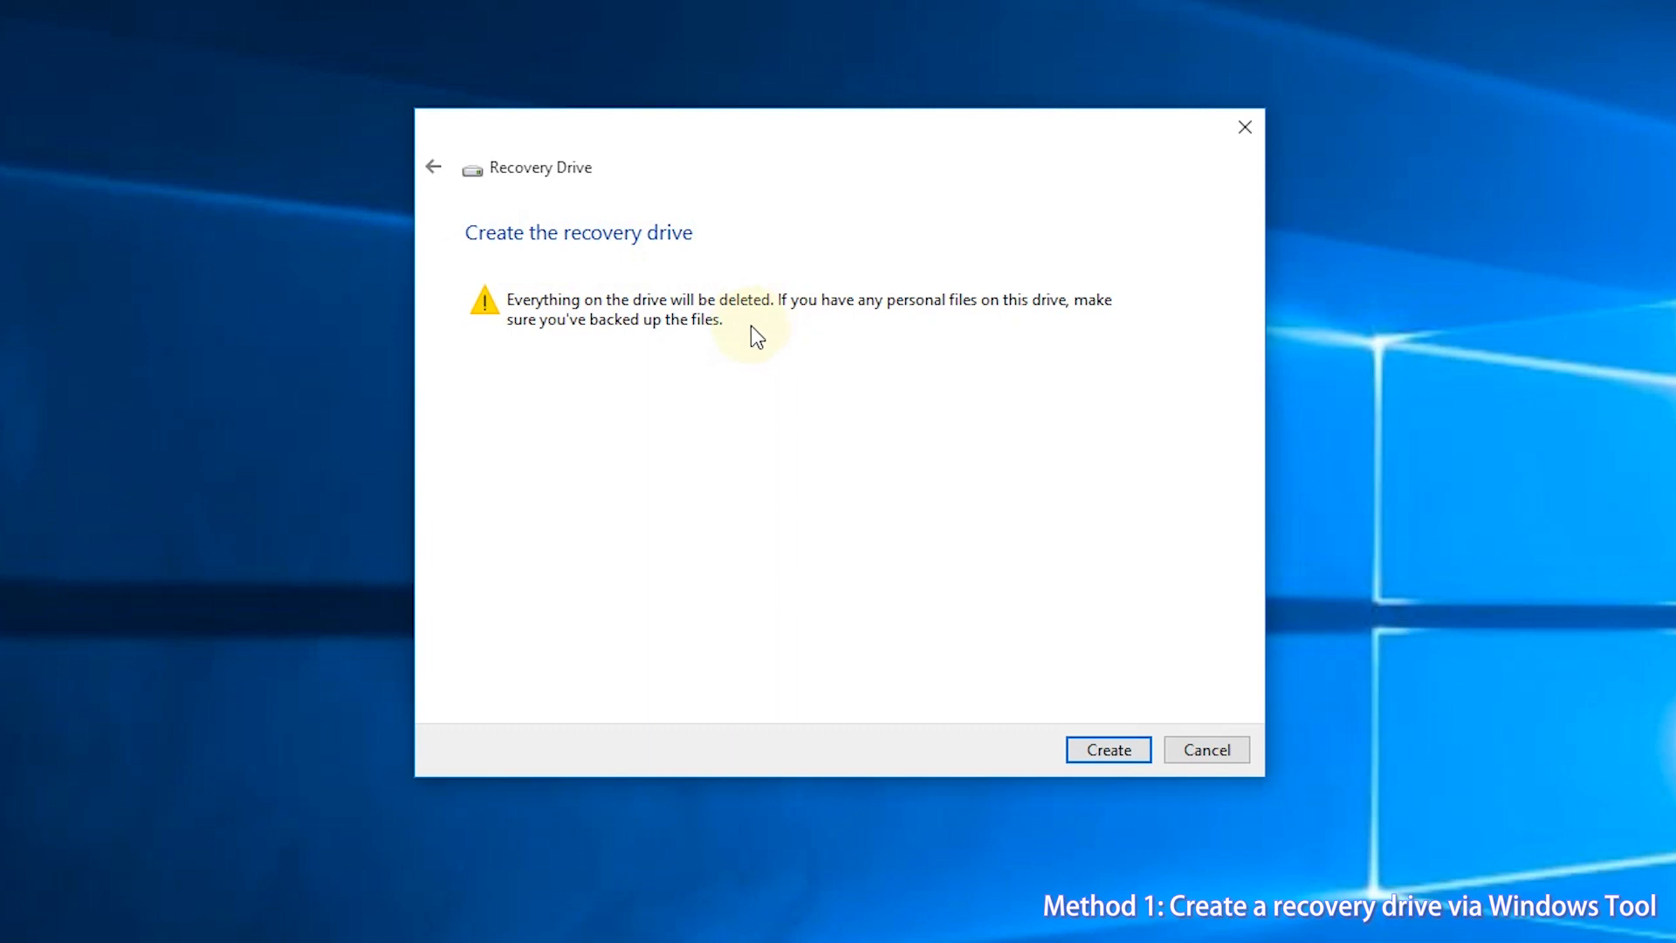
mouse_move(496, 357)
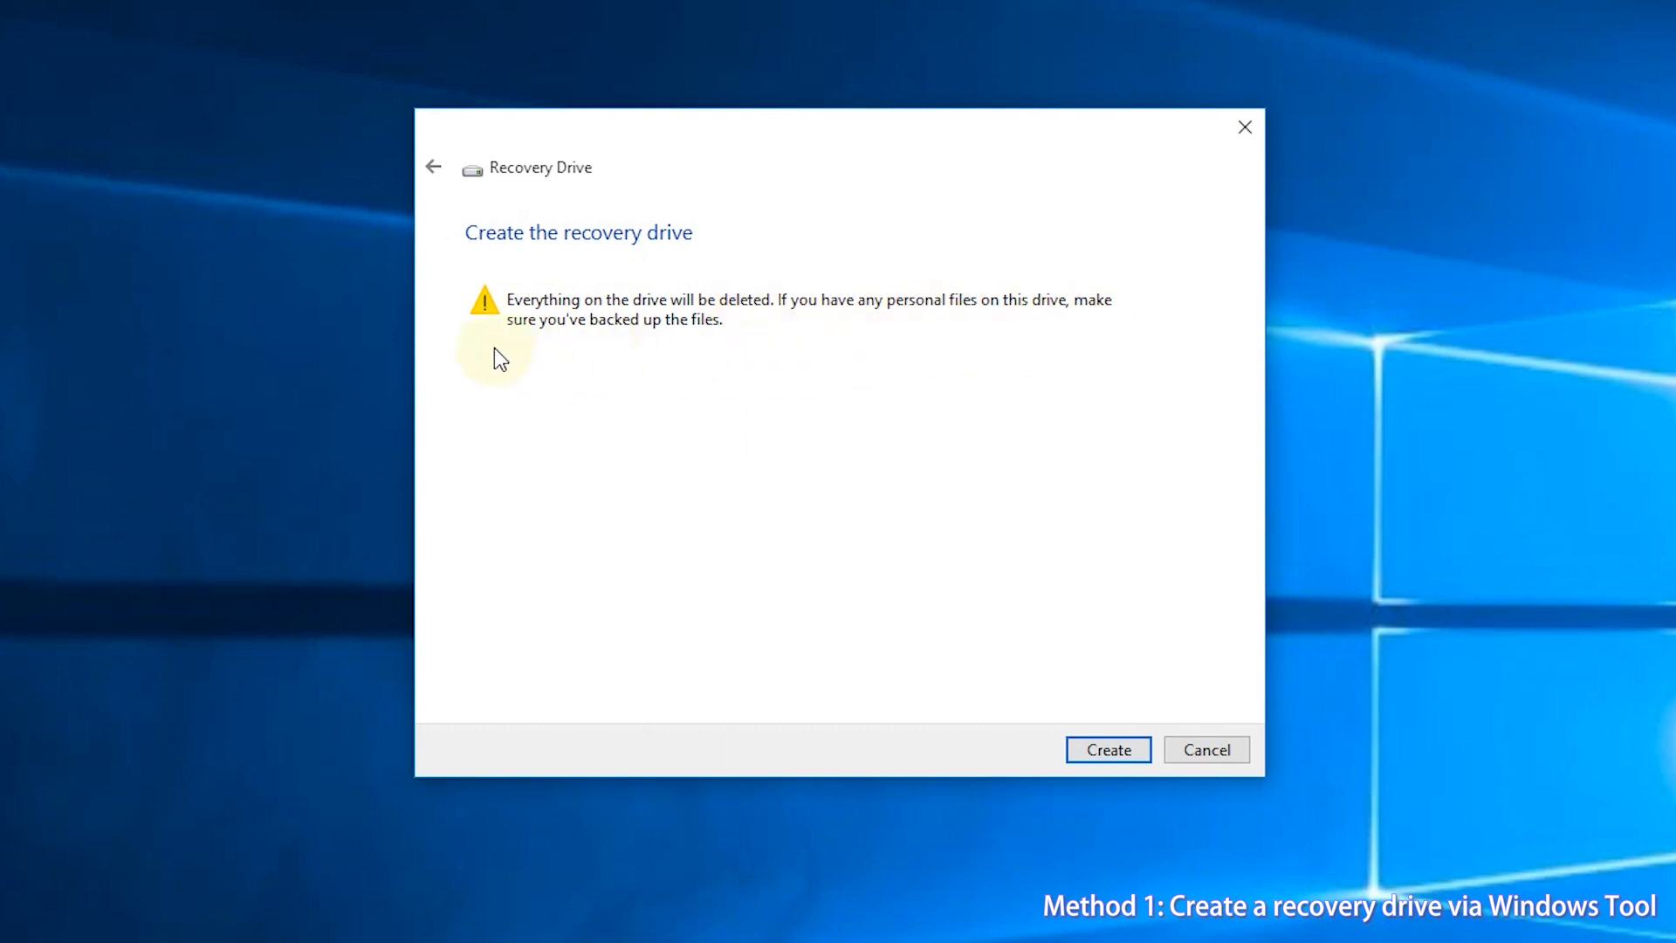
mouse_move(950, 553)
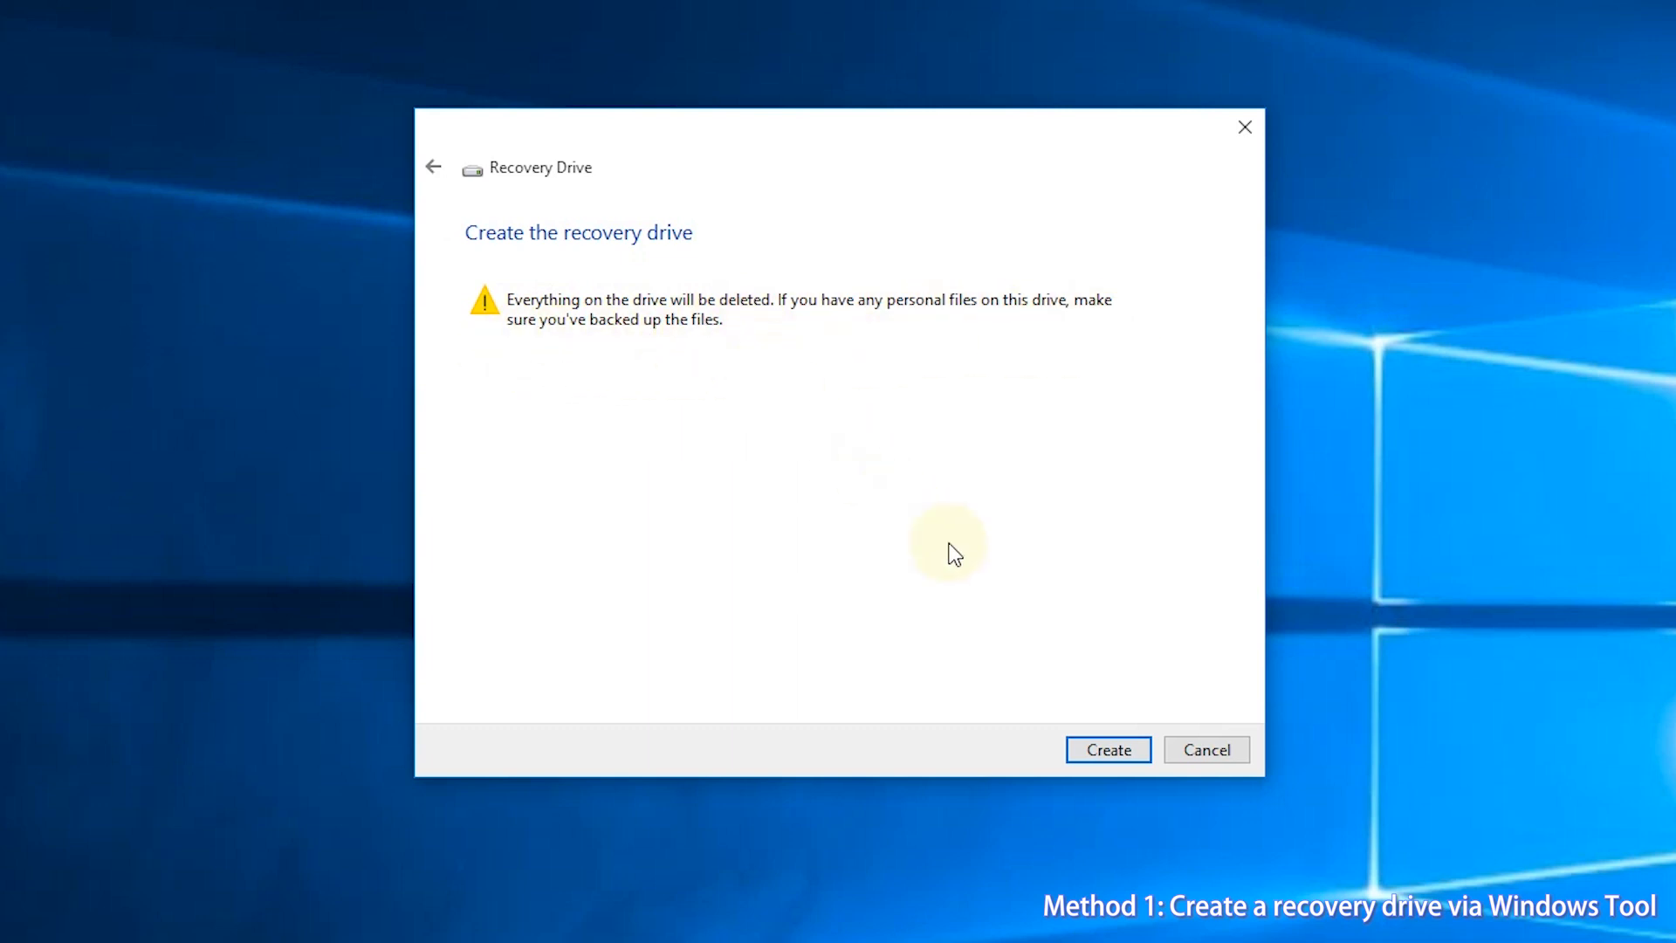
click(1106, 749)
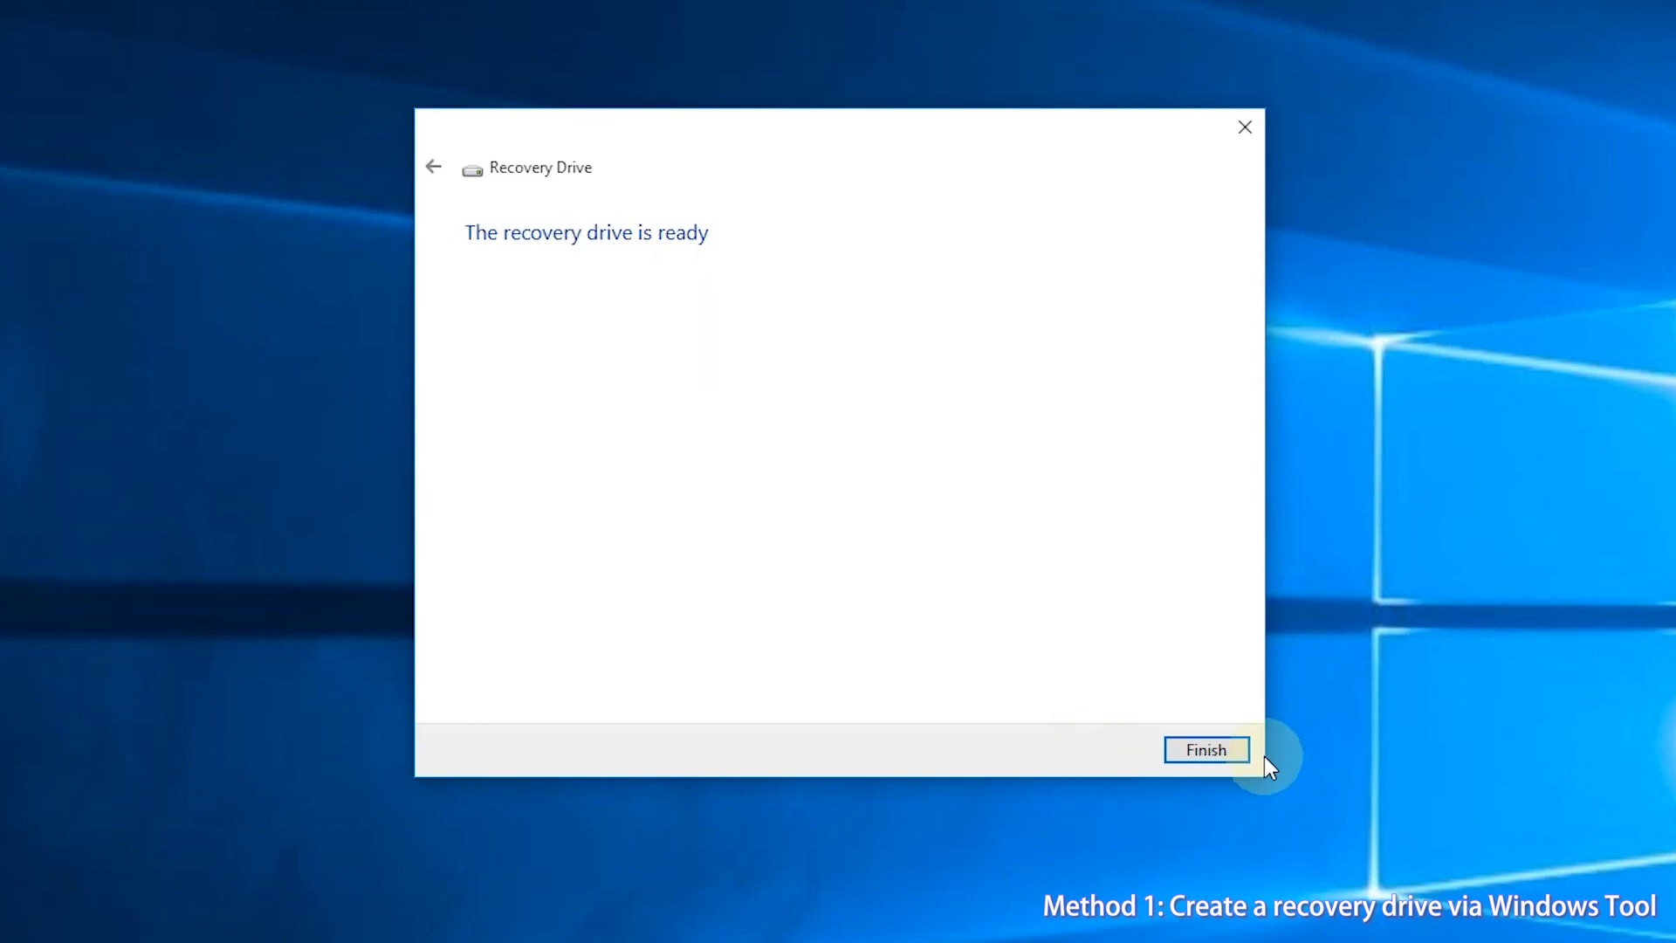
click(1205, 749)
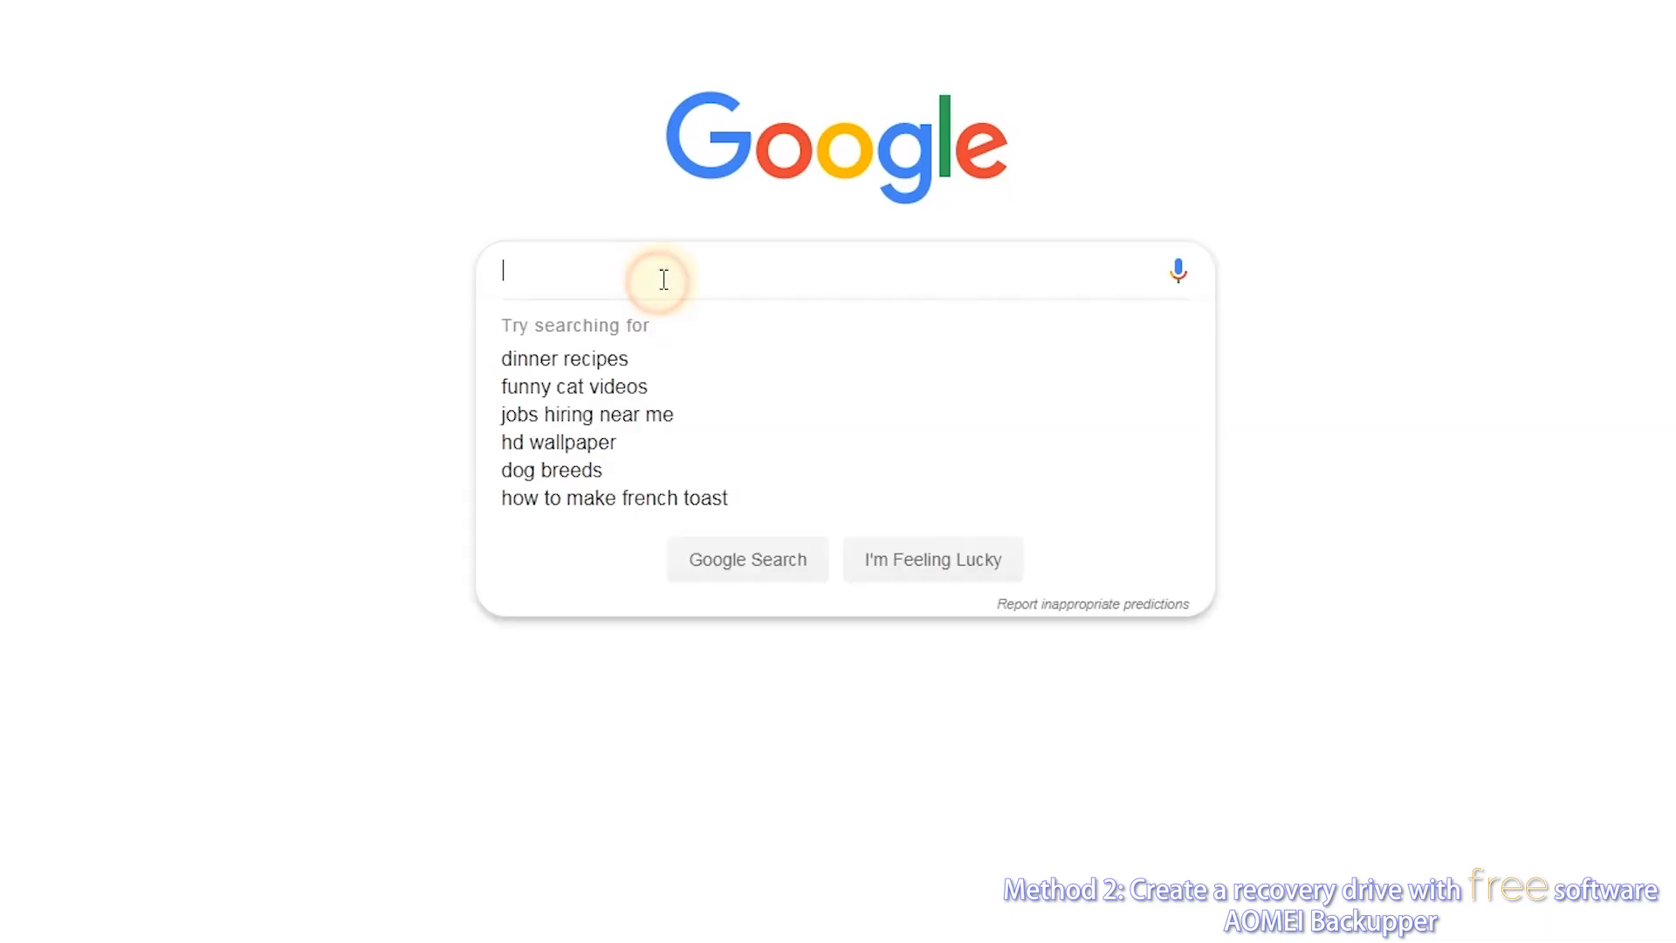
Enter 'AOMEI Backupper' in the Google search box.
text(AOMEI B)
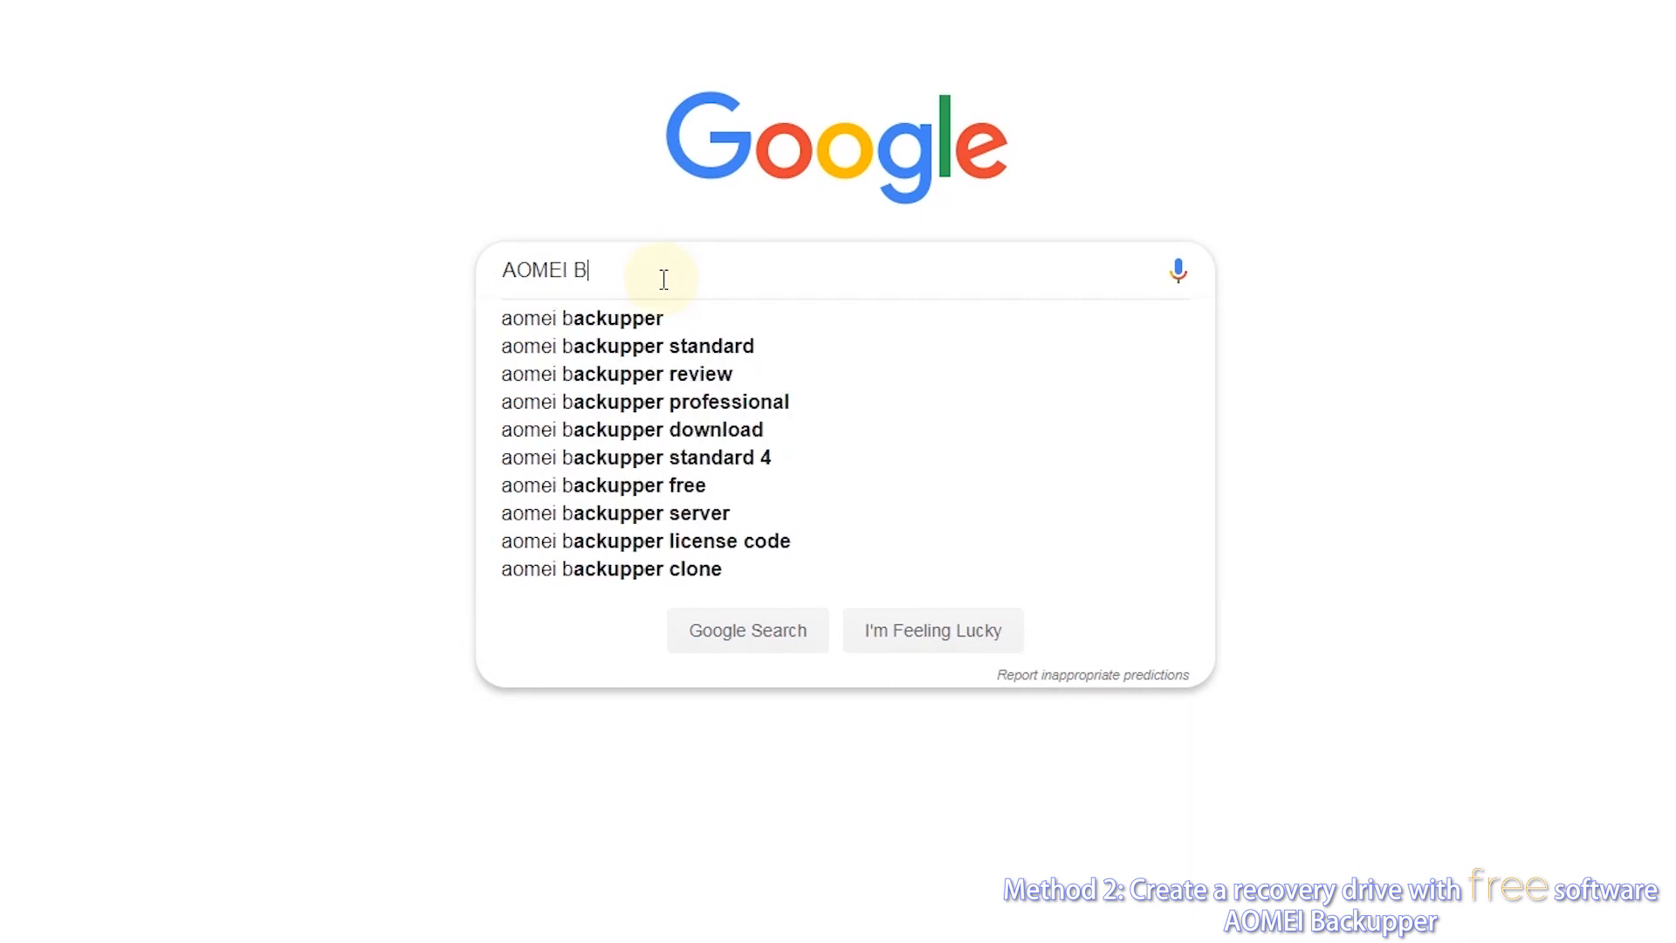
text(acku)
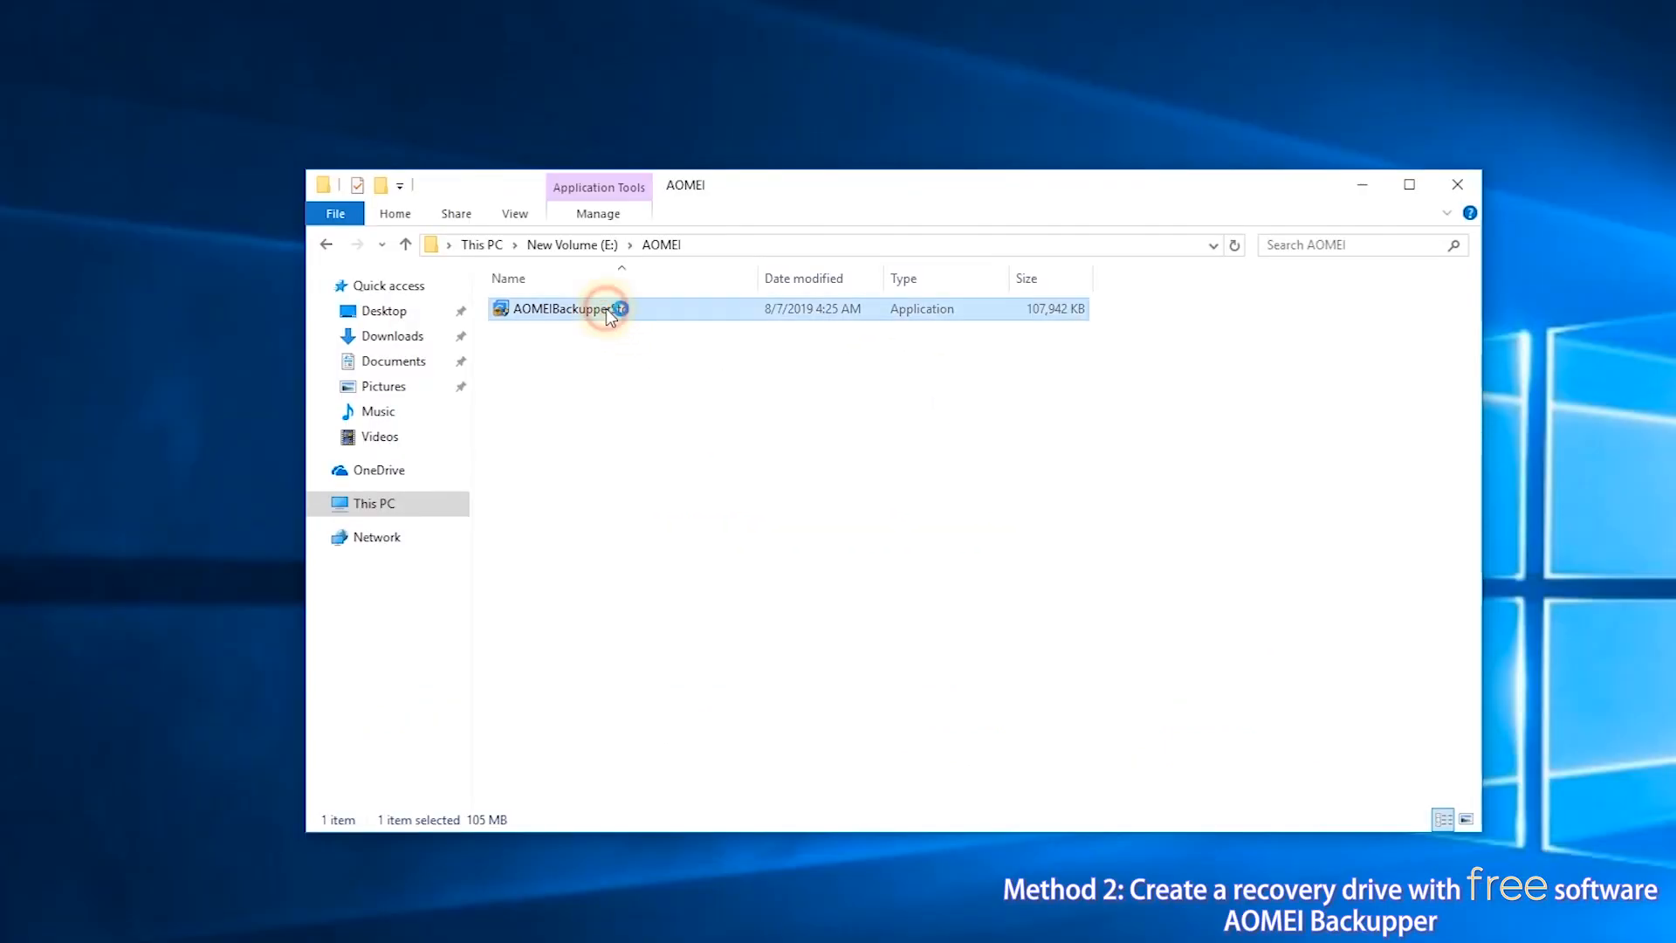
Run AOMEIBackupperStd from E:\AOMEI with English as the setup language.
double_click(563, 309)
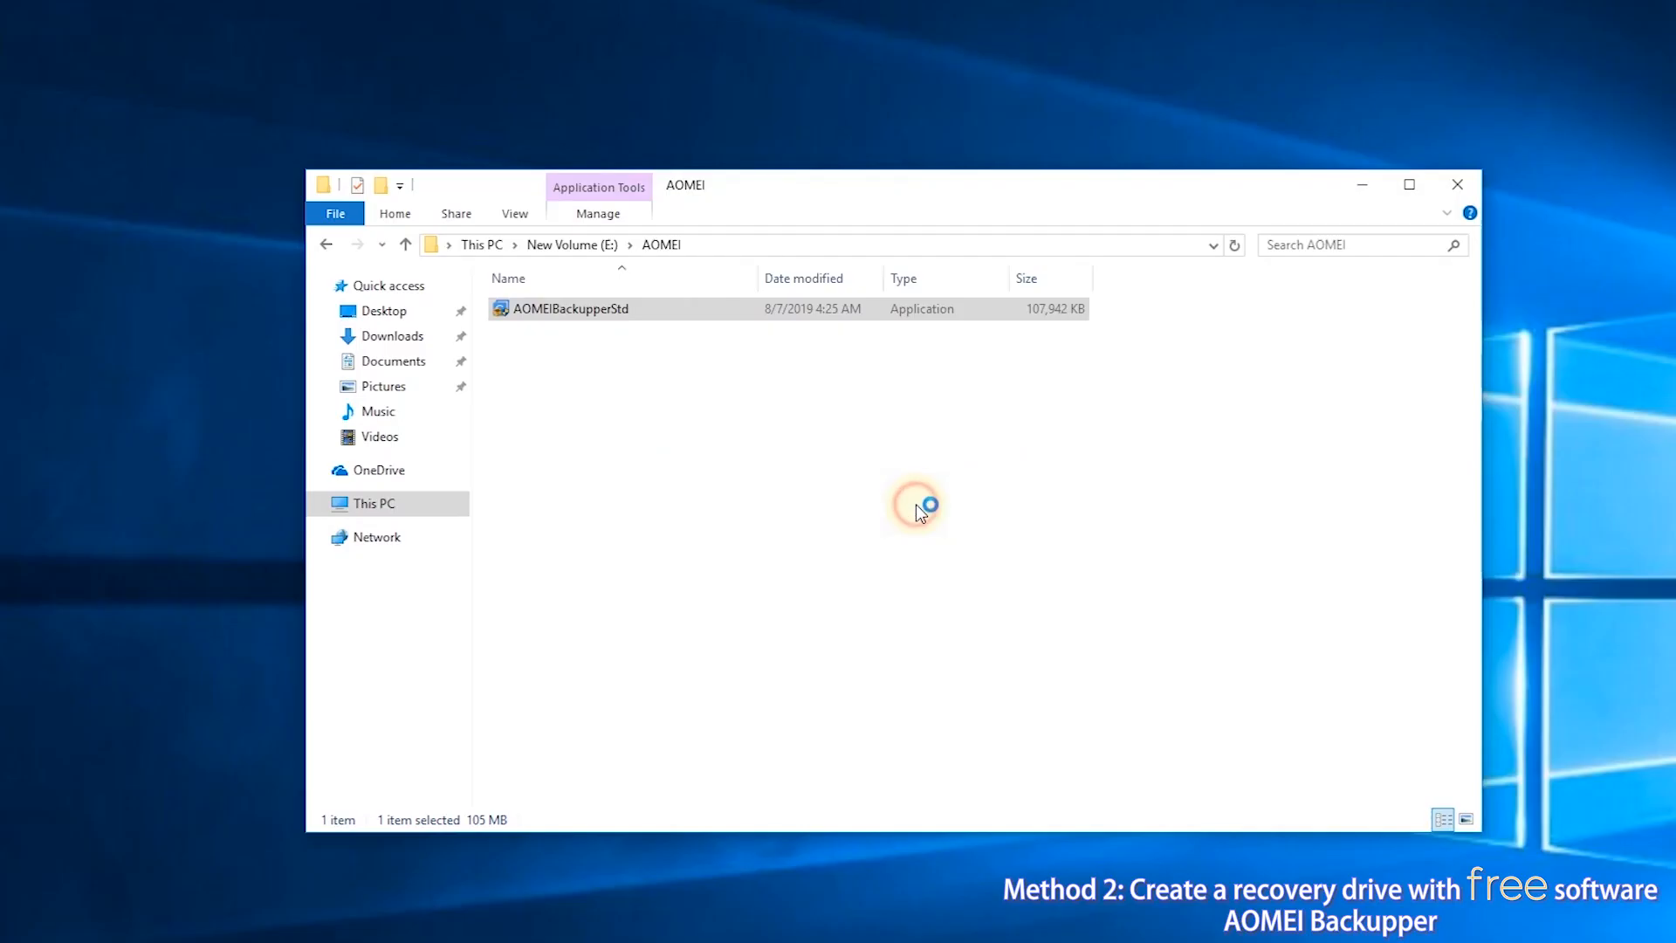
double_click(570, 308)
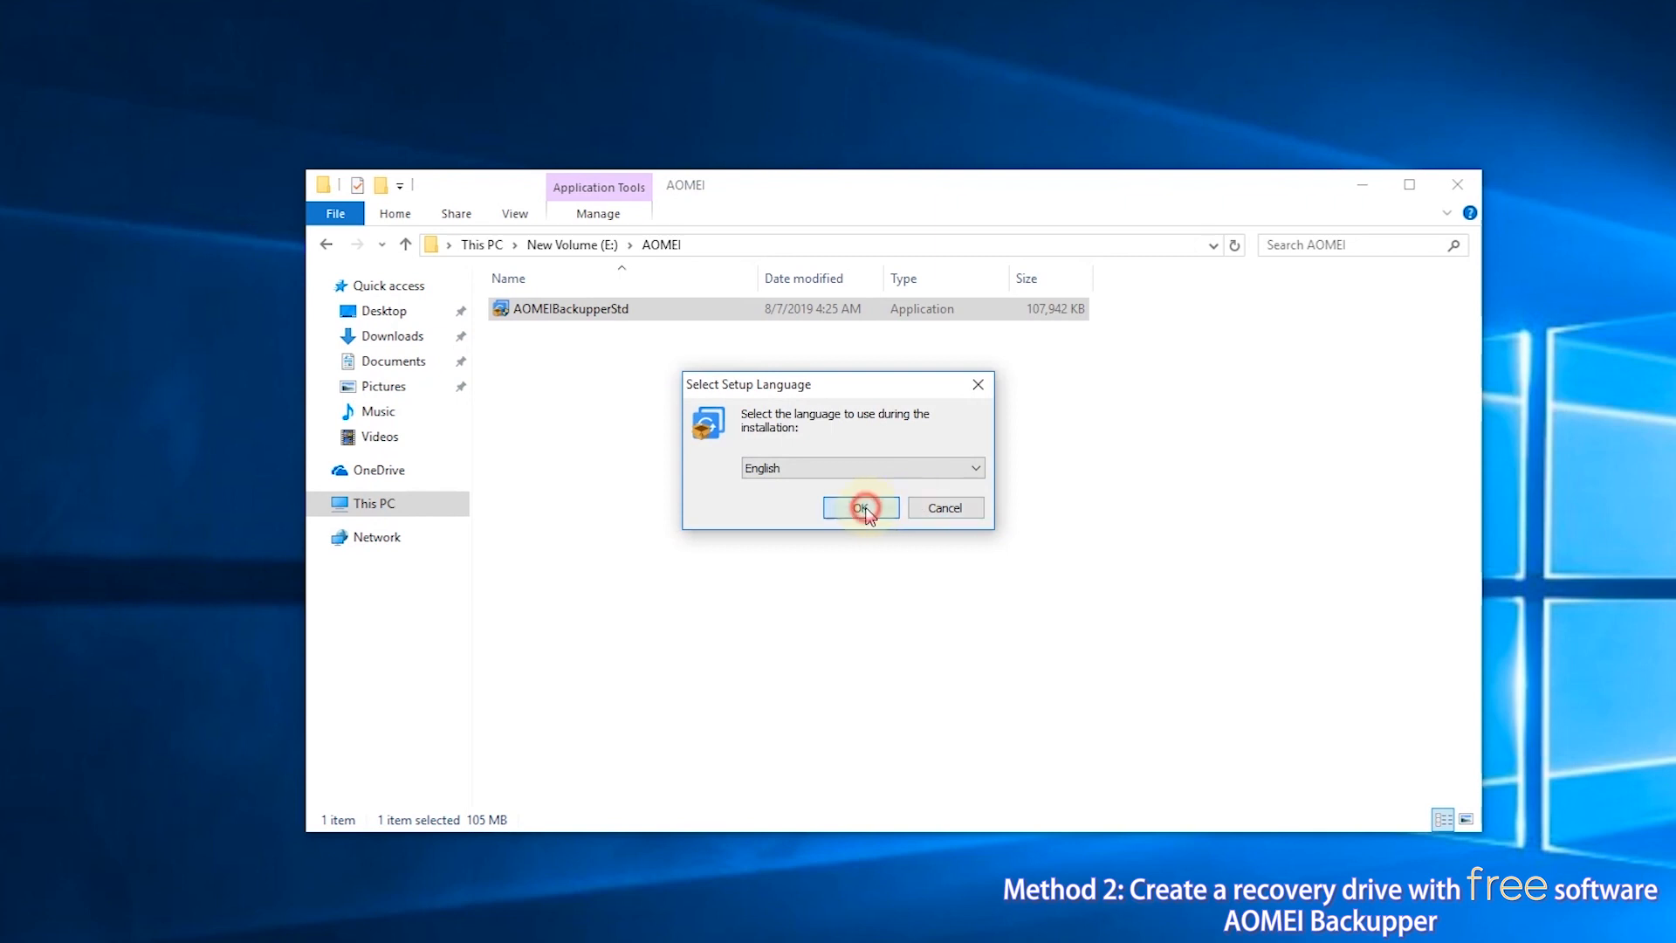
click(860, 507)
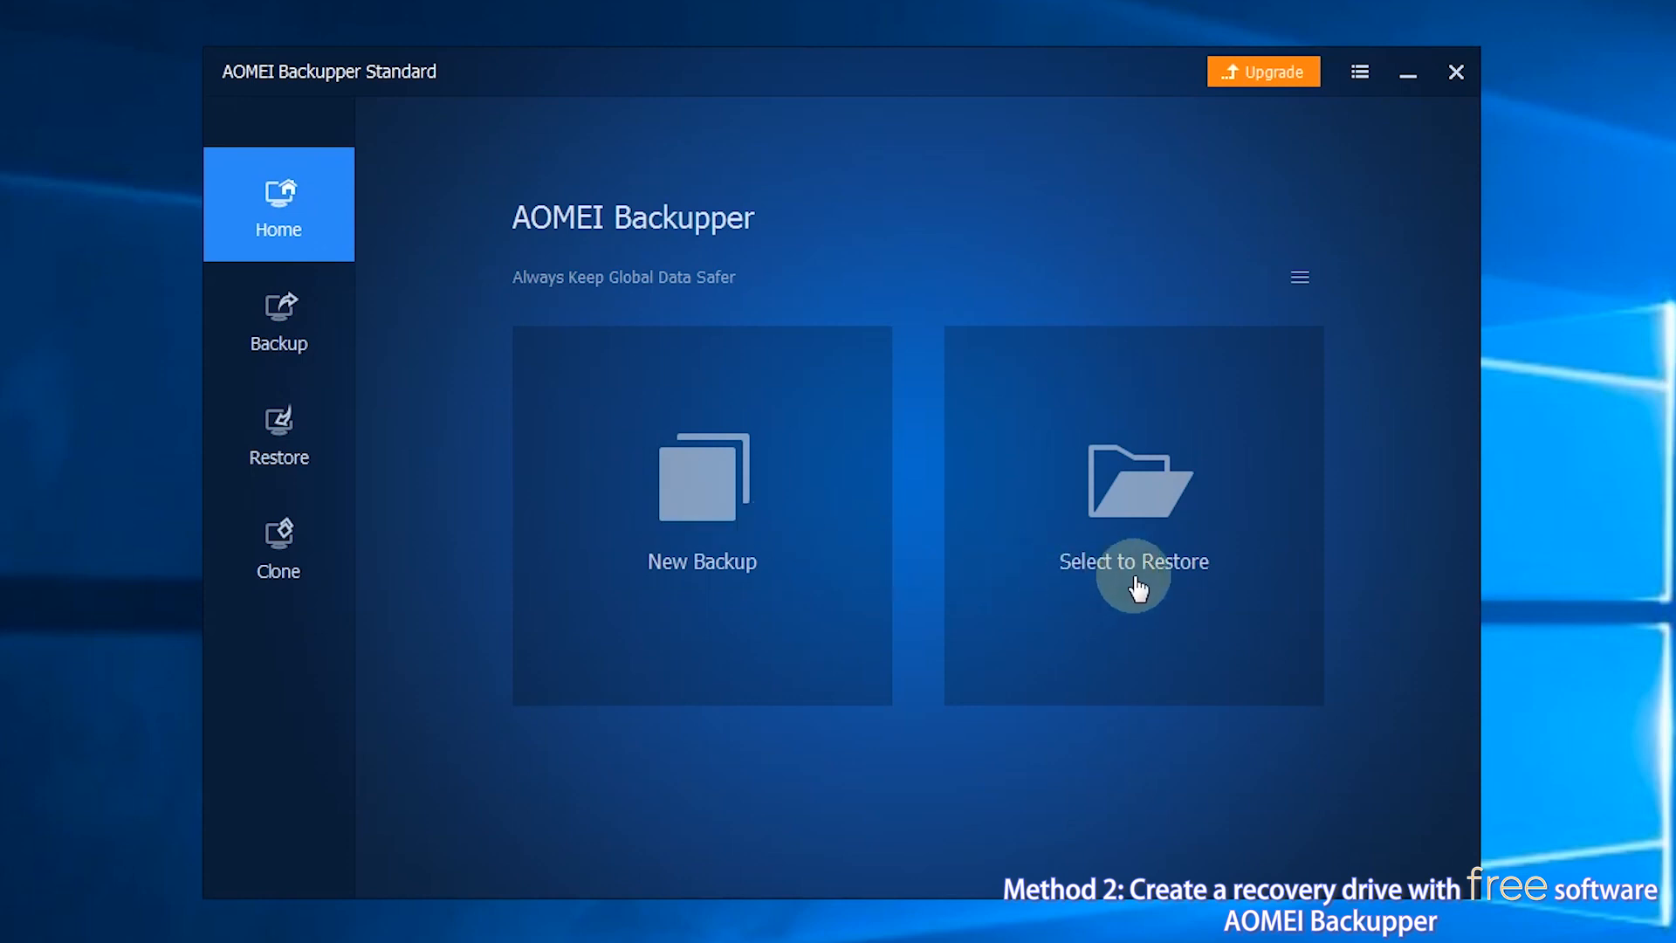
mouse_move(766, 323)
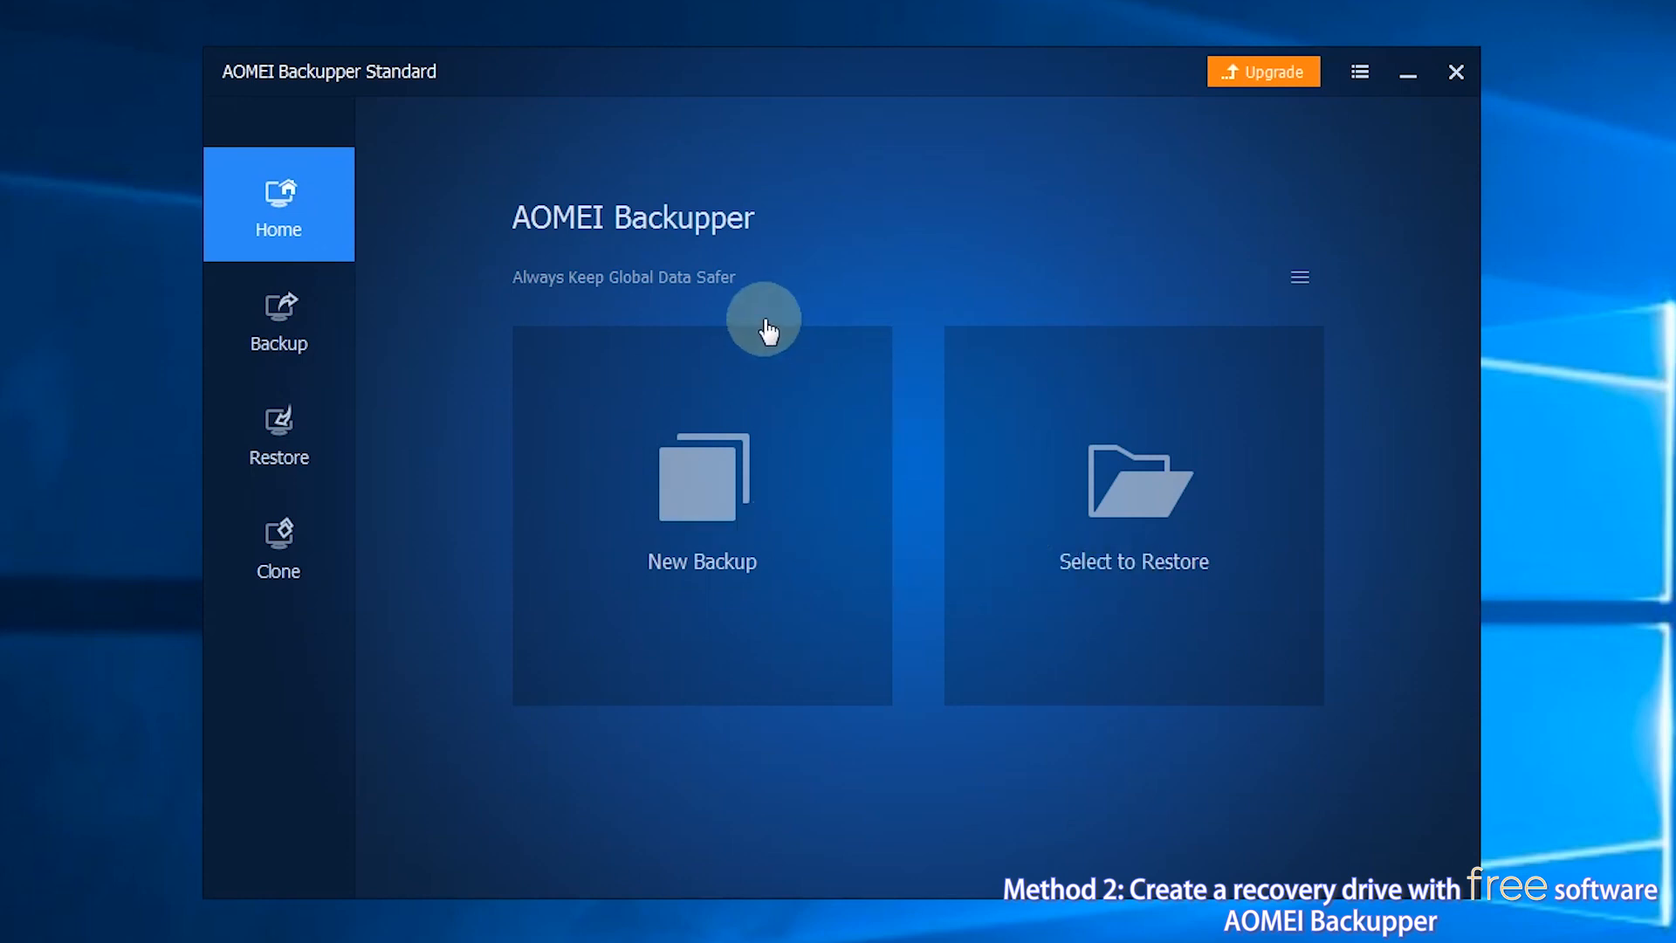
Tour Backup, Restore and Clone, cancelling the image file browser, then go Home.
click(277, 319)
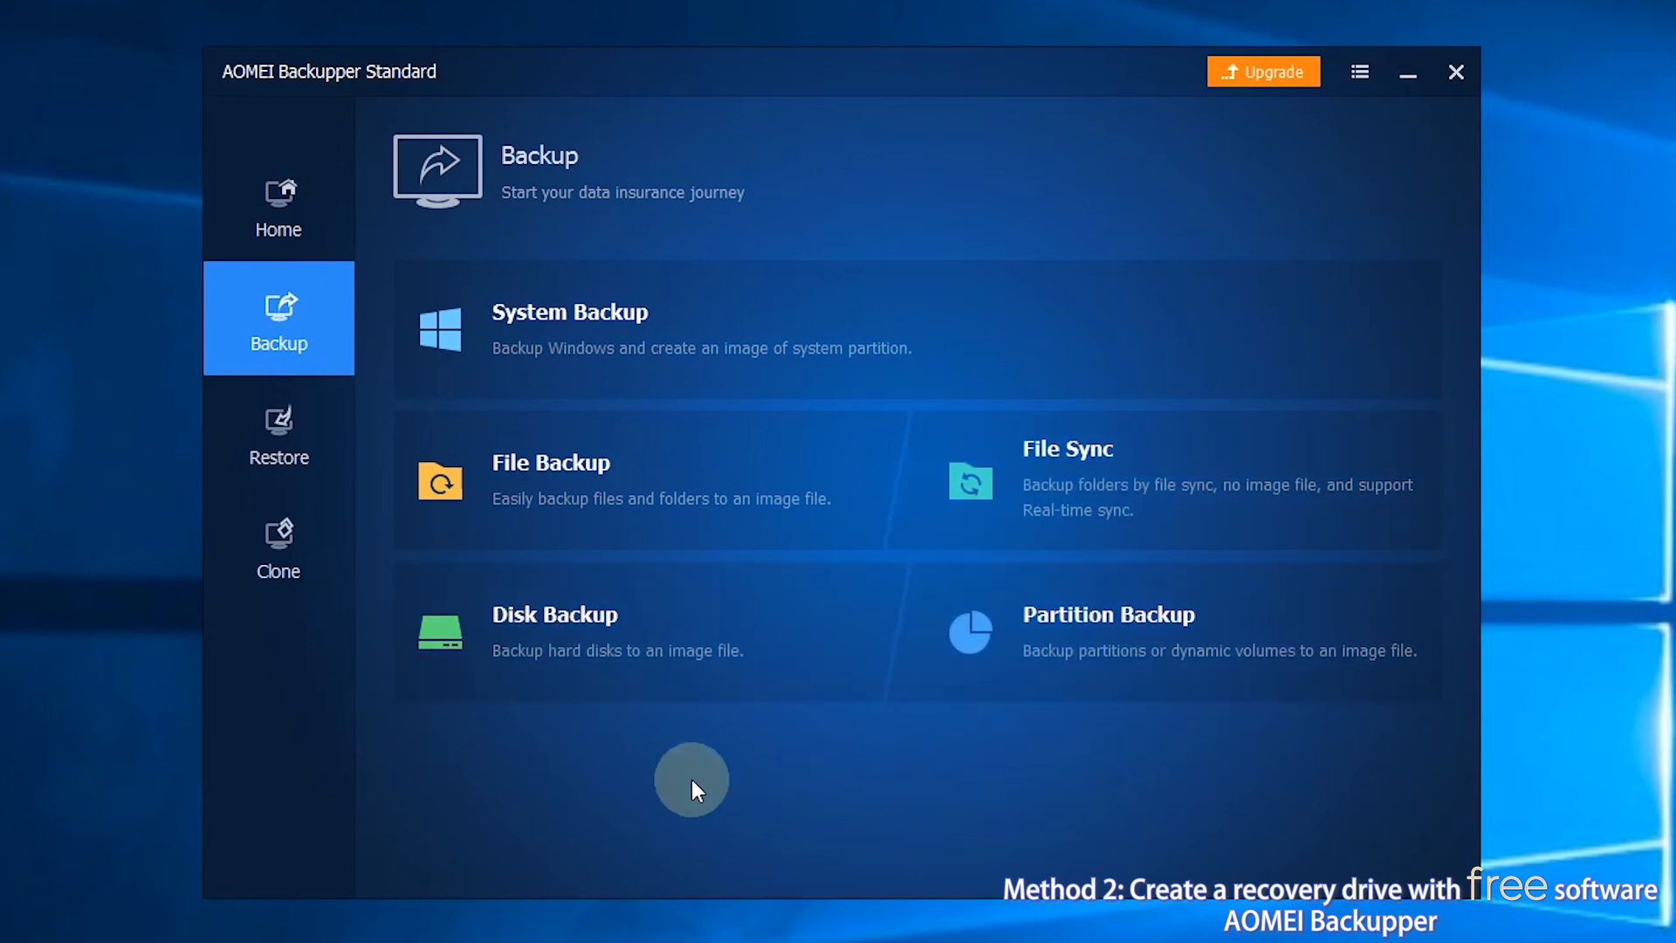
mouse_move(396, 681)
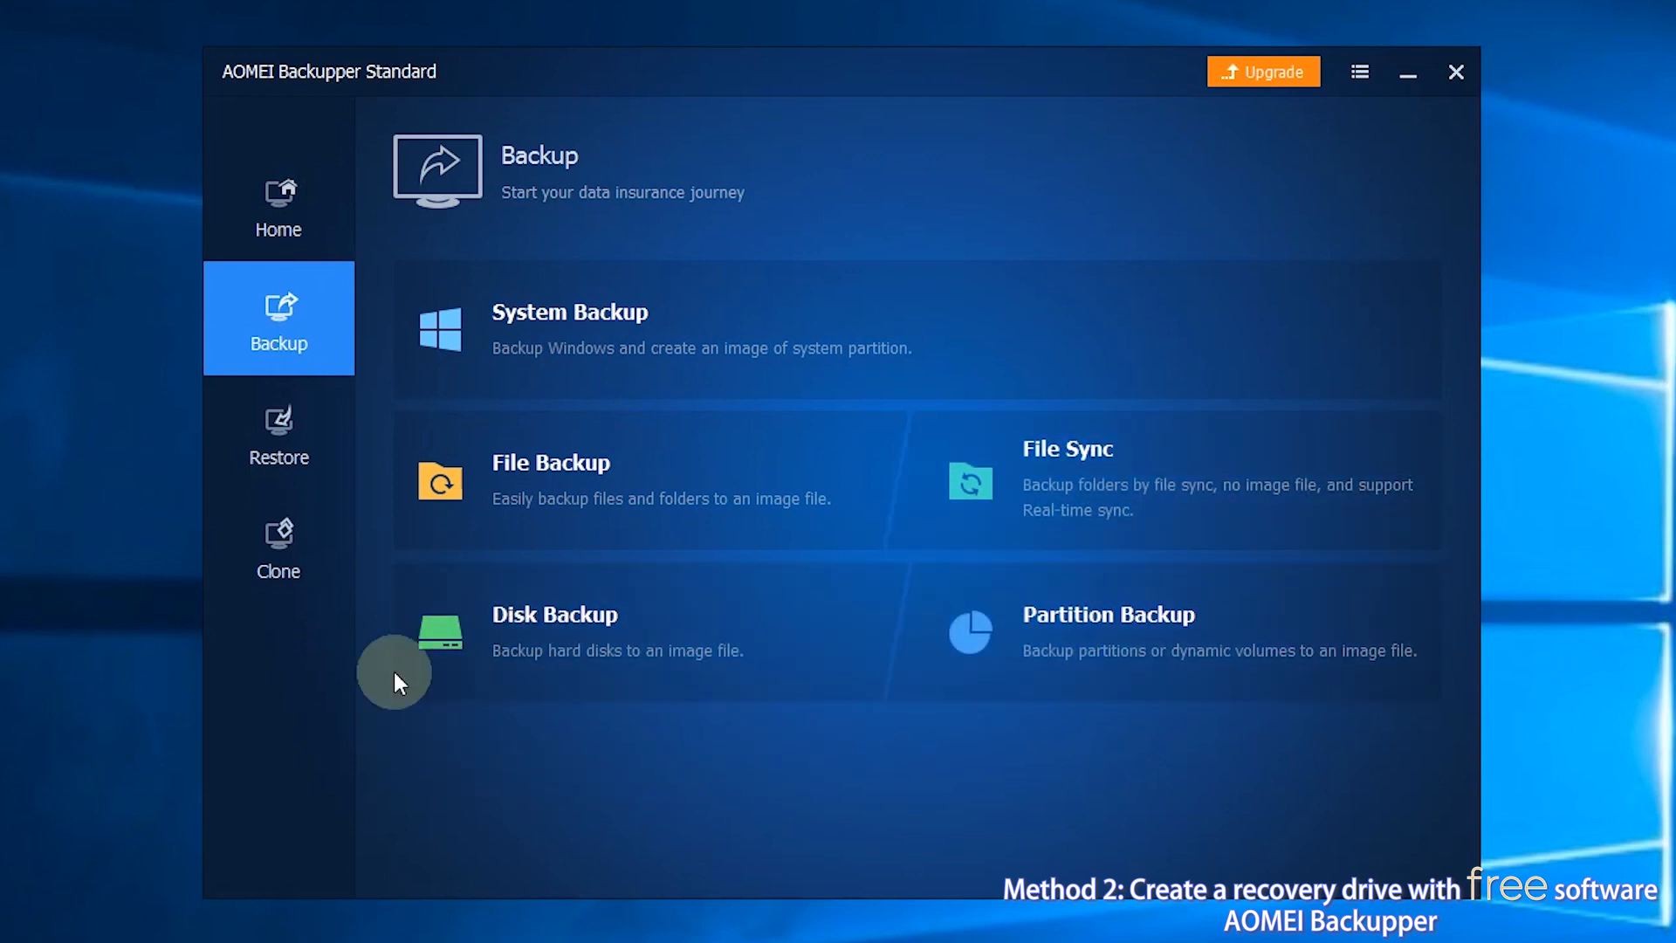
click(278, 432)
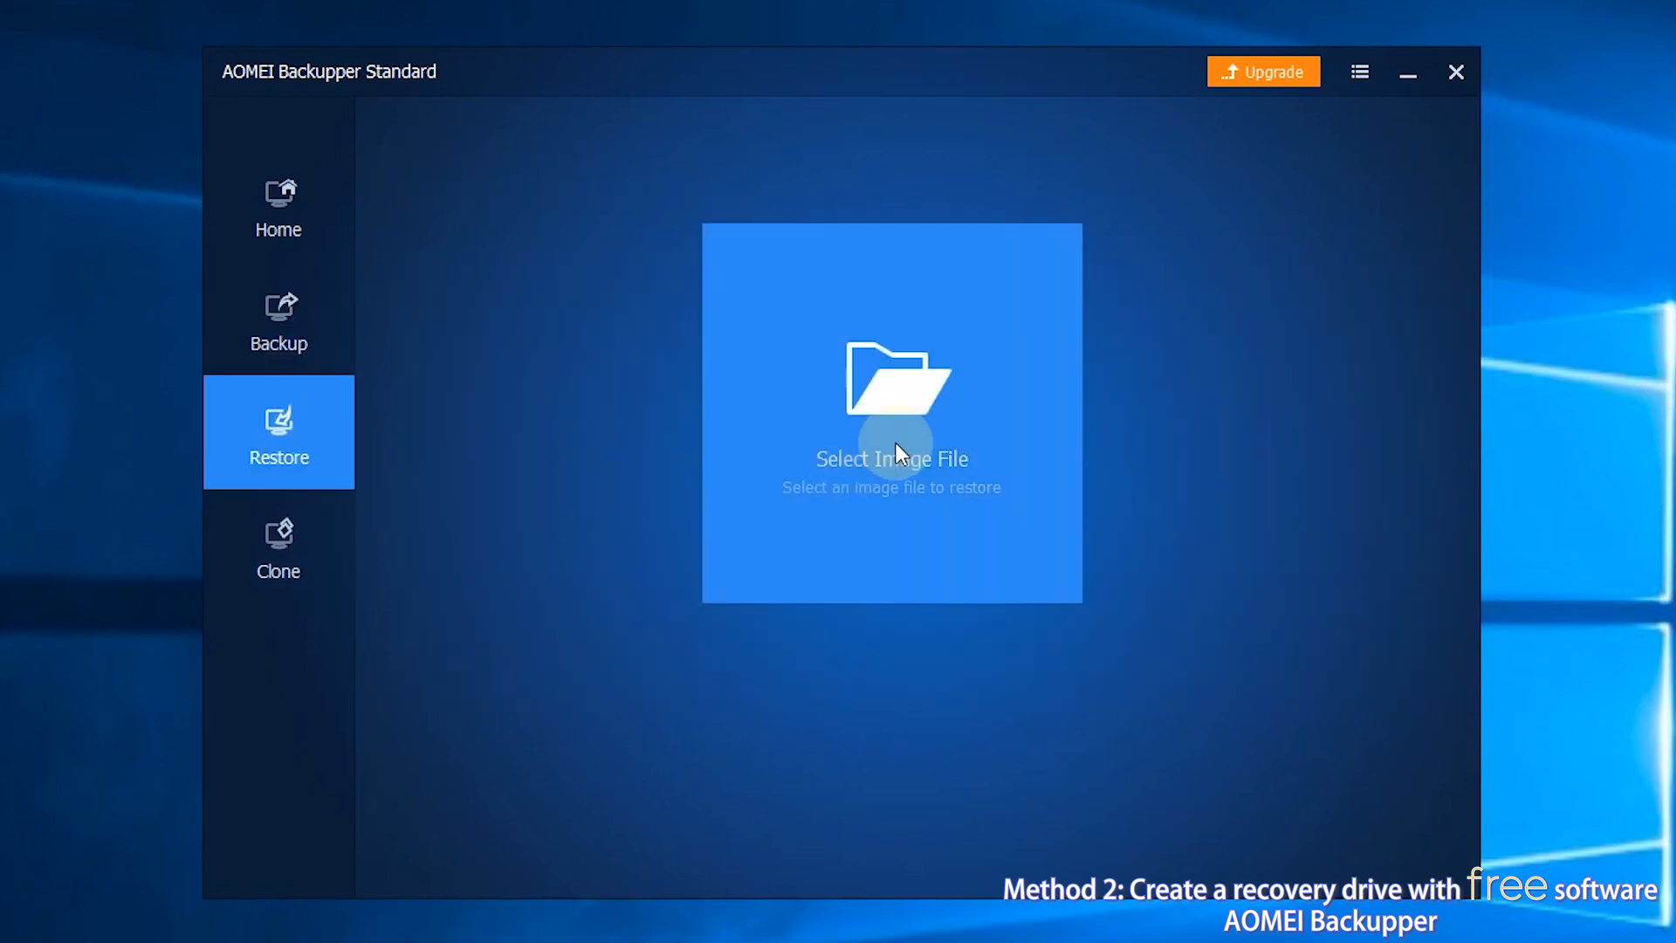
click(890, 414)
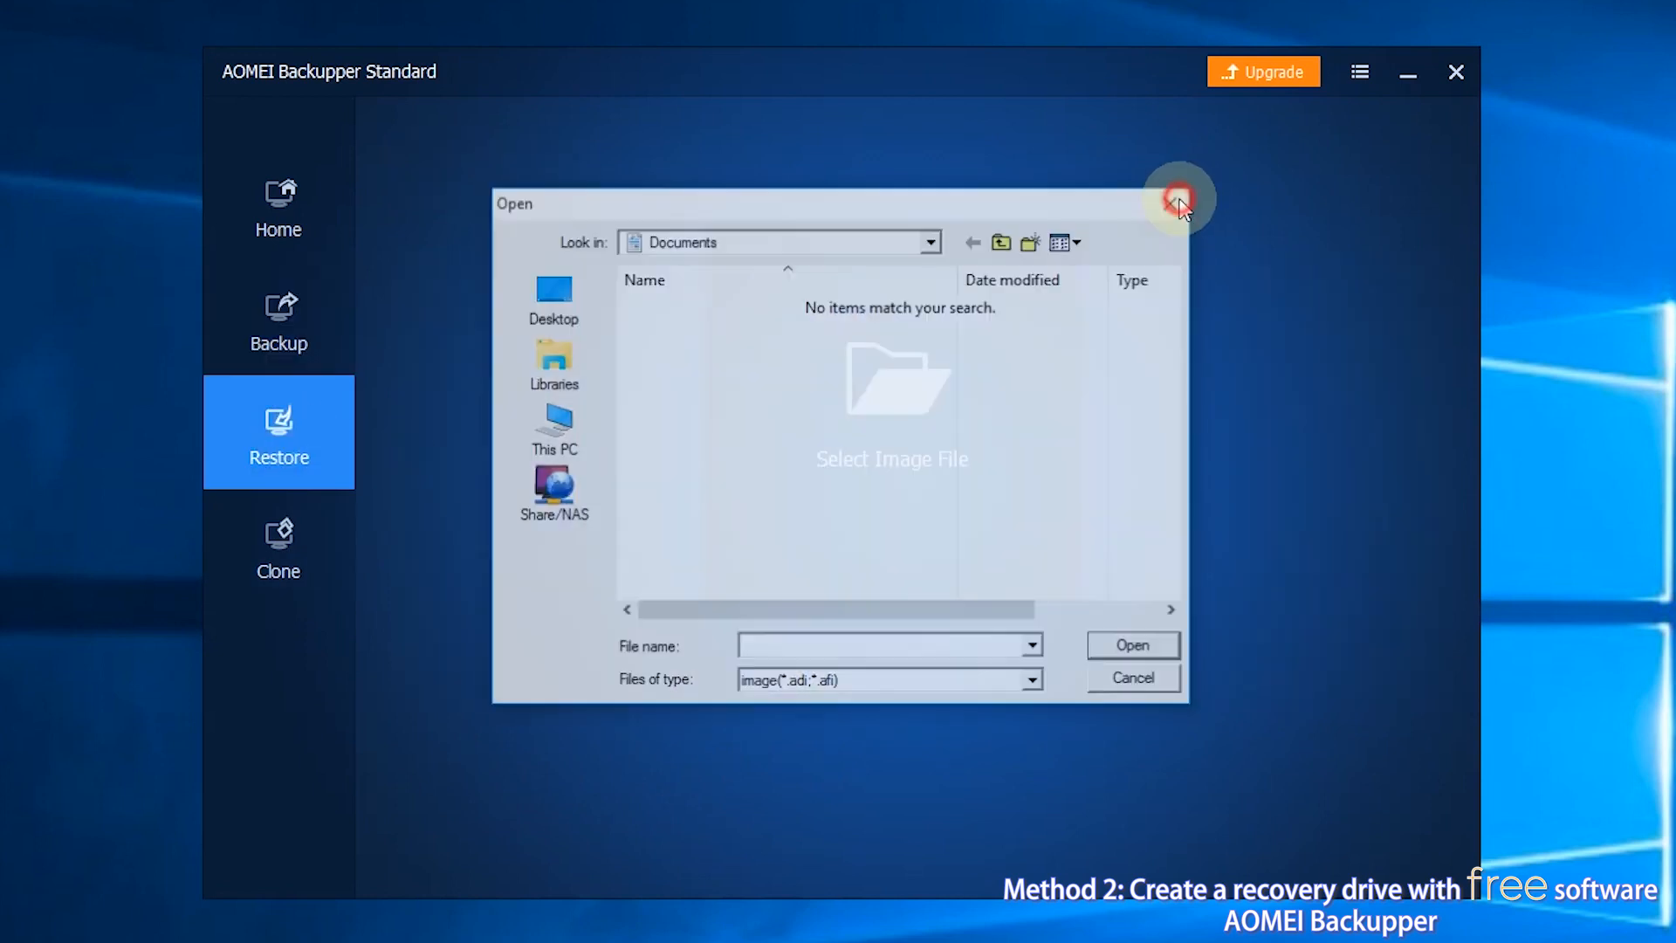
click(1179, 202)
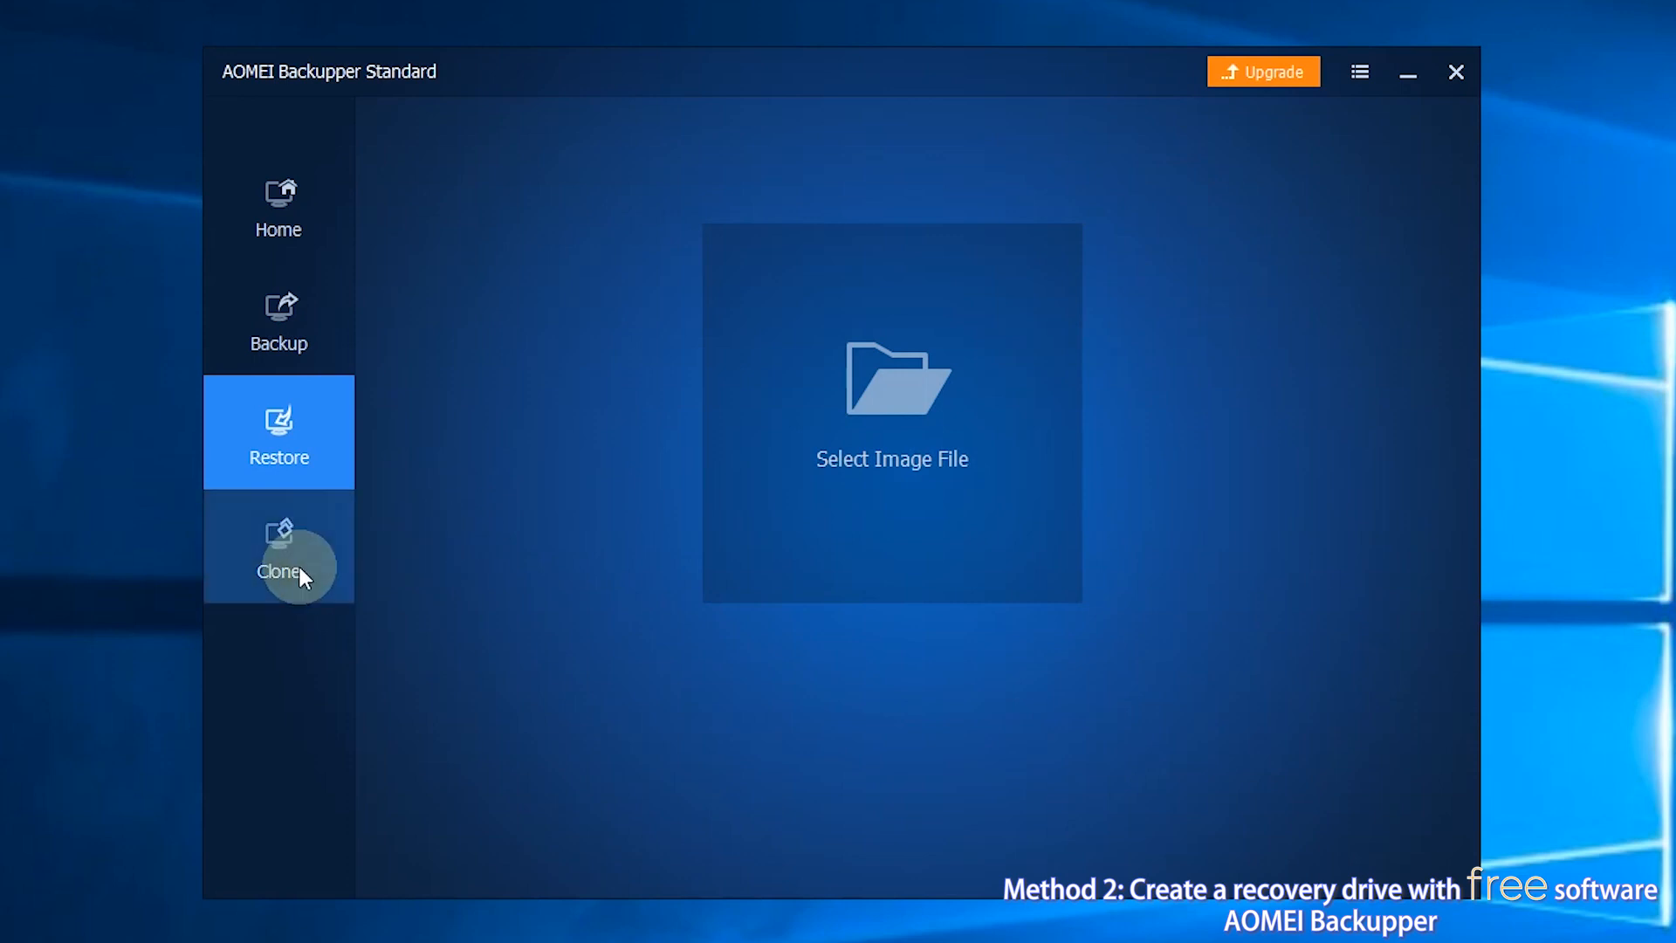
click(278, 547)
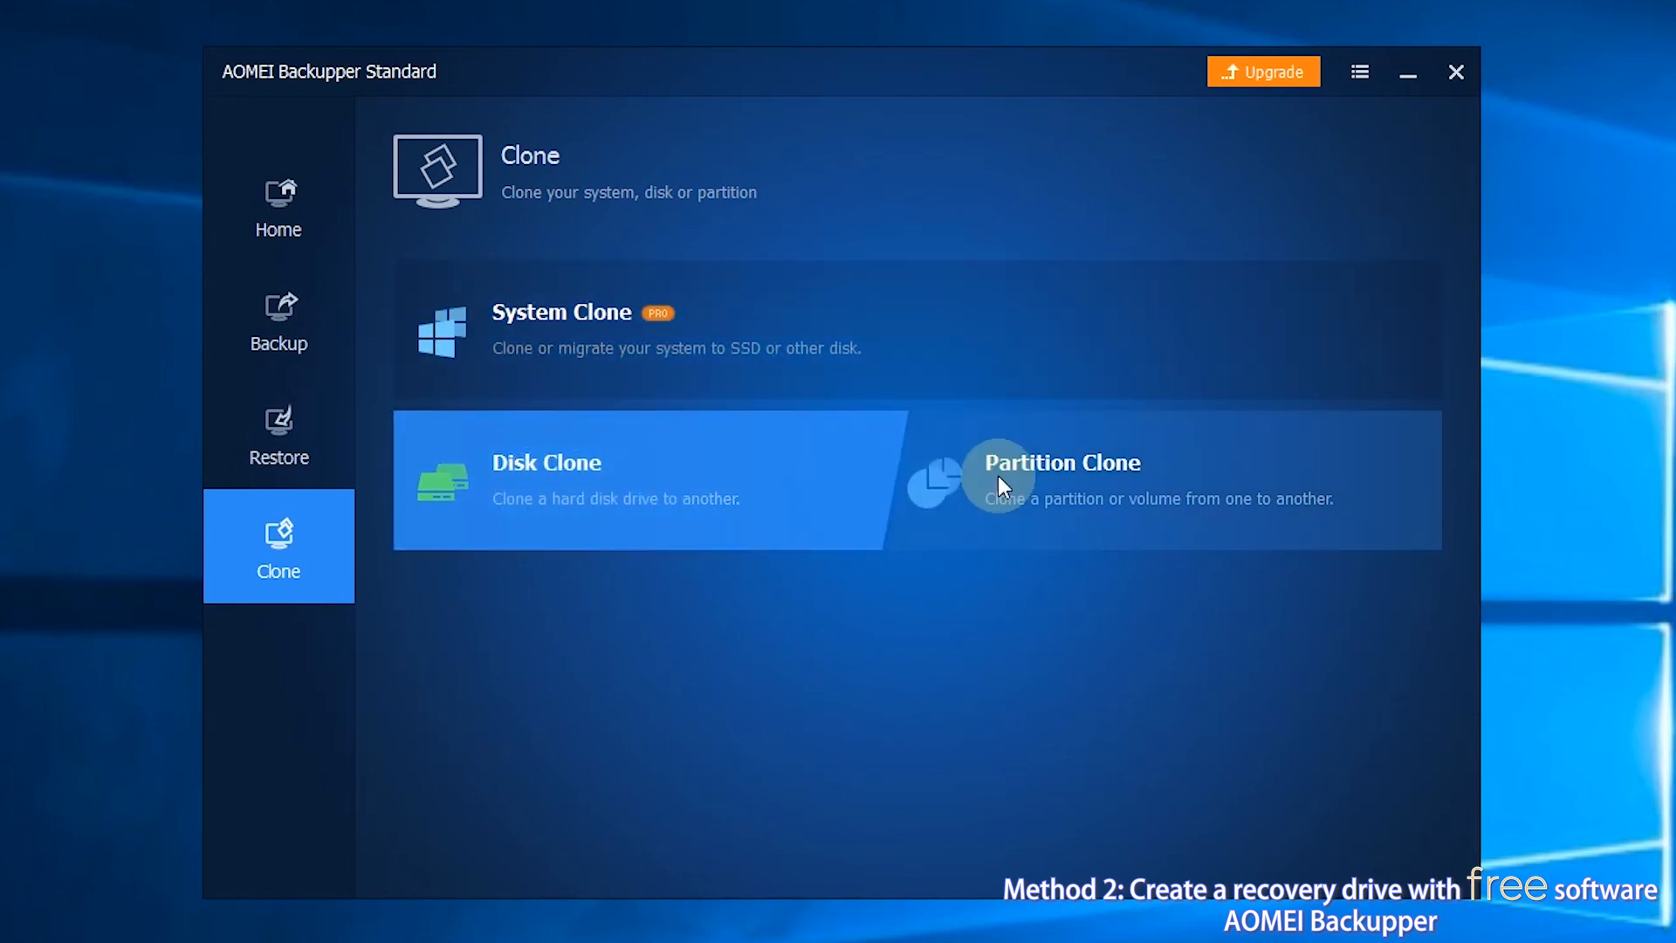
mouse_move(804, 695)
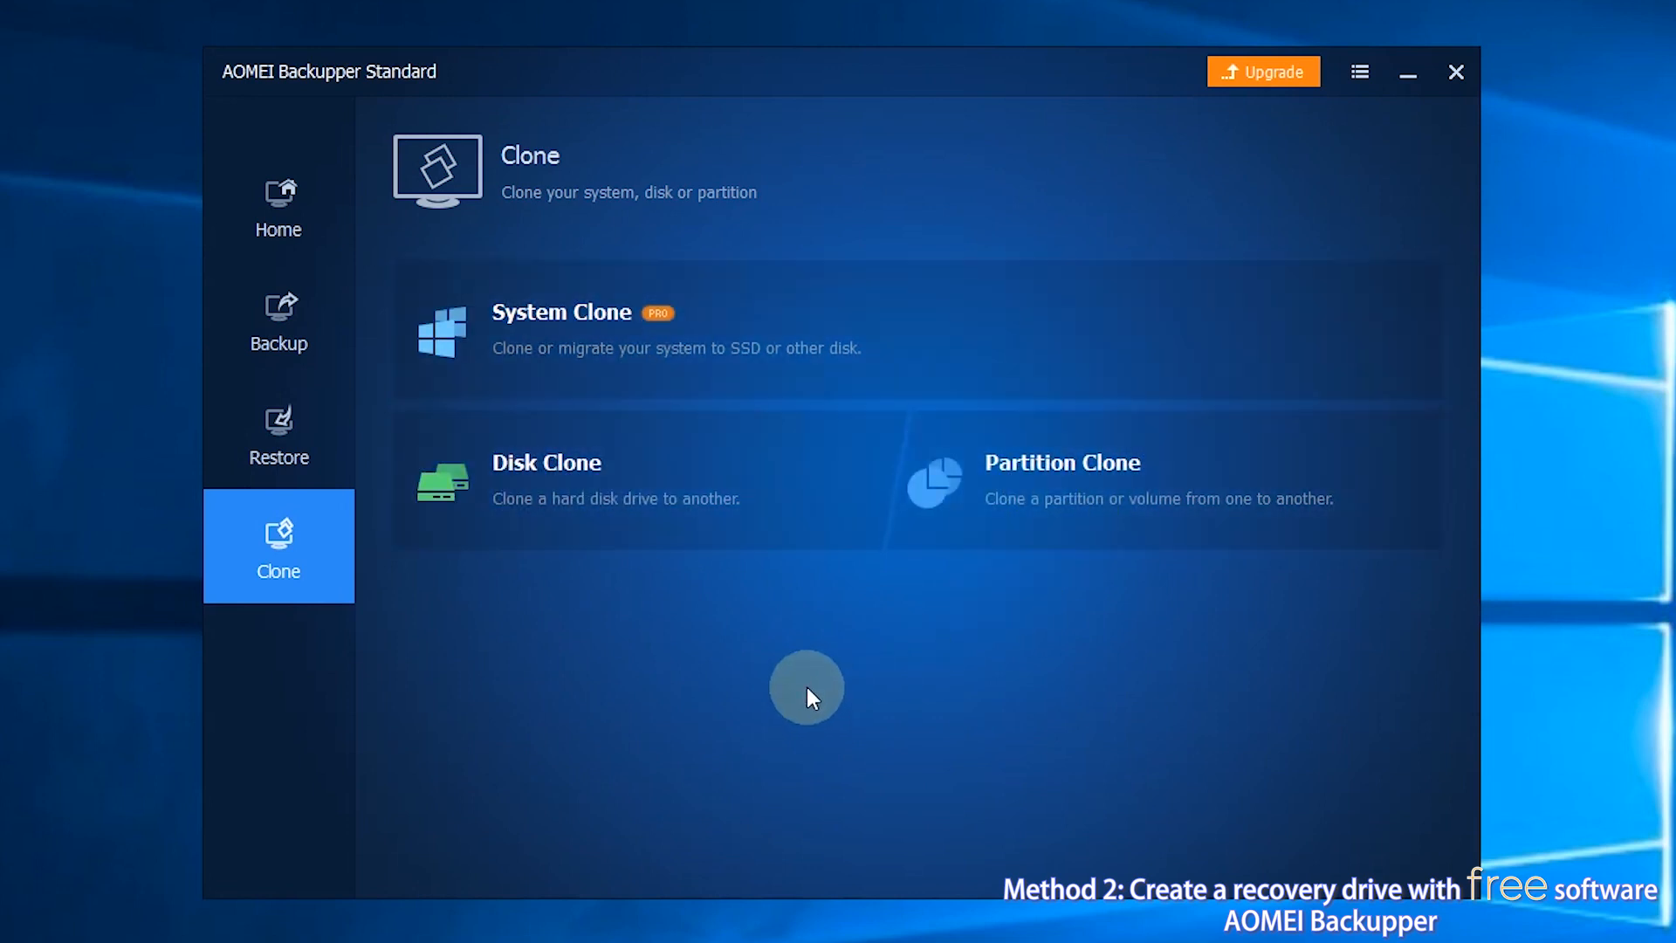
click(277, 204)
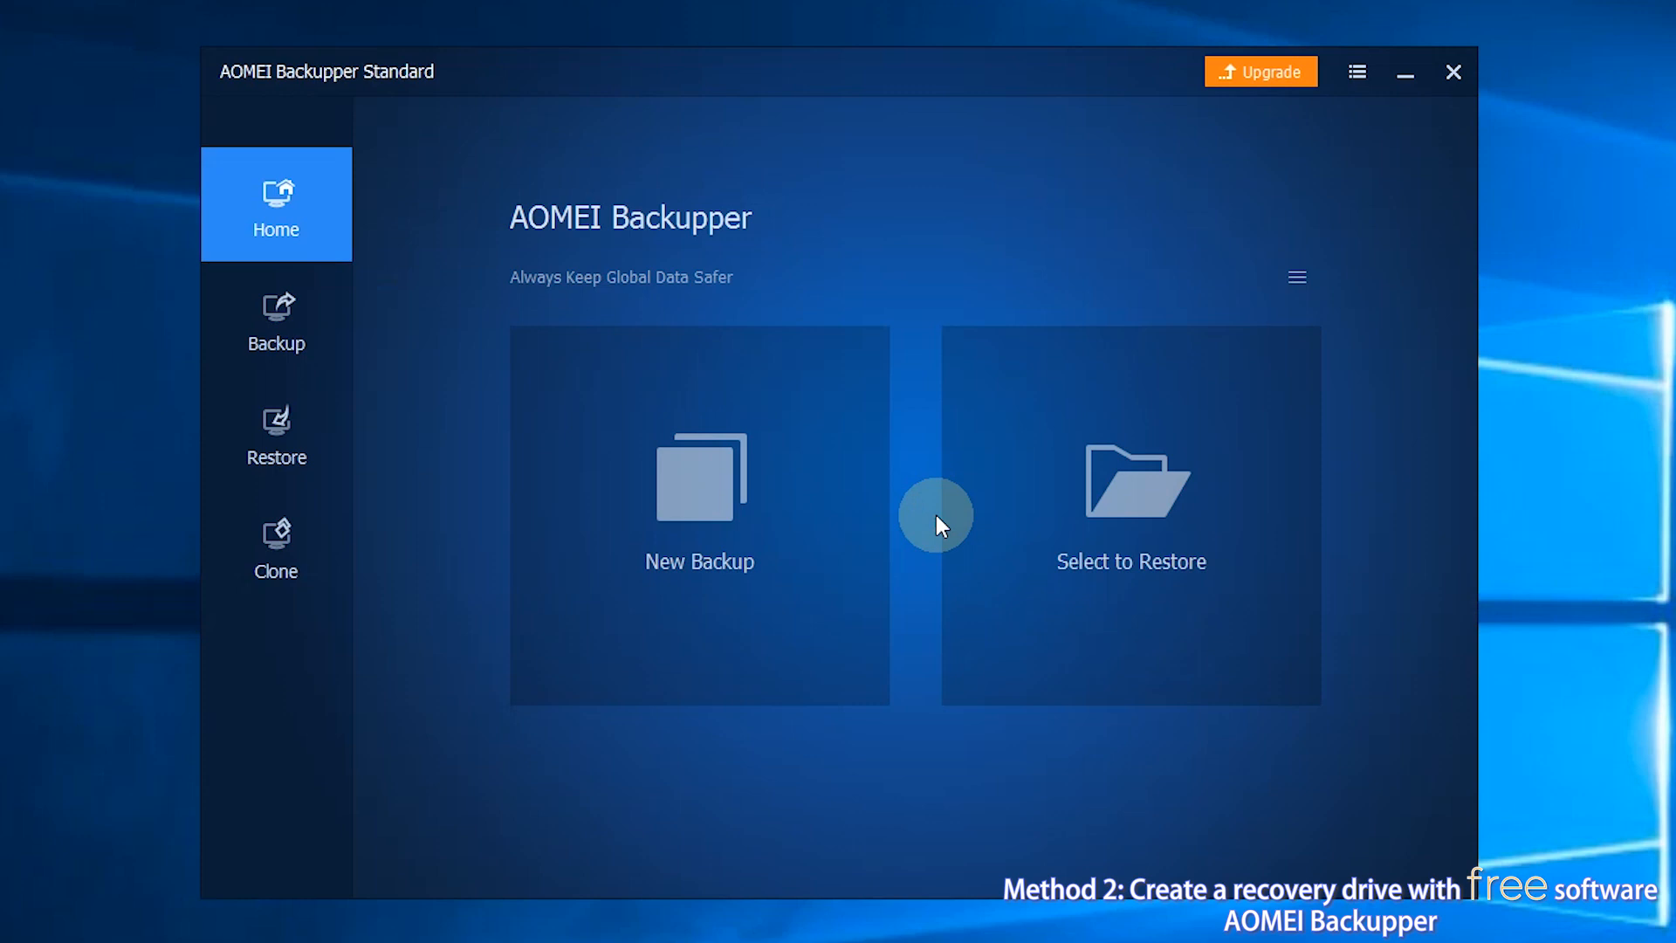
mouse_move(276, 320)
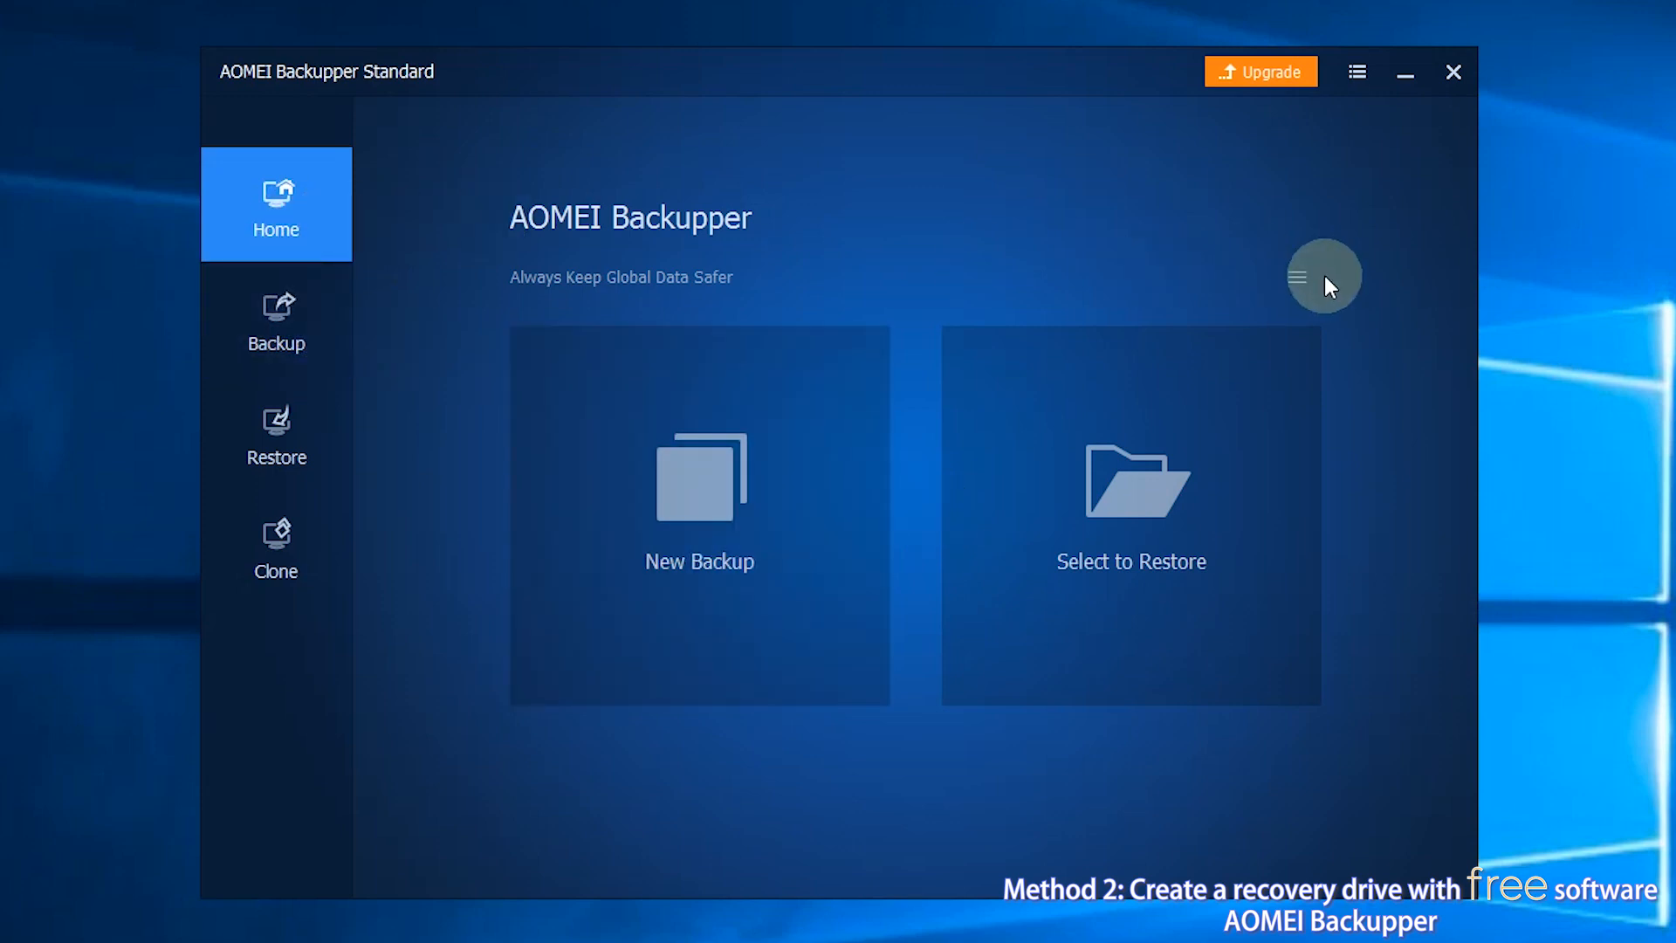
mouse_move(1299, 272)
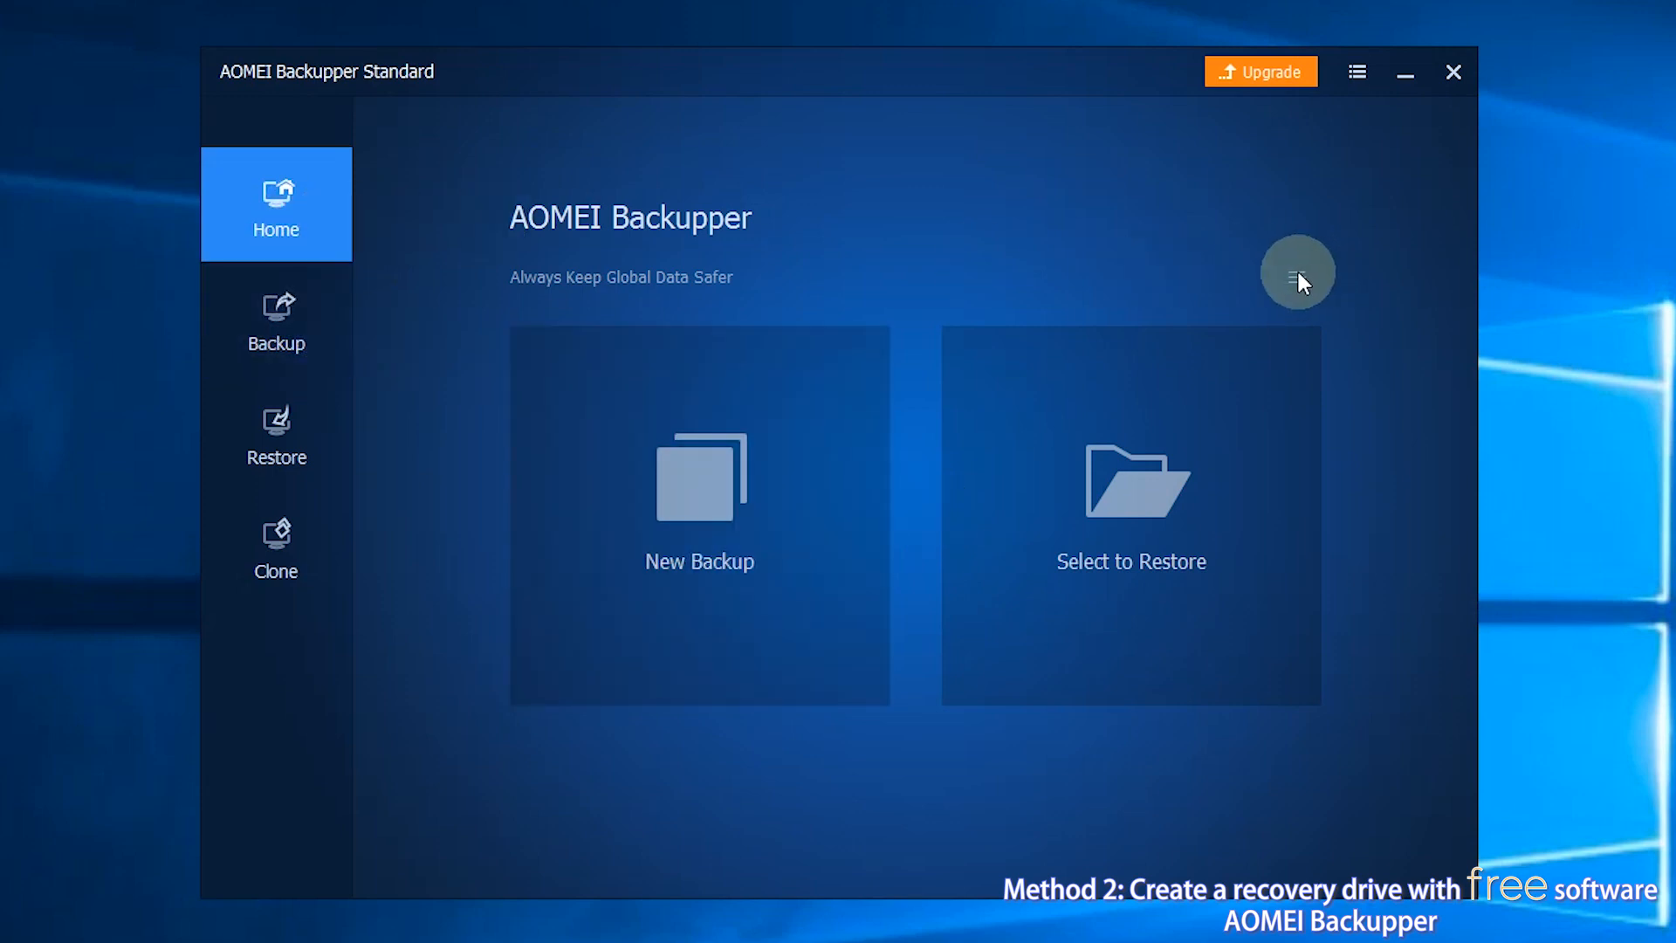
Launch Create Bootable Media from the Home page's tools menu.
click(1298, 271)
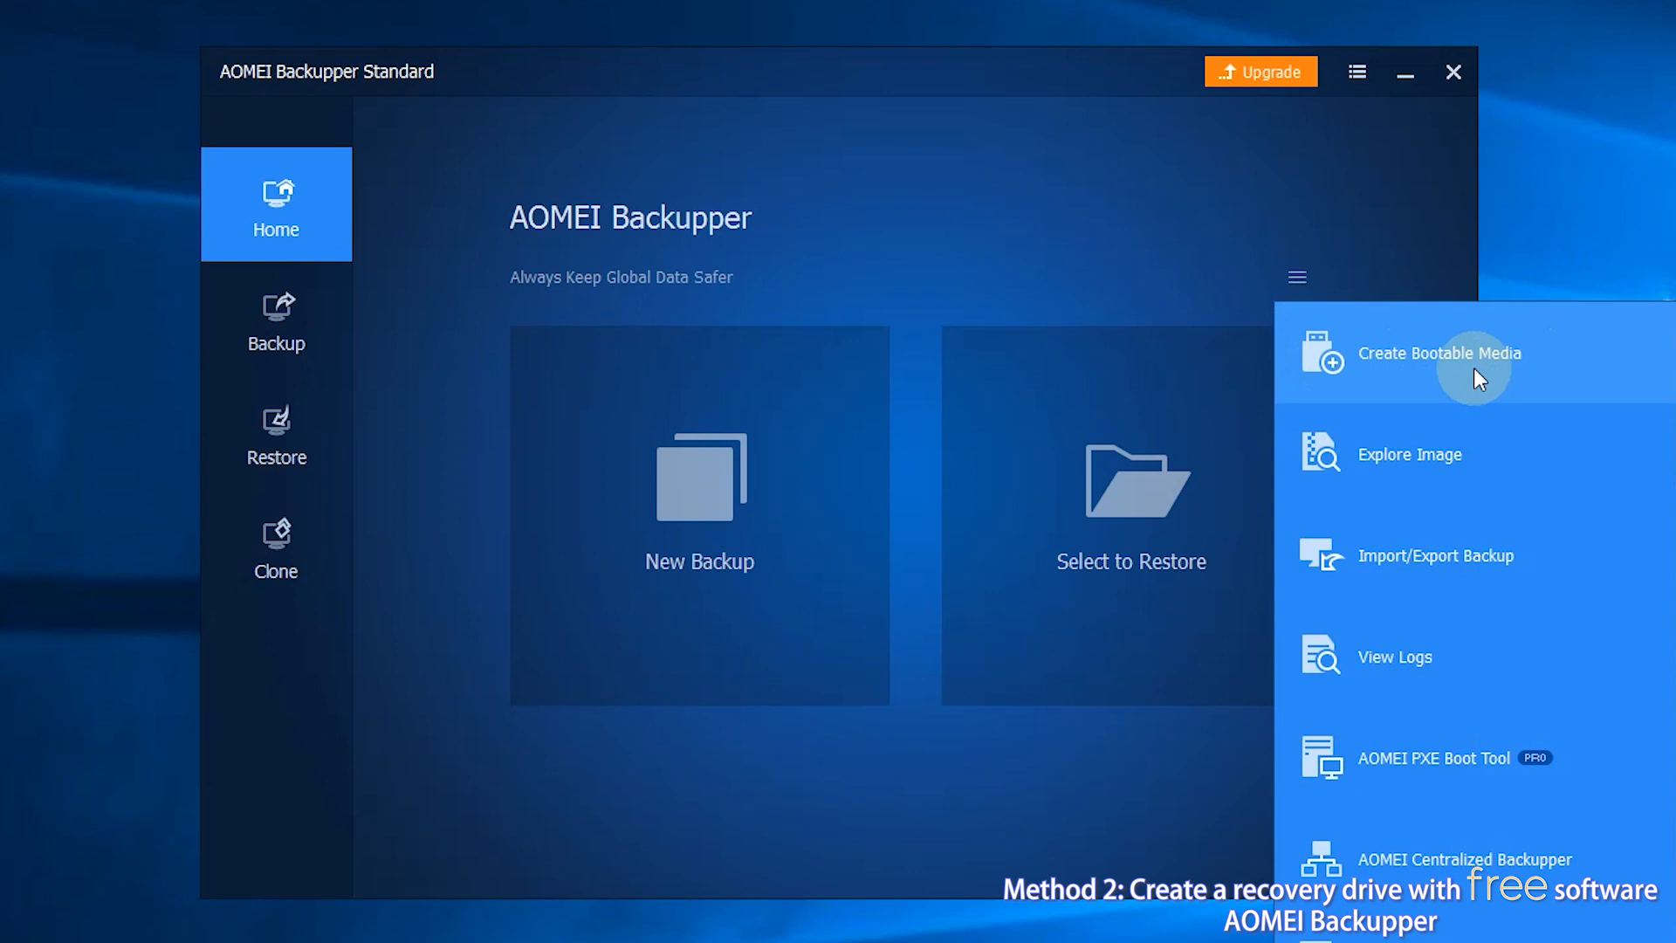
click(1438, 353)
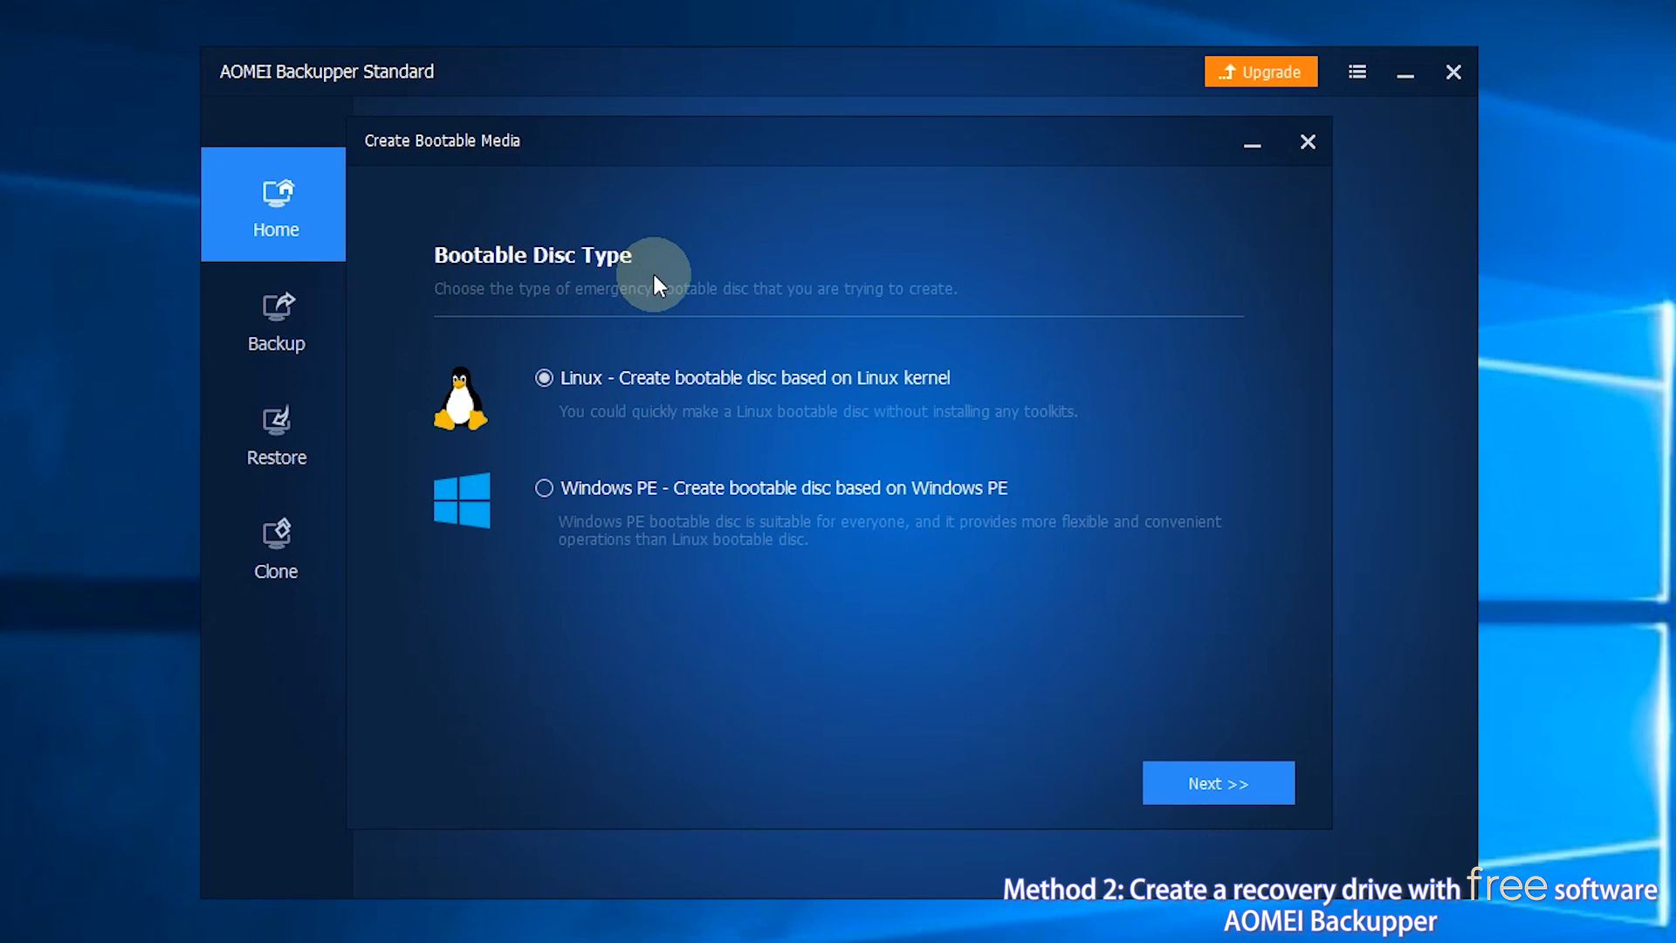
mouse_move(625, 339)
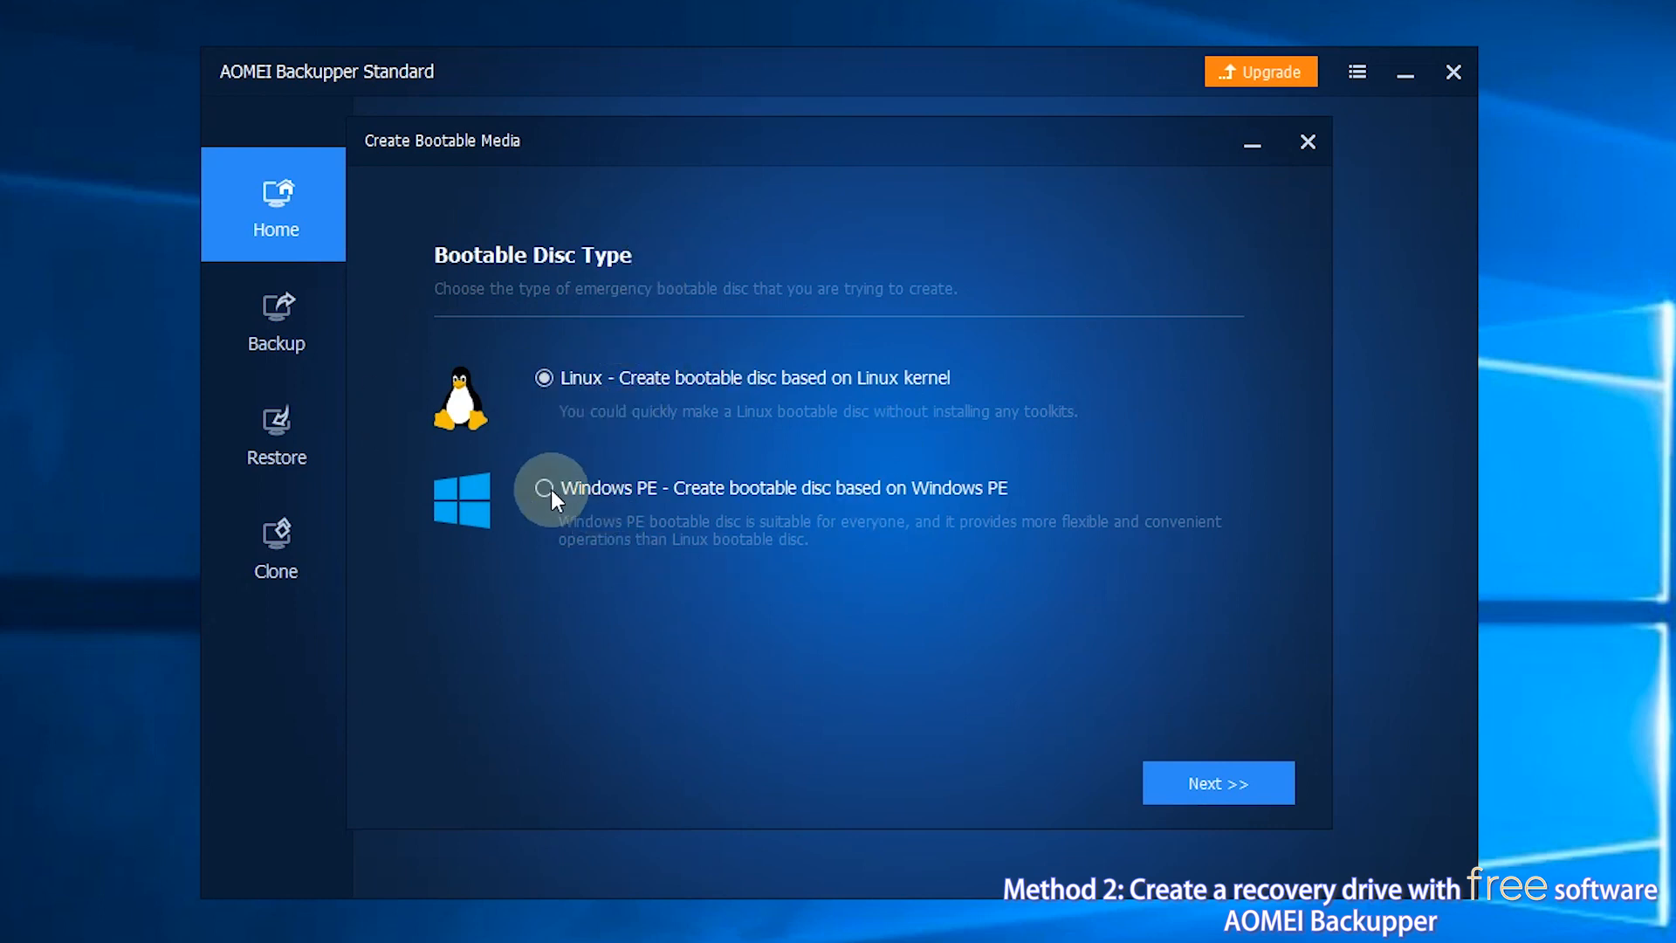
Select Windows PE as the bootable disc type and proceed to boot options.
click(544, 489)
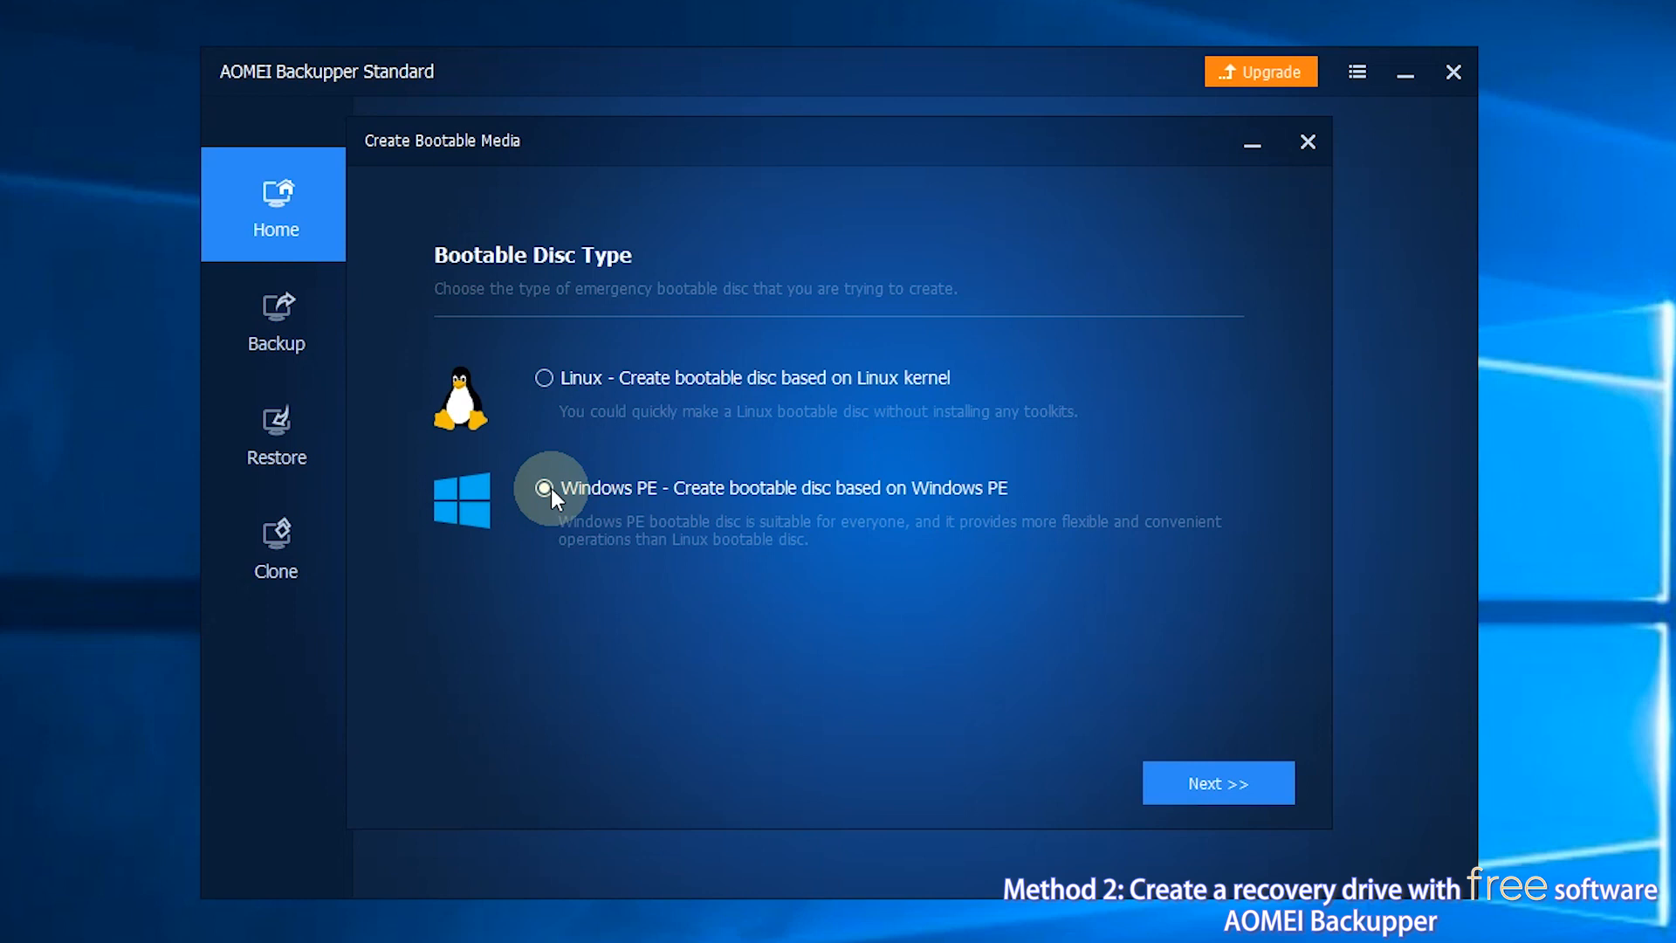
click(545, 487)
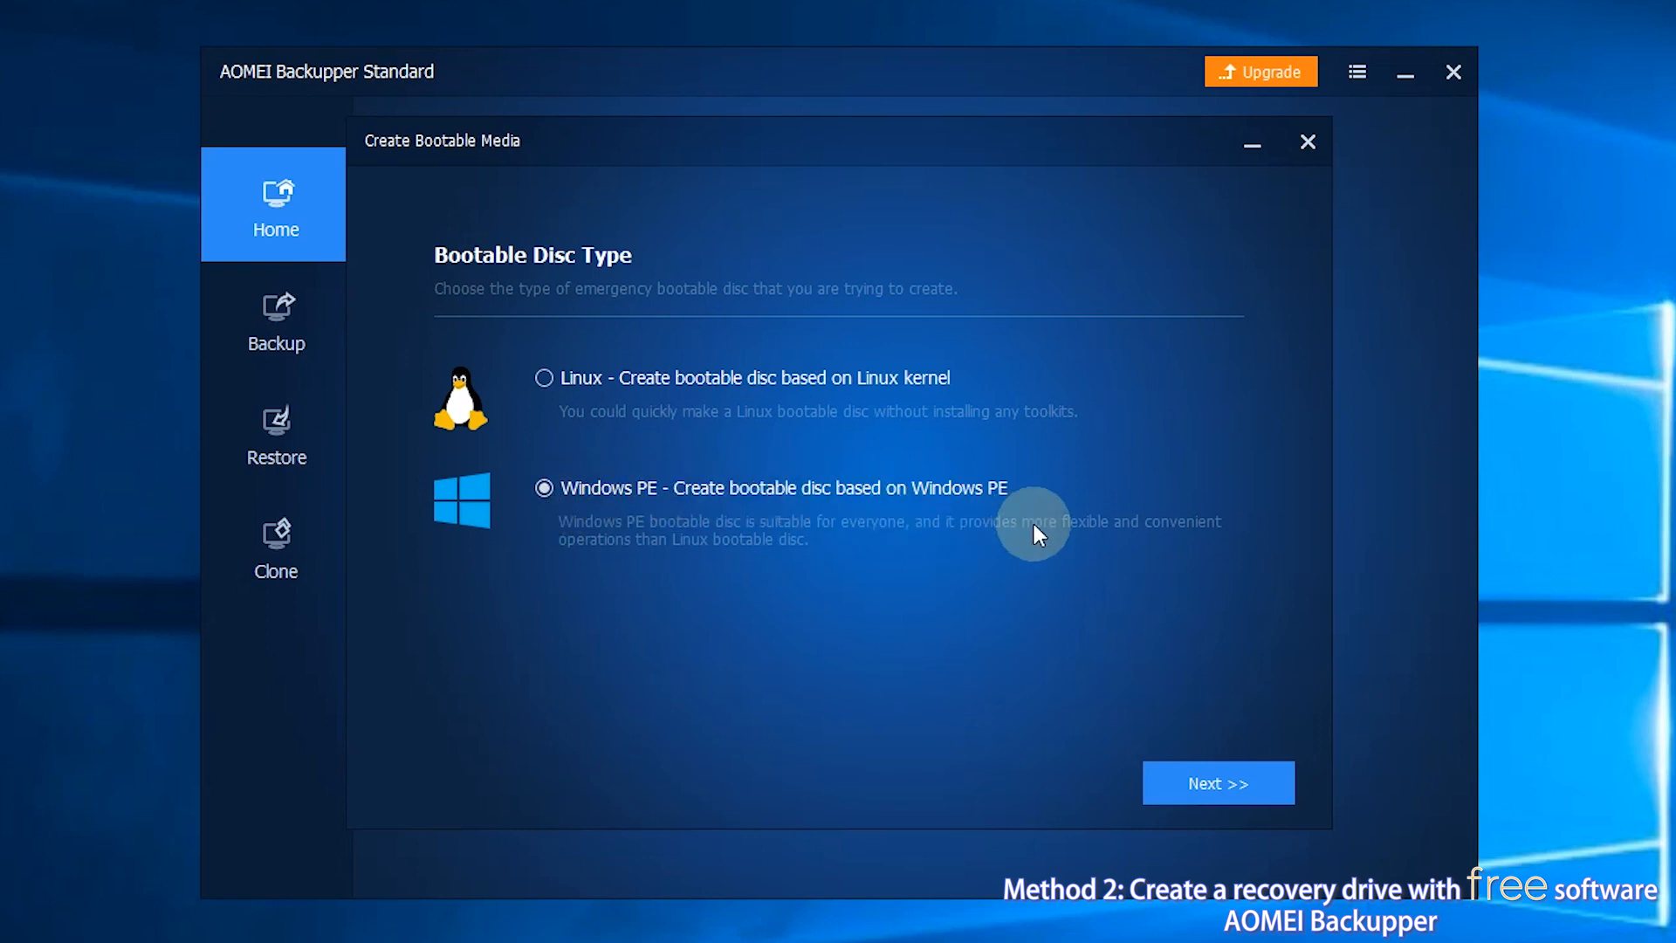
click(1218, 783)
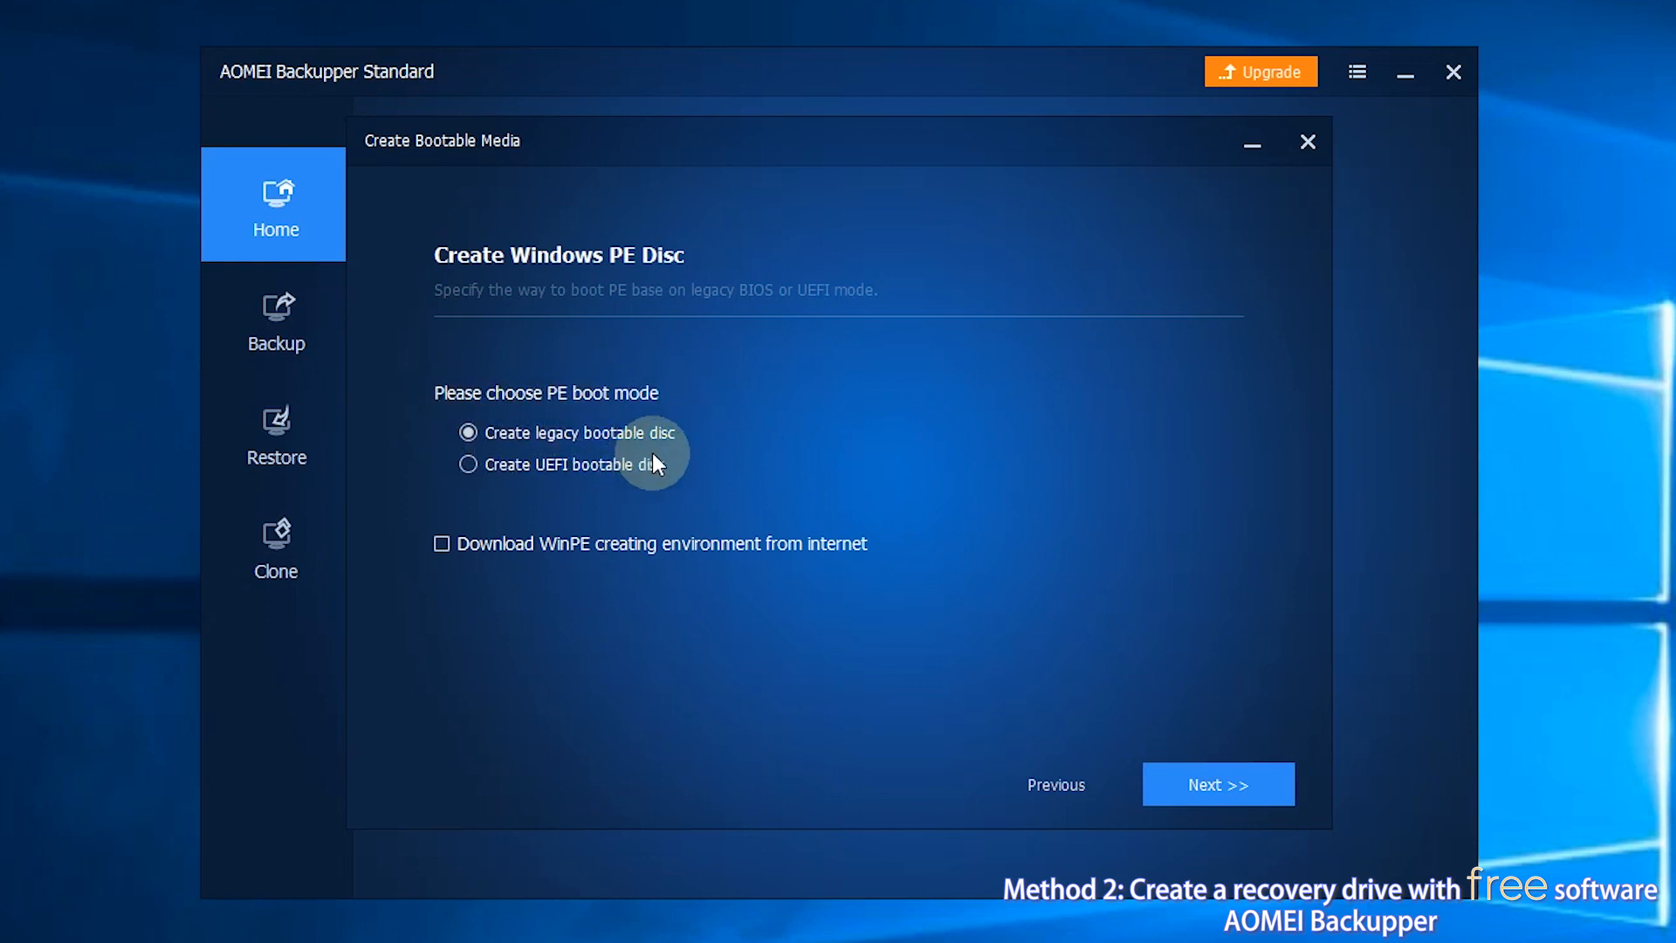
mouse_move(836, 548)
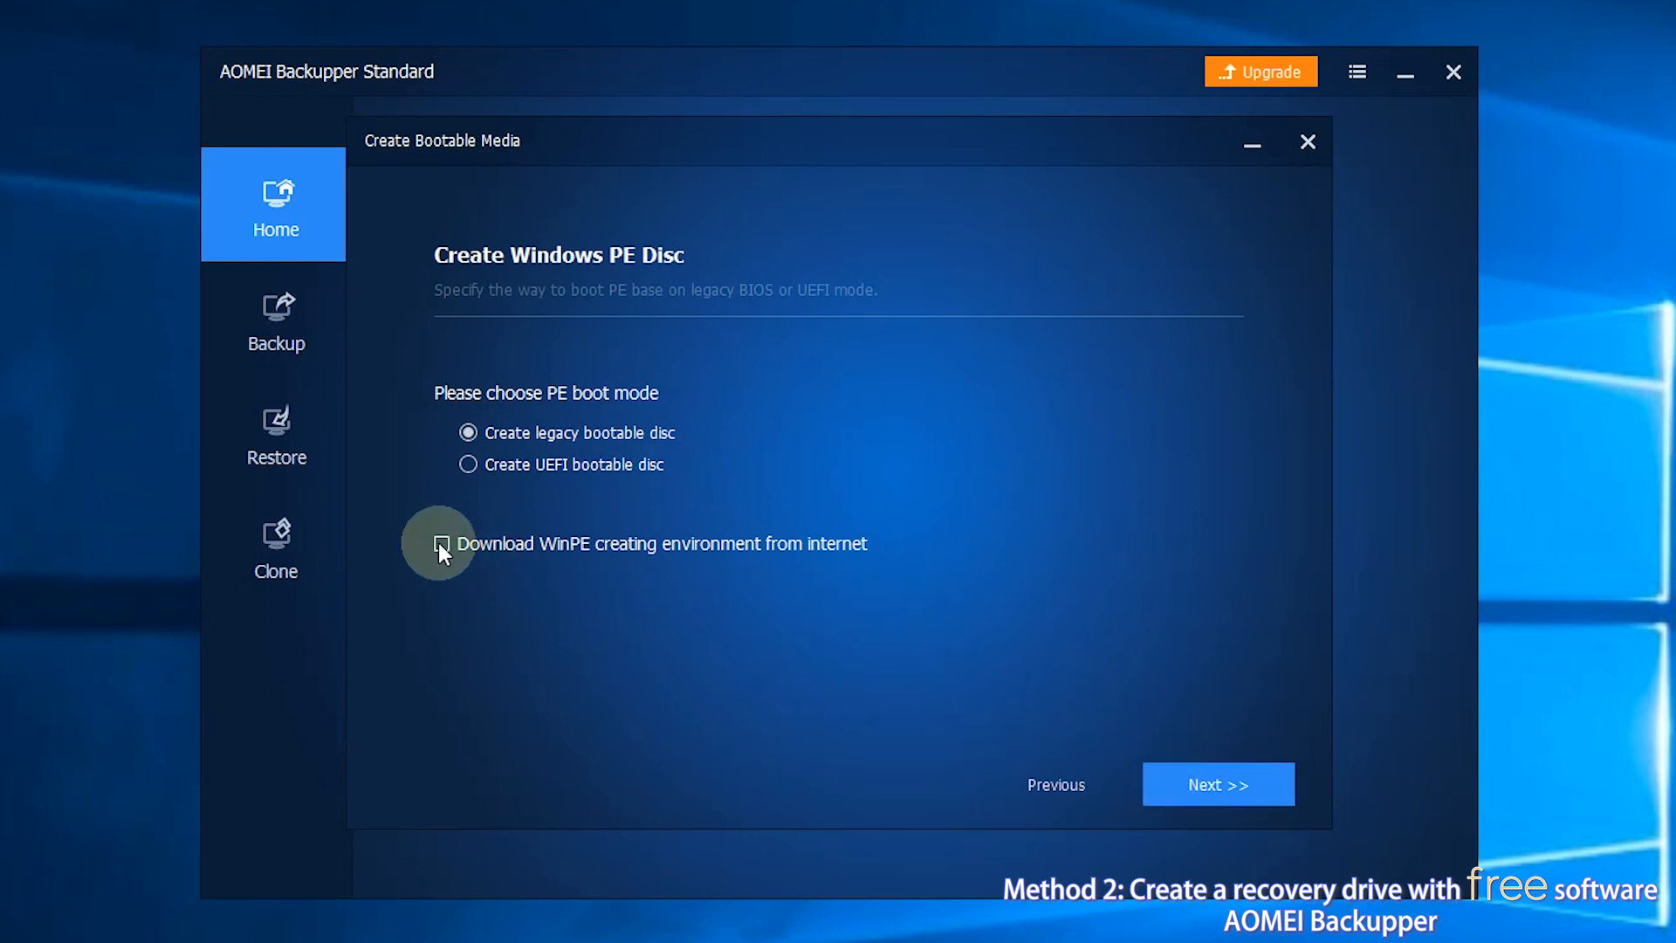
Tick 'Download WinPE creating environment from internet', keeping legacy bootable disc mode.
click(441, 544)
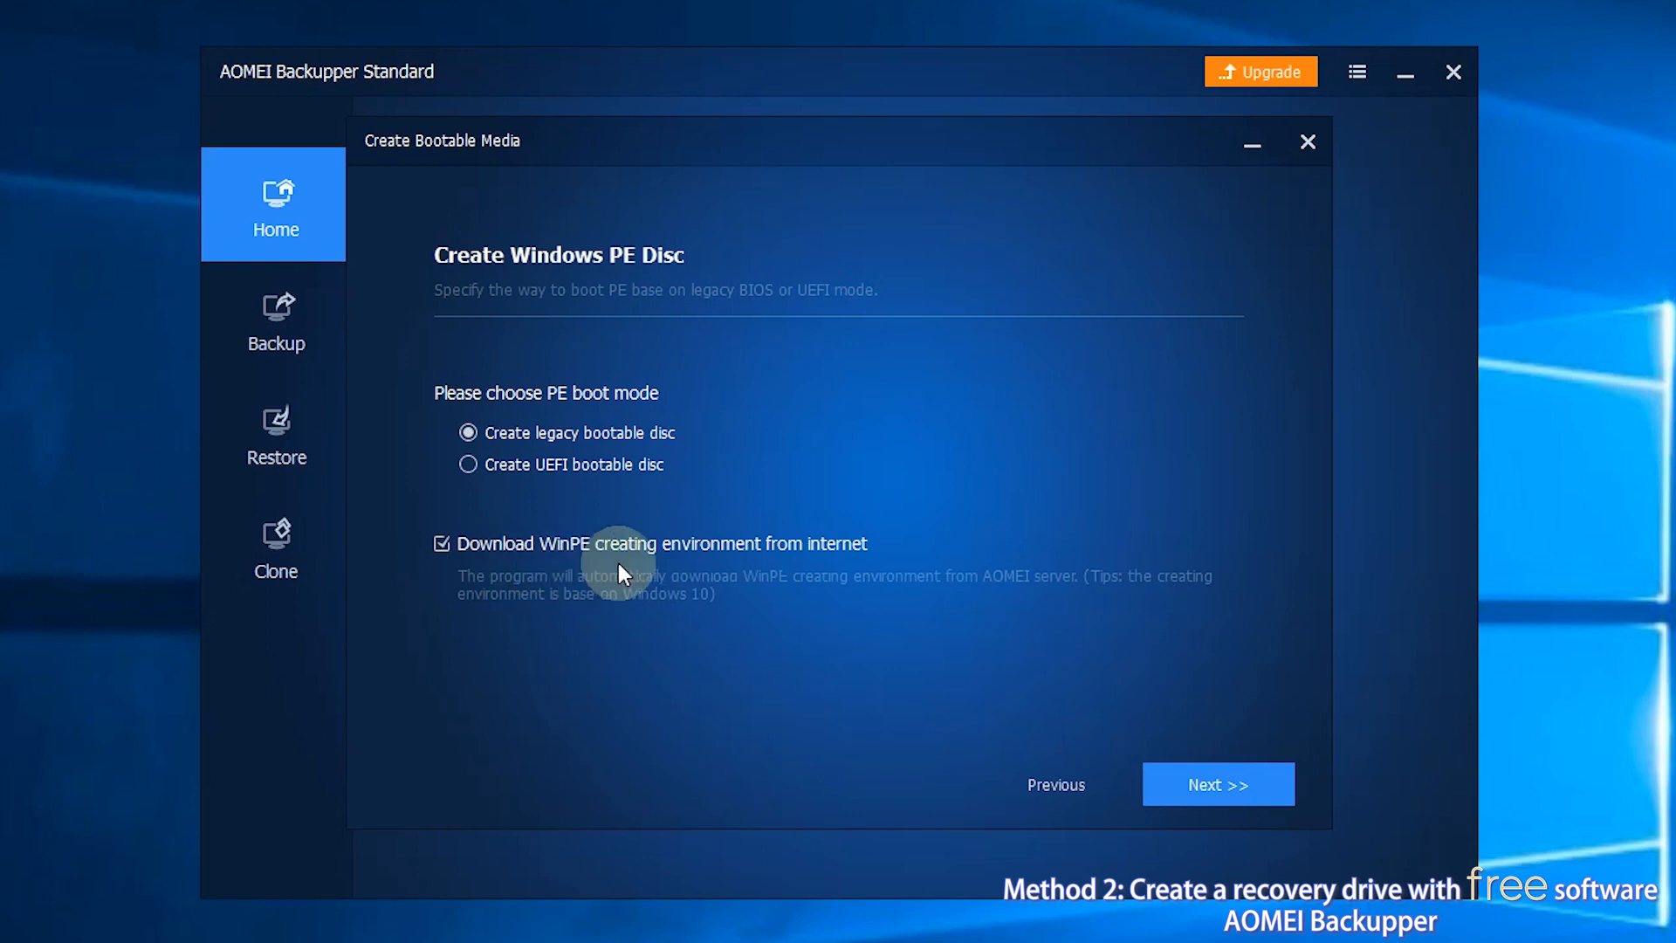
mouse_move(885, 585)
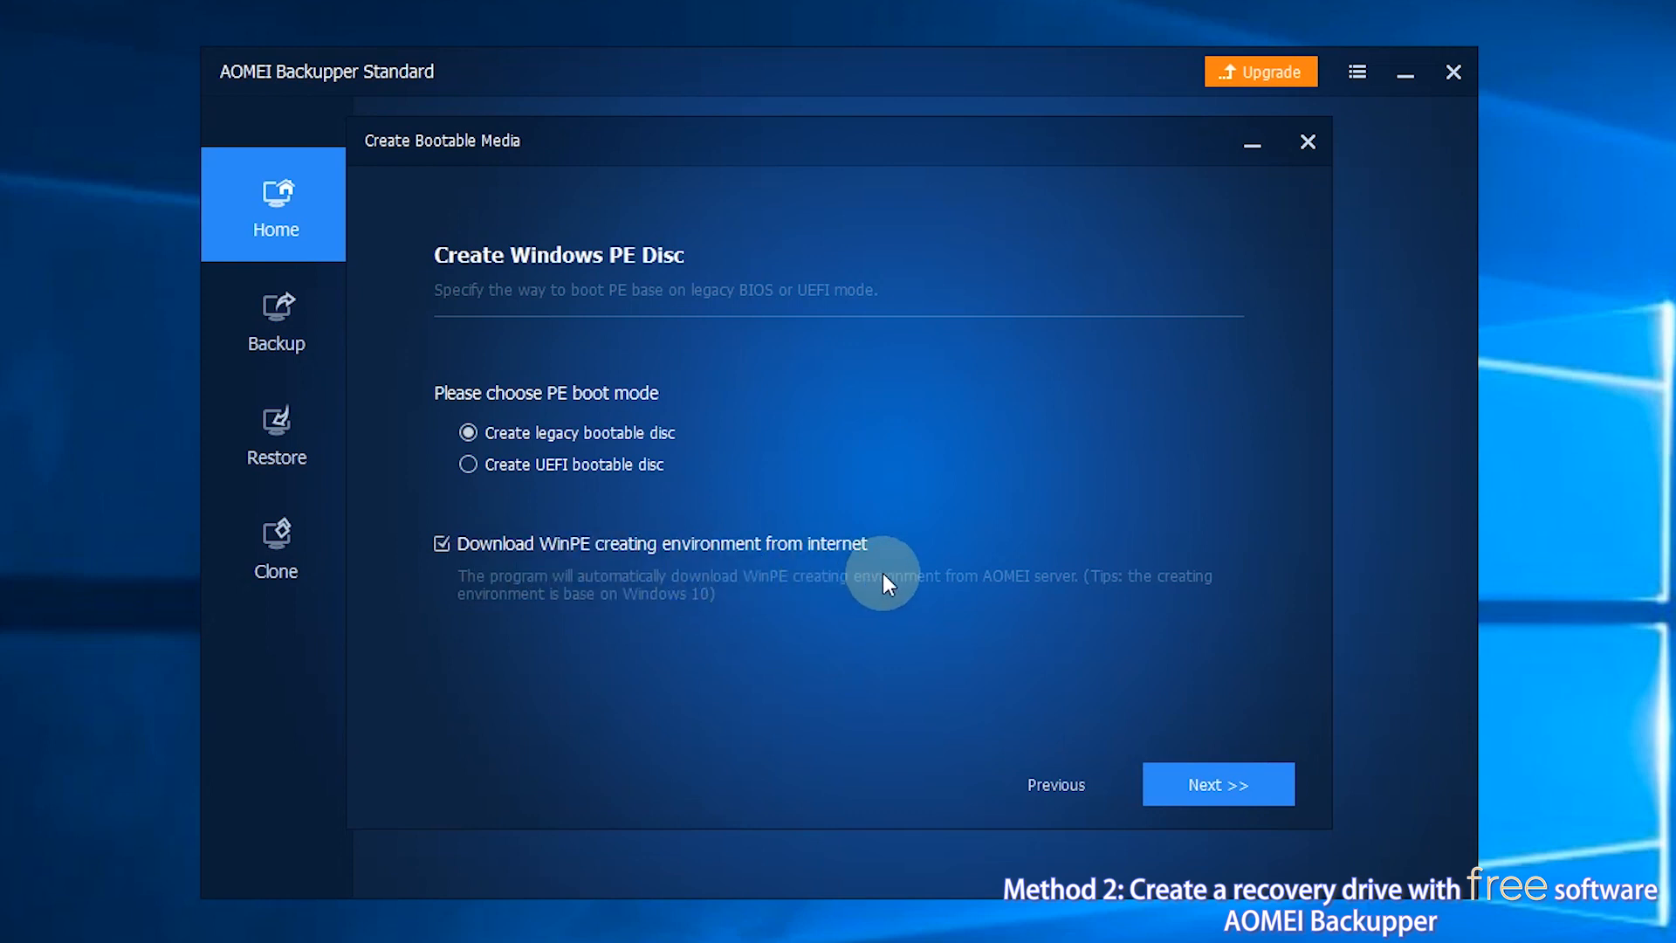
mouse_move(1116, 758)
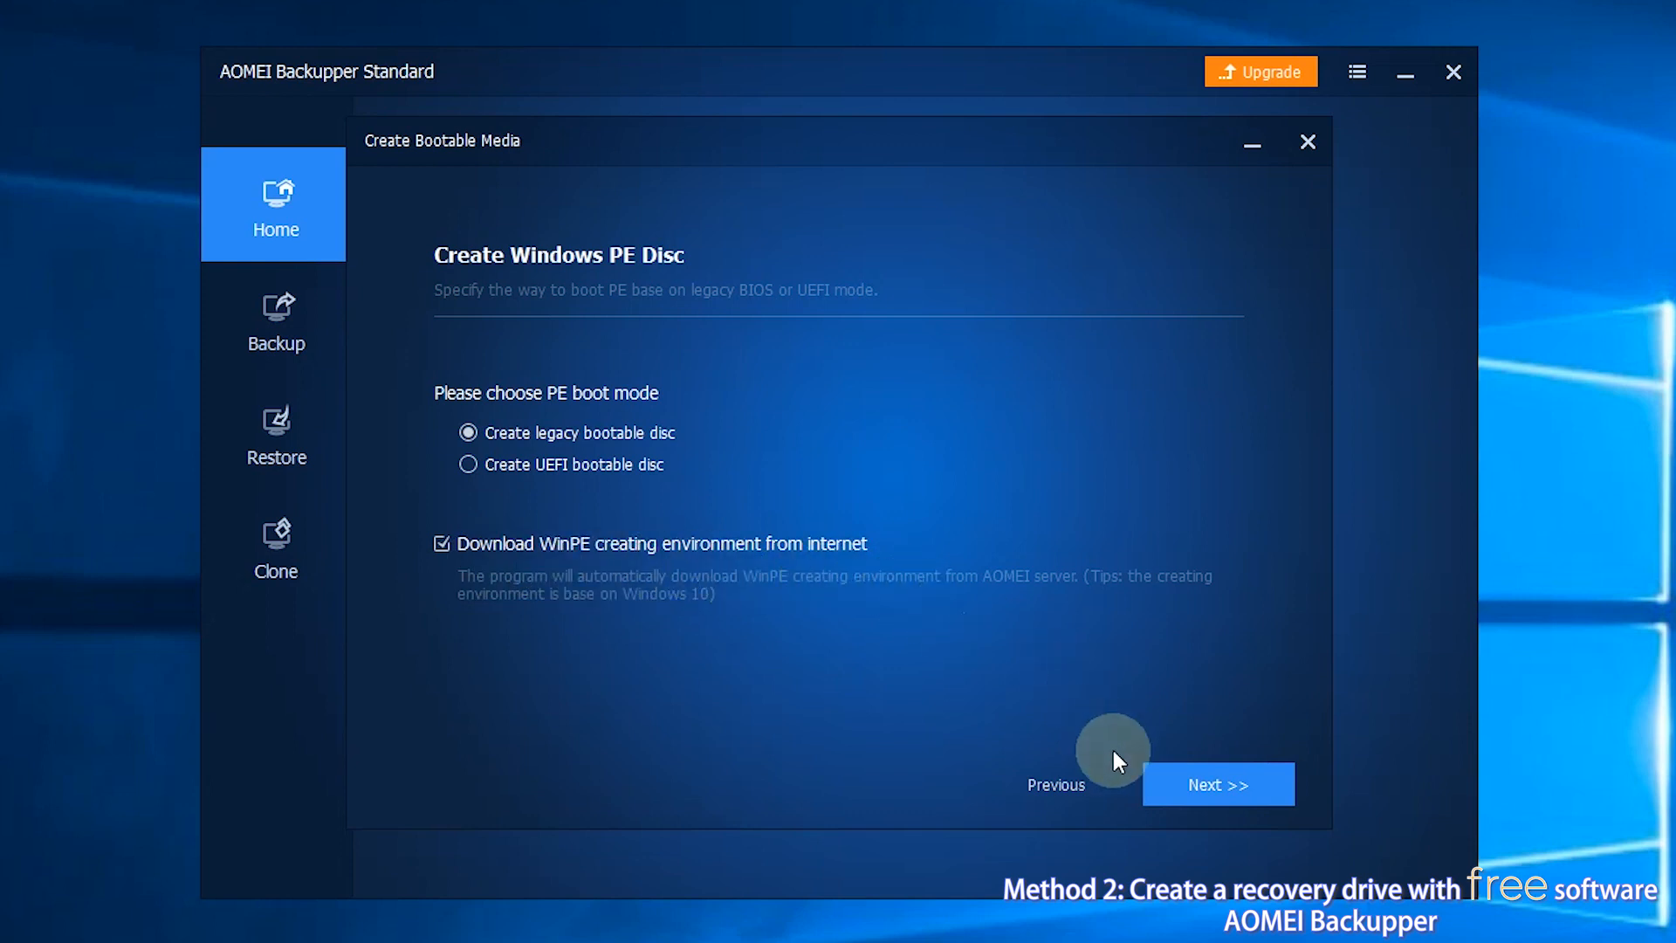
Build the WinPE bootable device on the SanDiskUltra USB 3.0, accepting the format warning.
click(1217, 782)
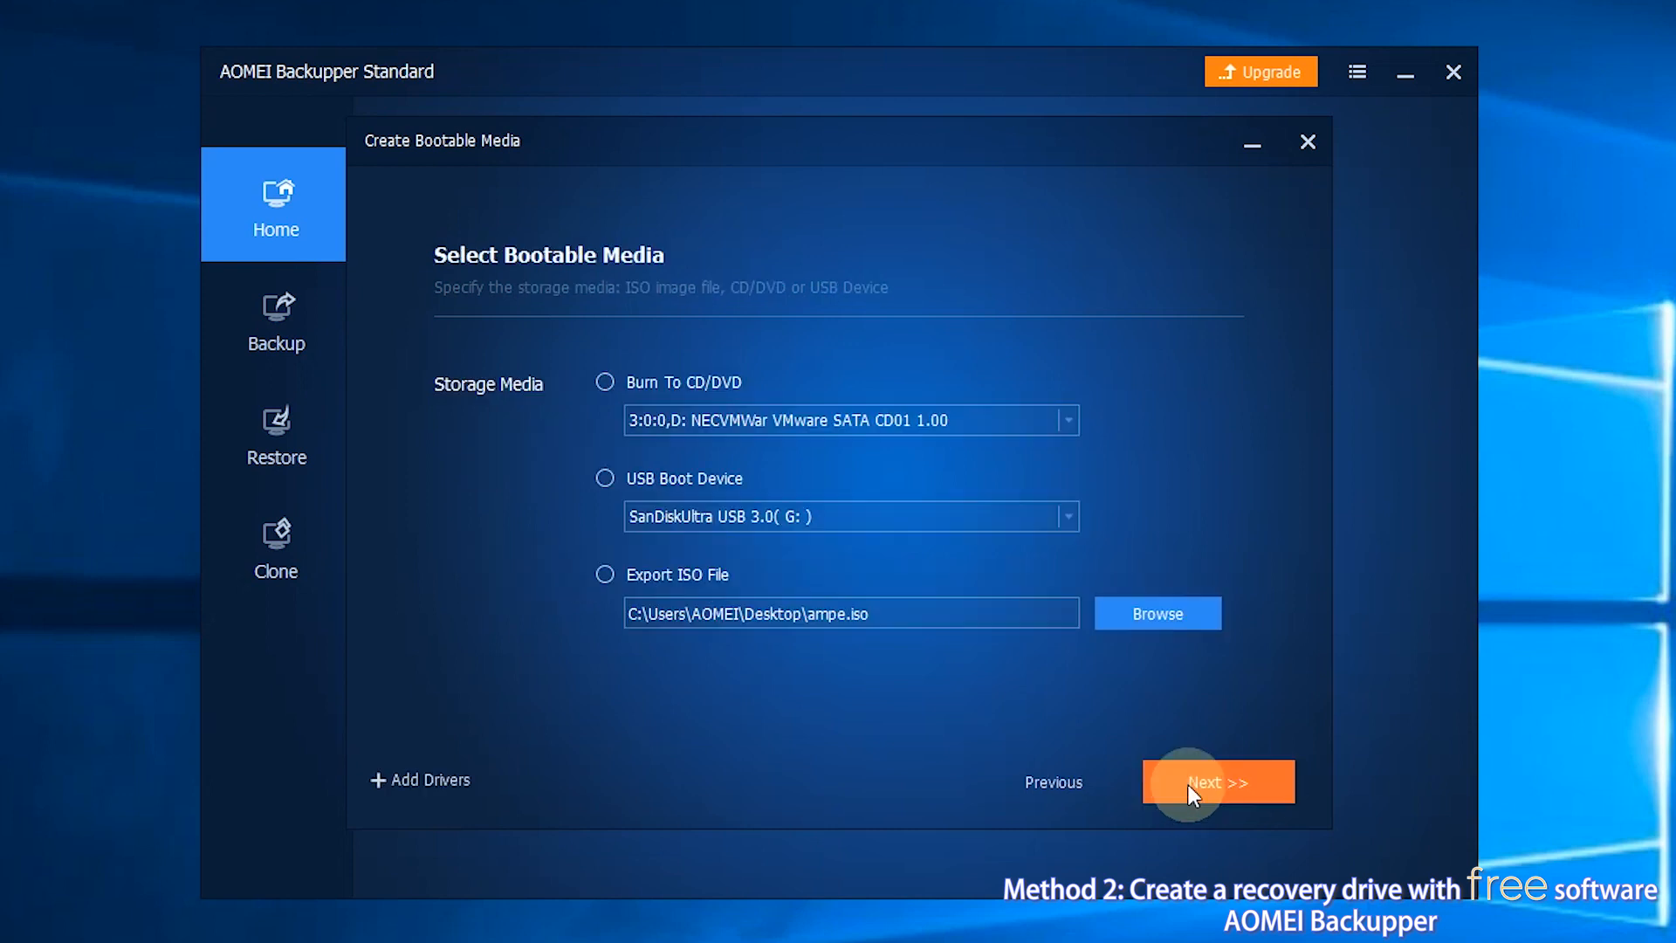
click(605, 478)
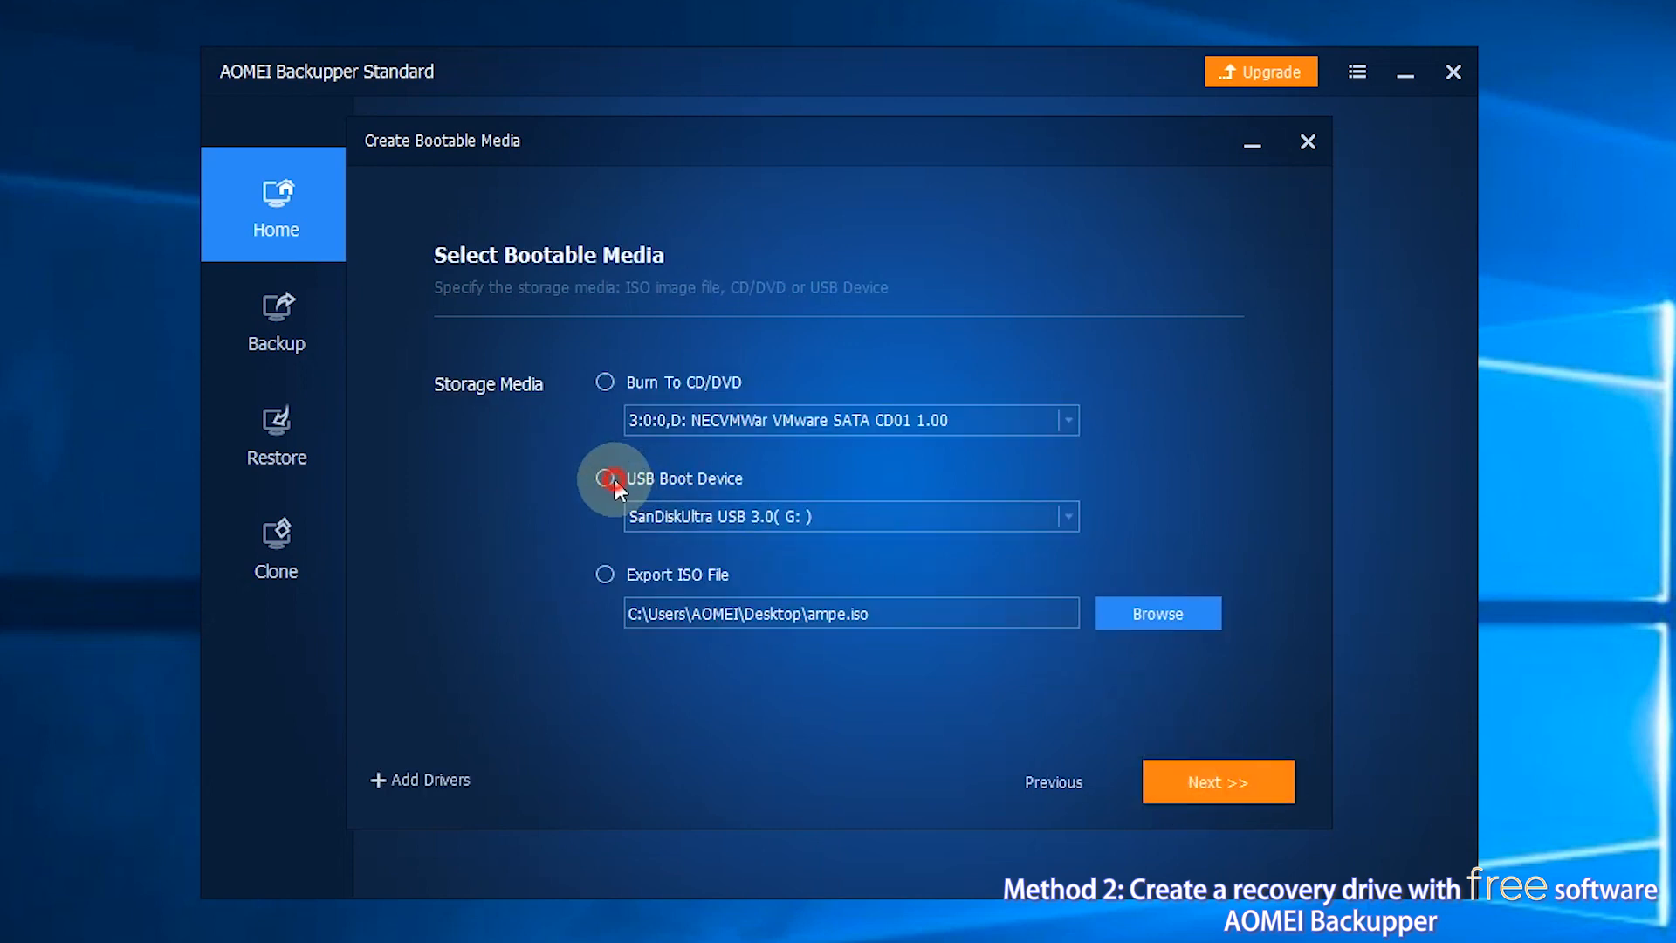
click(605, 477)
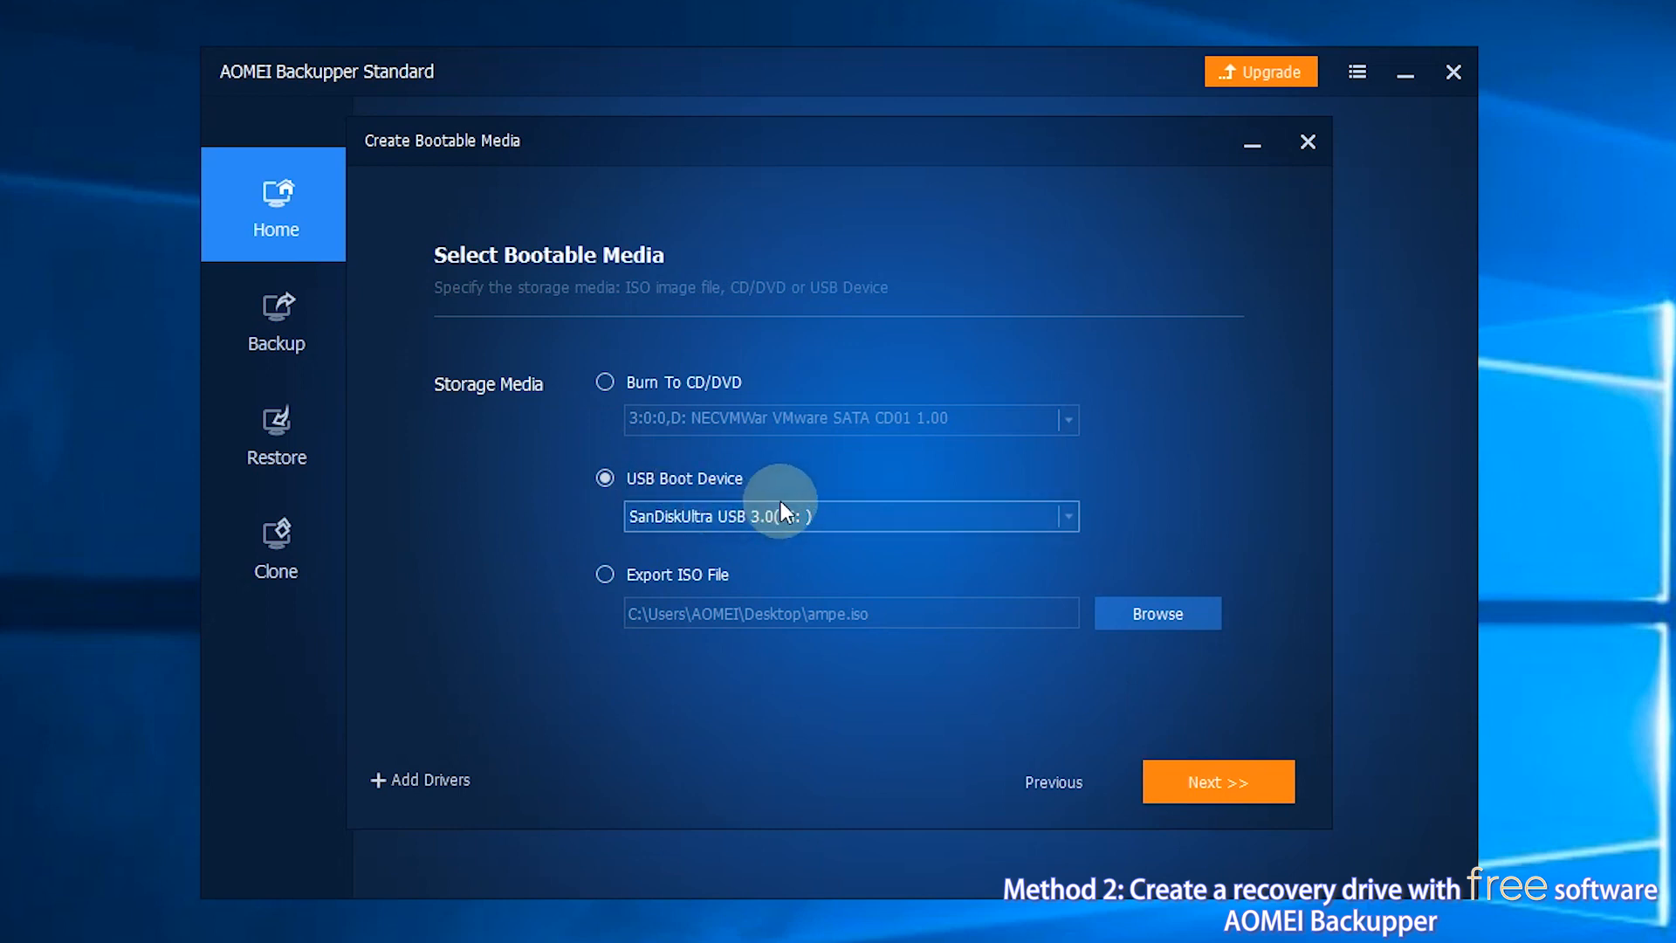
click(1217, 781)
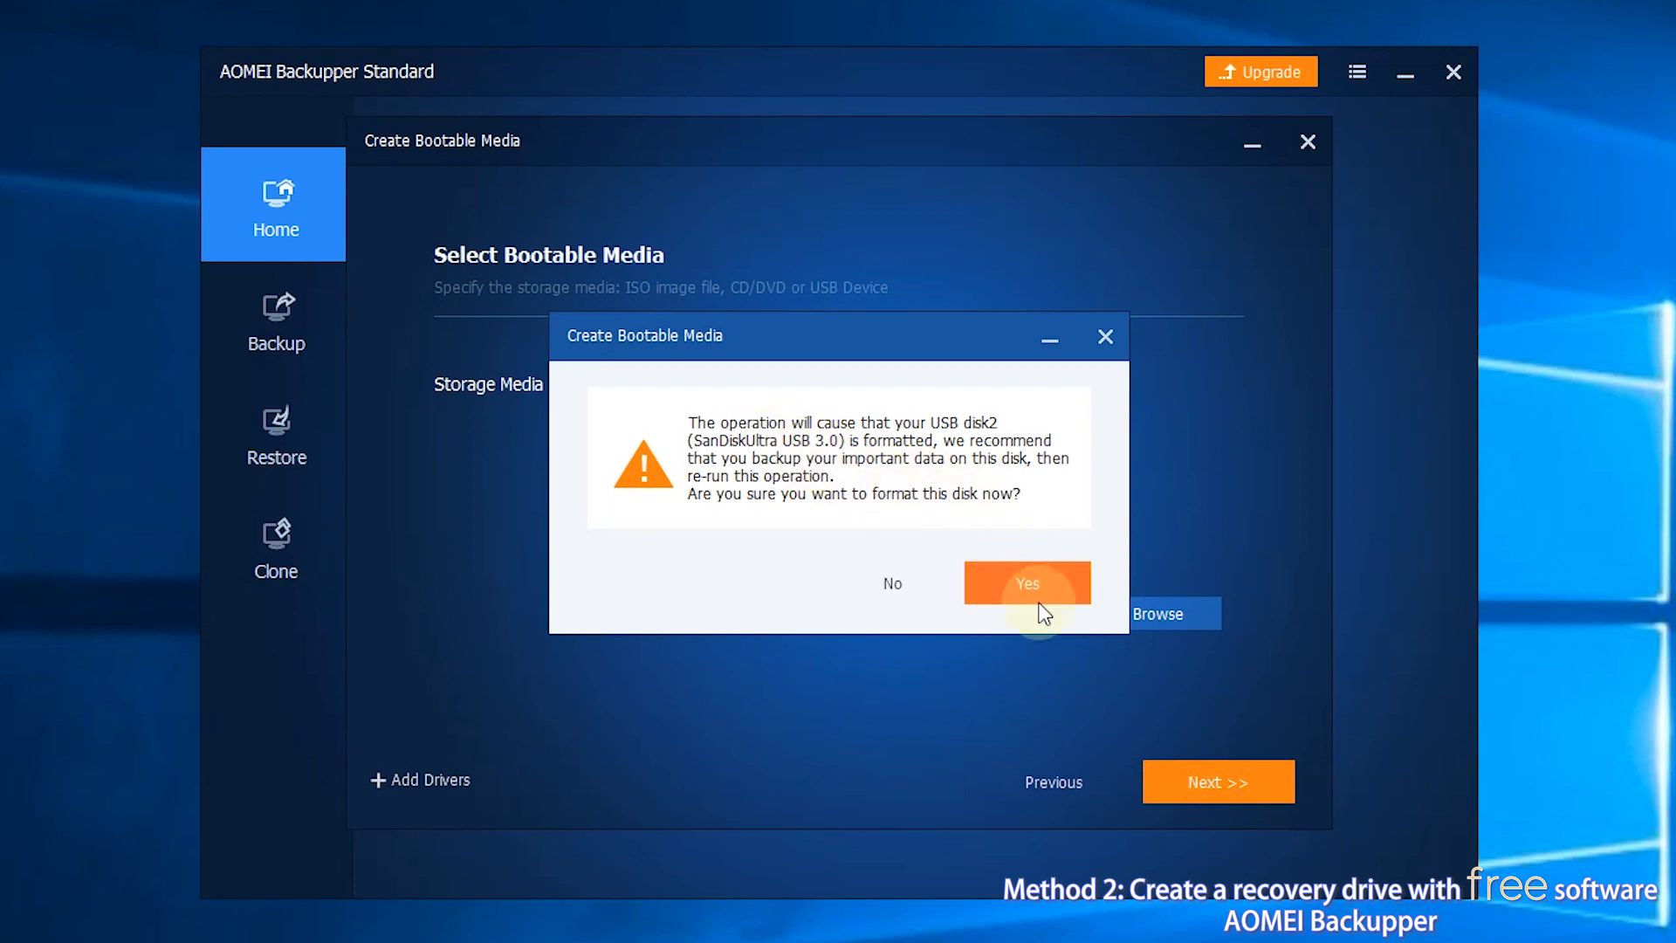
click(1026, 582)
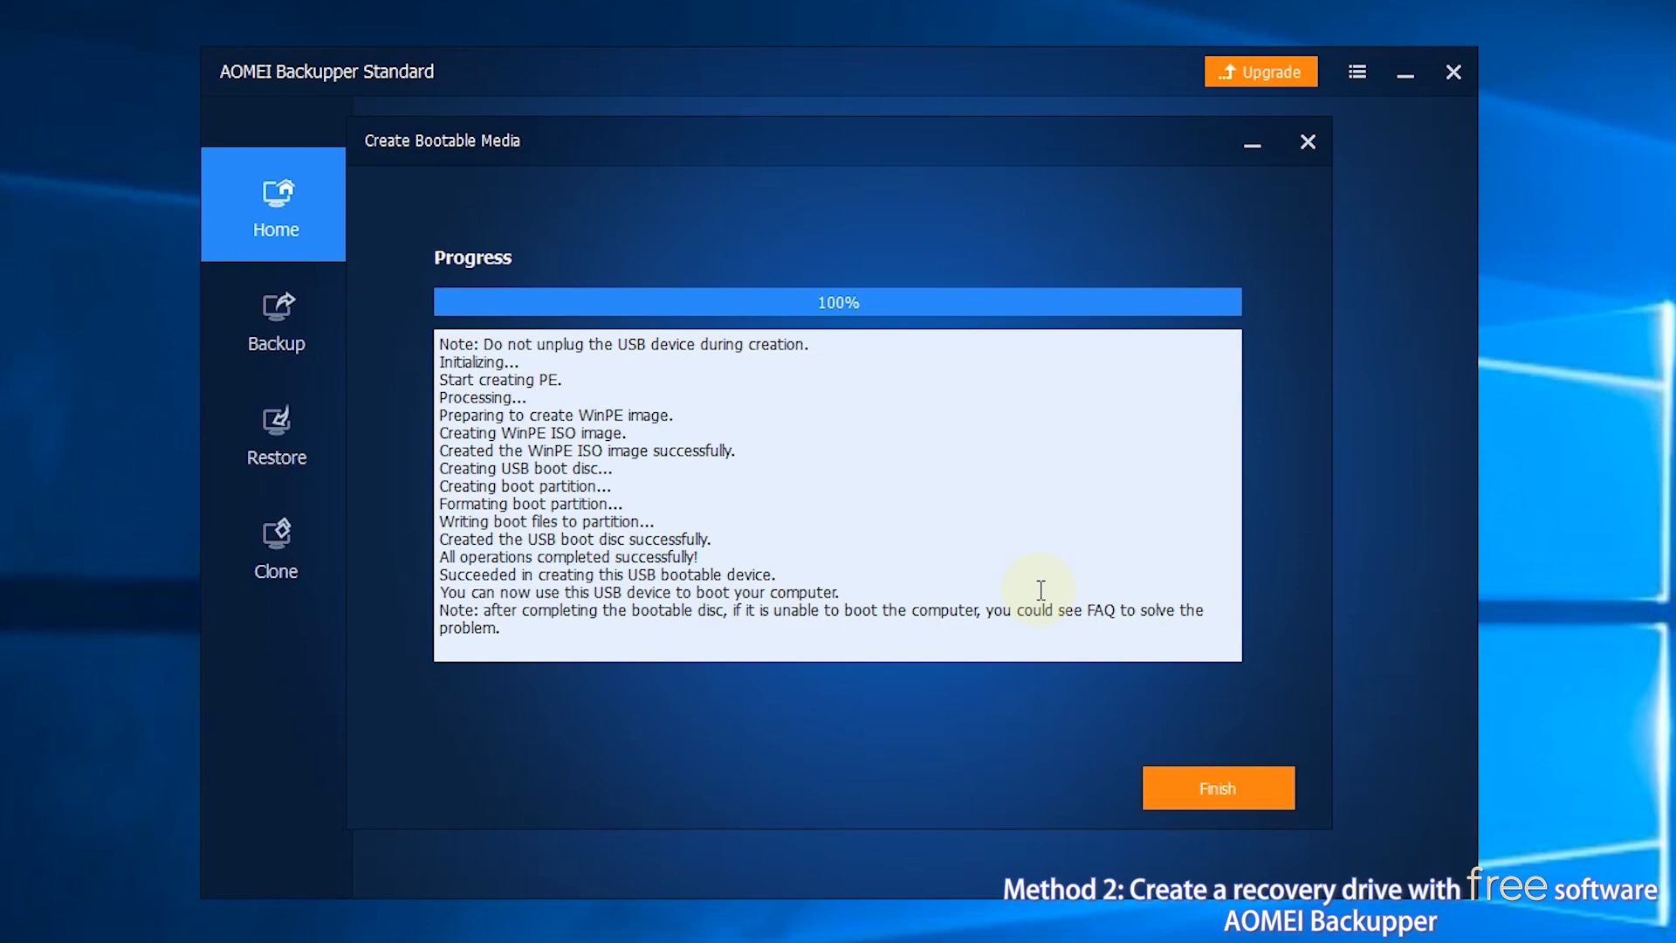
Finish the bootable media wizard to return to the AOMEI home screen.
click(1216, 788)
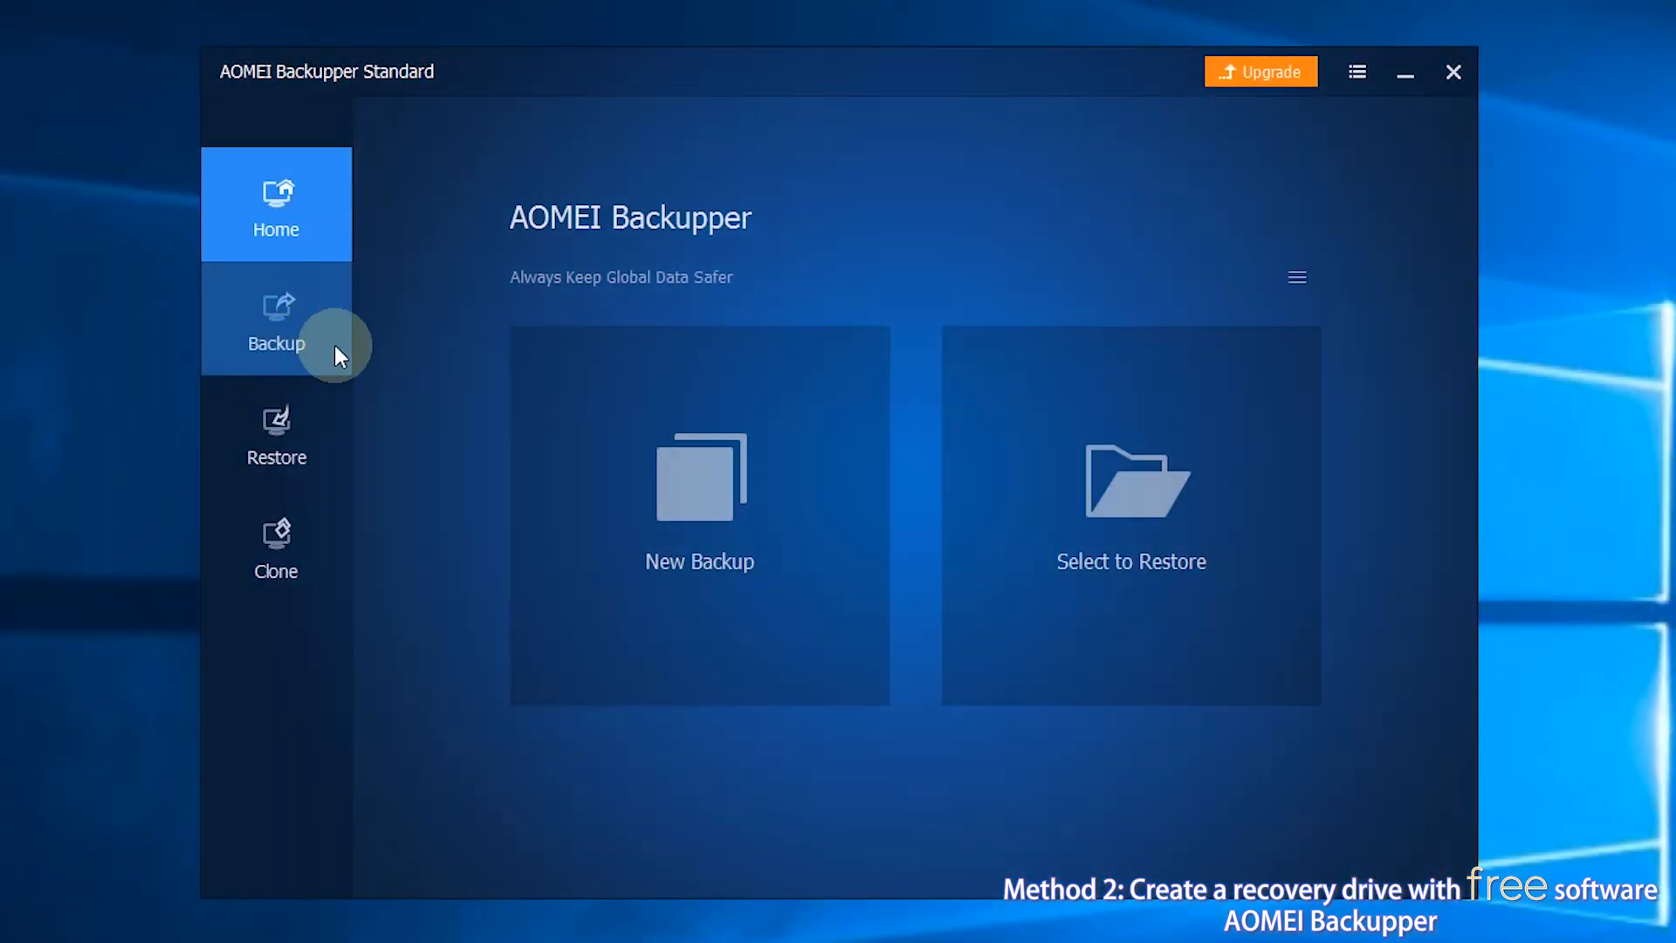
Start a System Backup task and rename it to 'System Backup' by removing '(2)'.
click(276, 319)
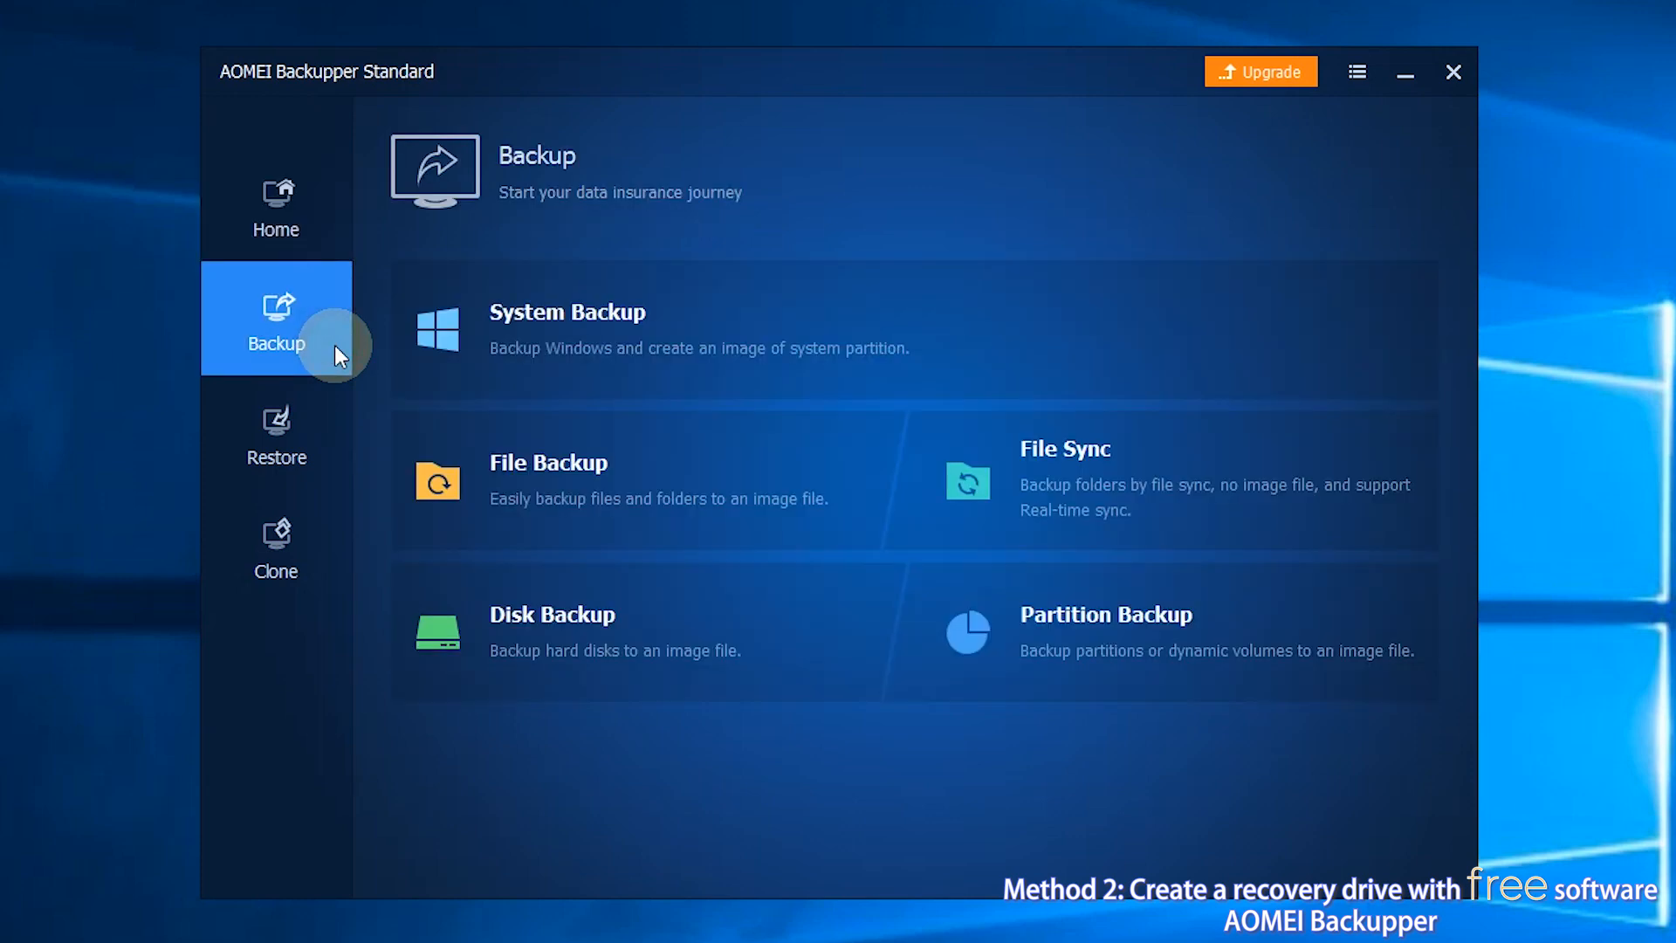
mouse_move(673, 337)
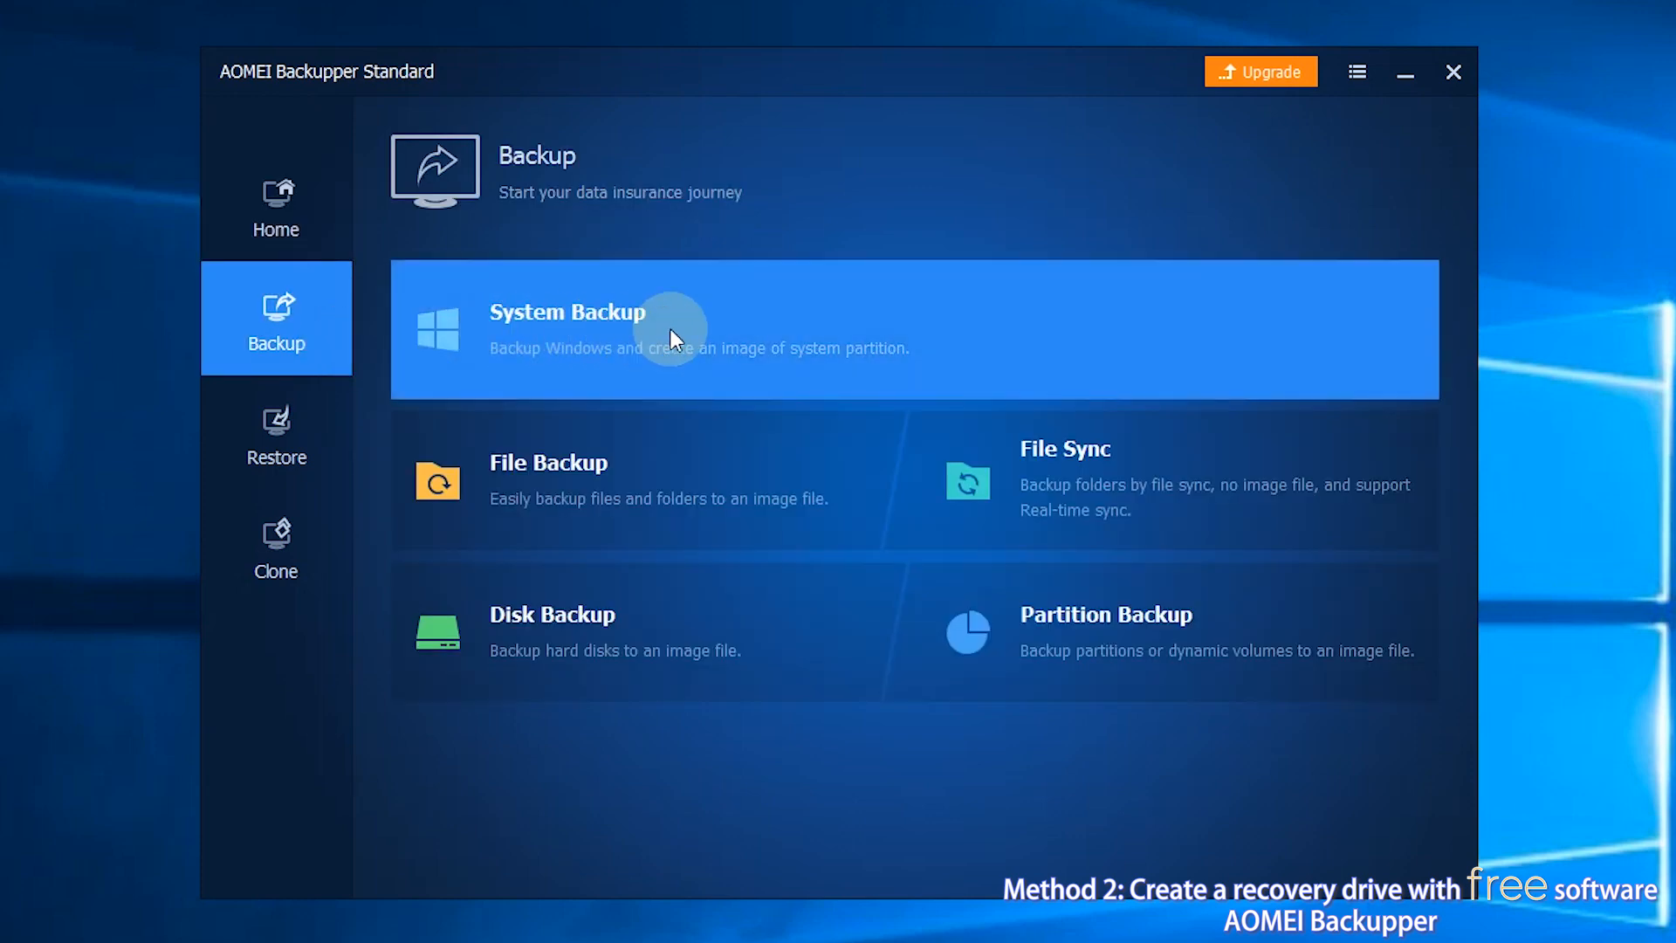
click(567, 328)
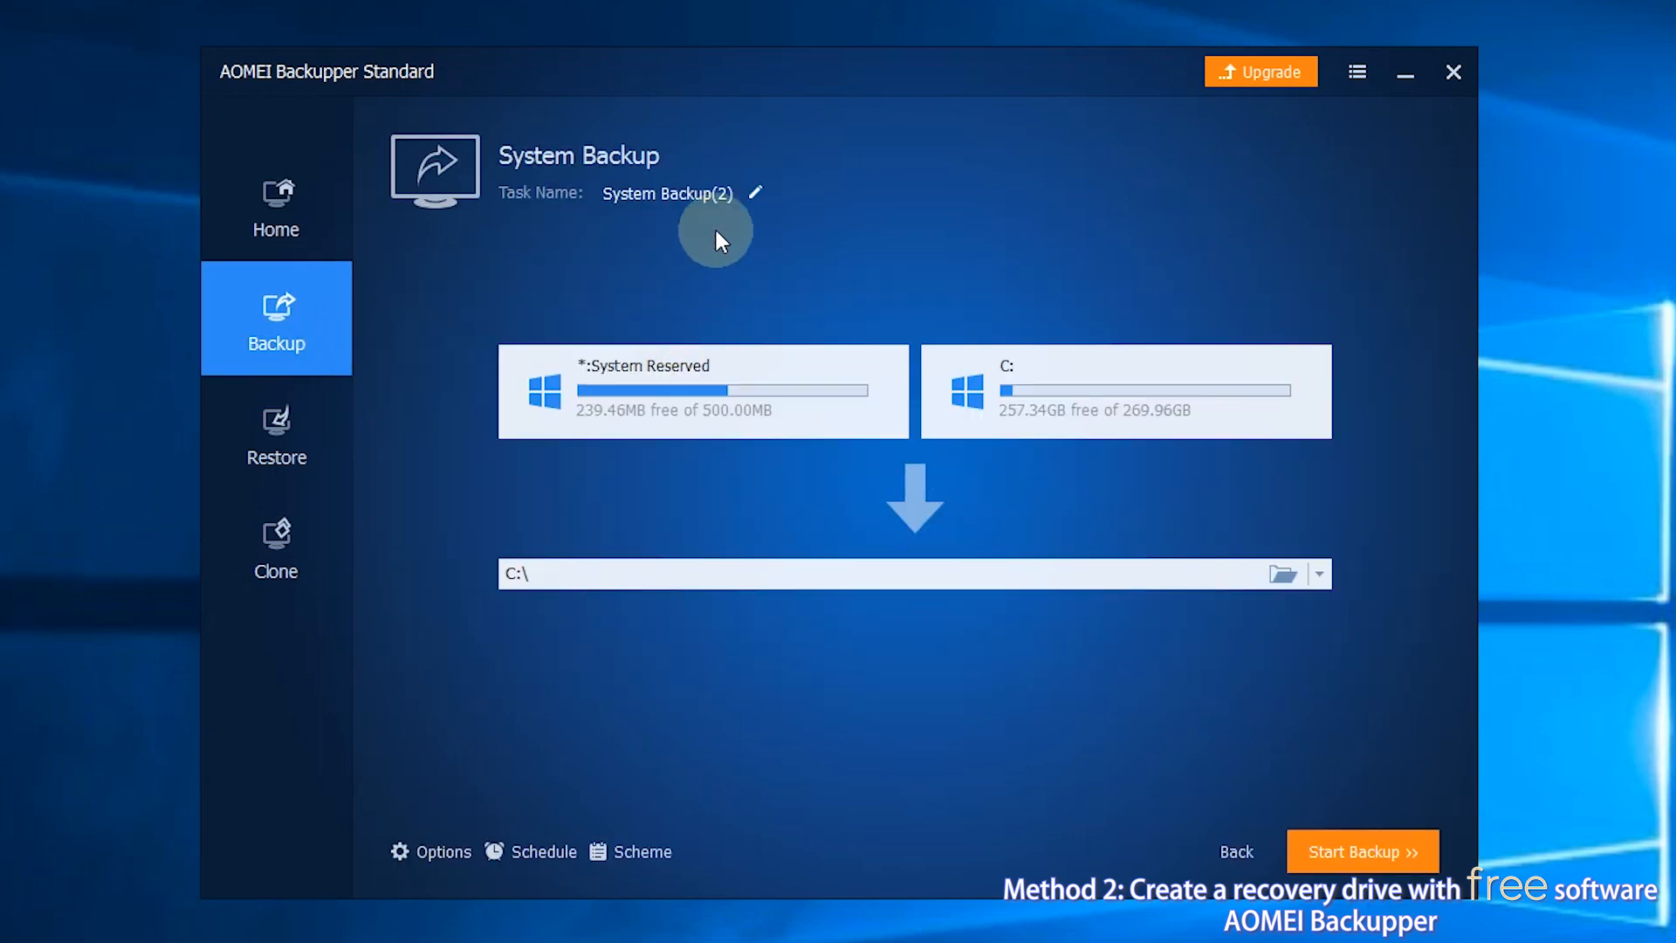
click(754, 194)
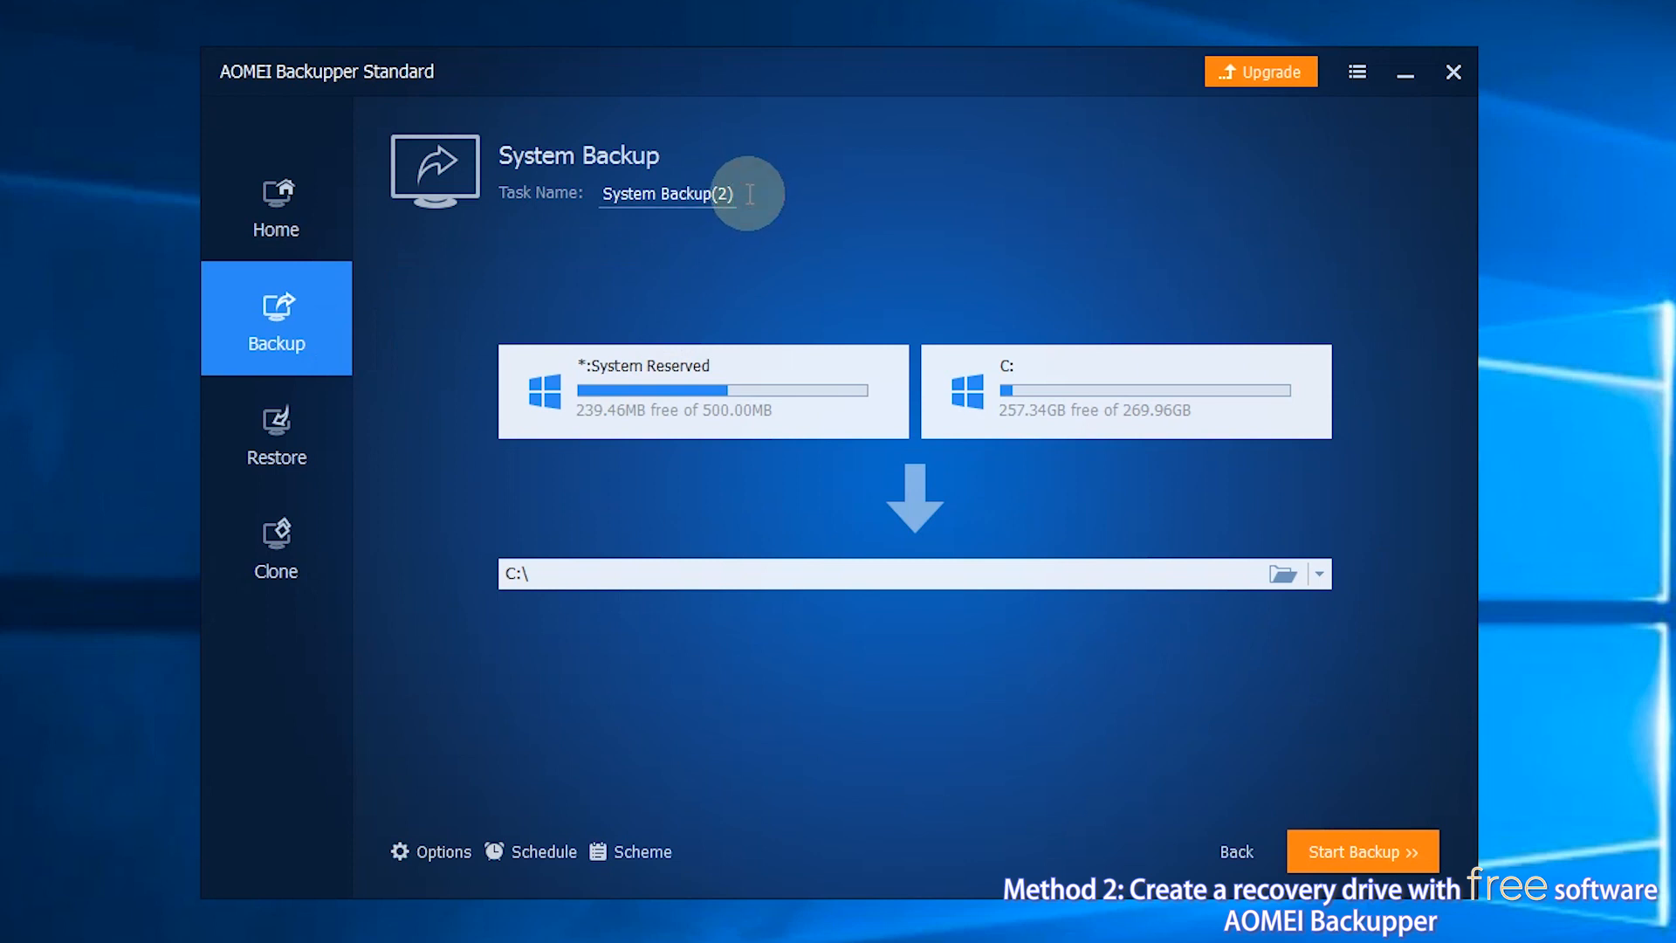
key(Backspace)
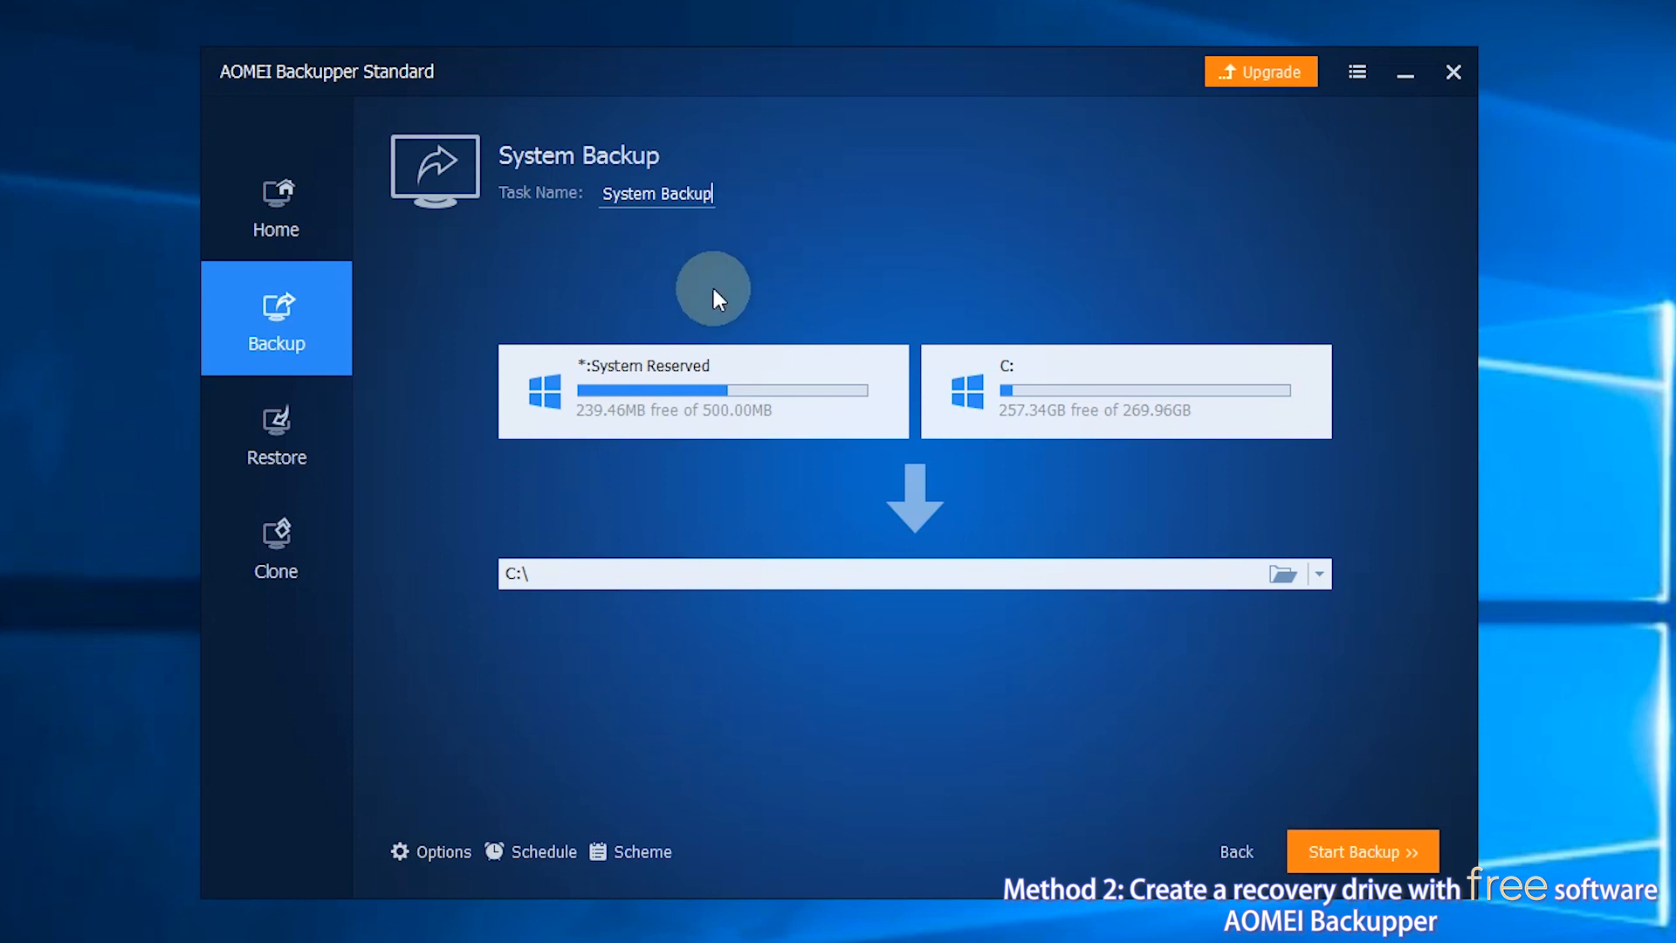
mouse_move(861, 409)
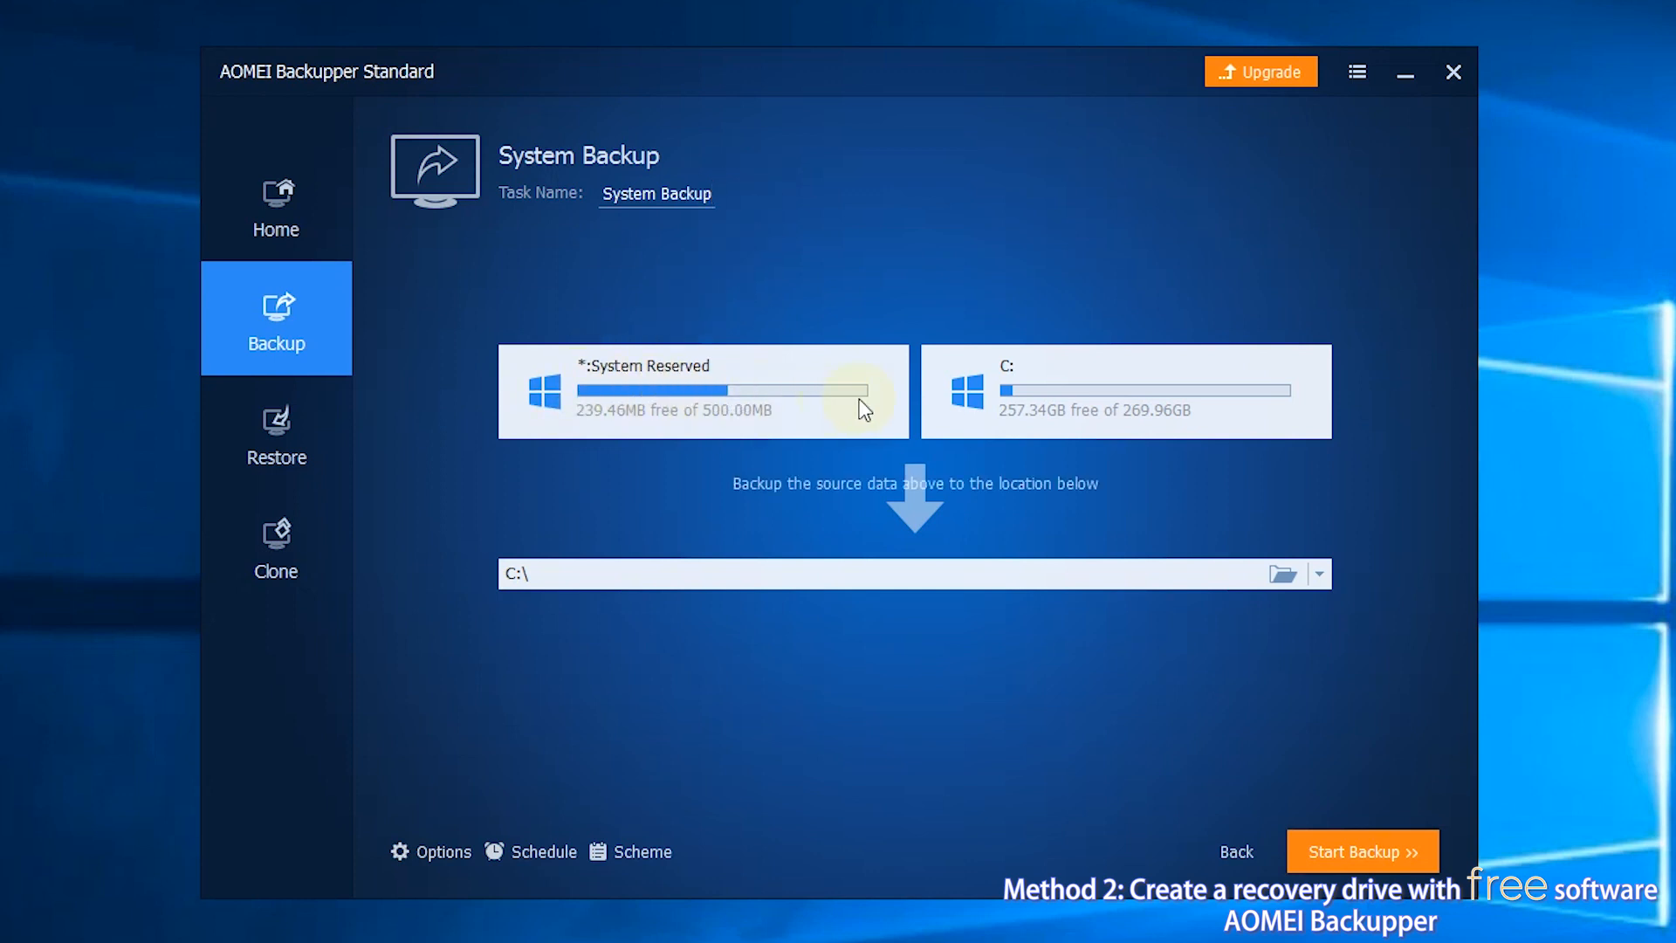
mouse_move(668, 461)
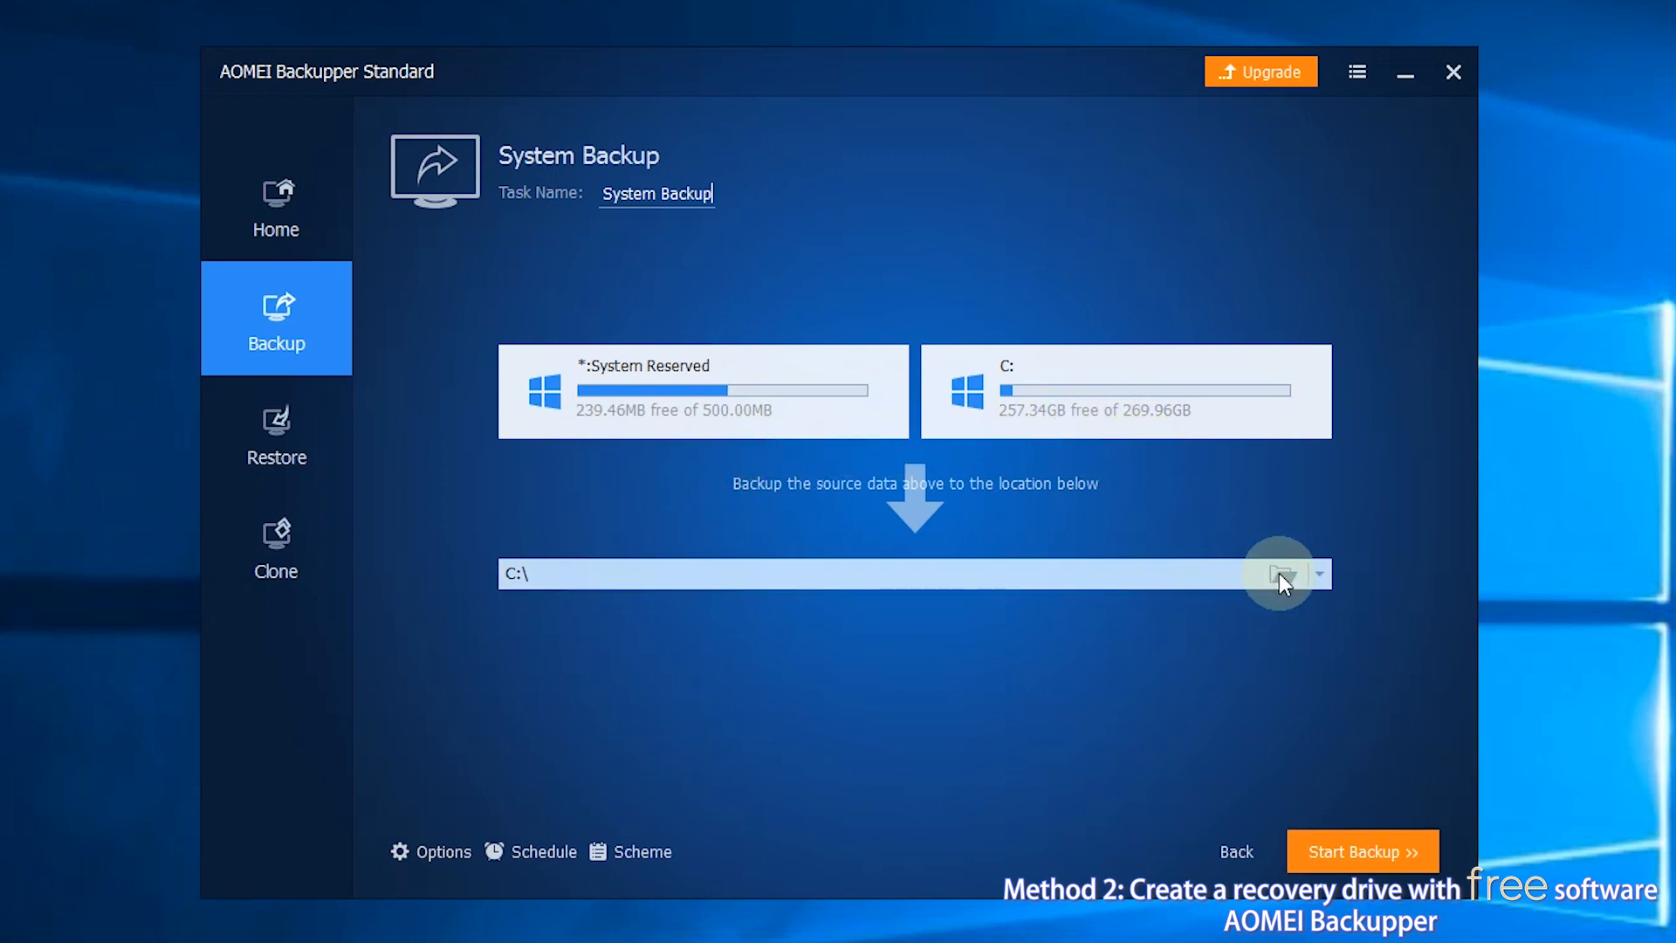
Set the backup destination to New Volume (E:) from This PC.
click(1278, 575)
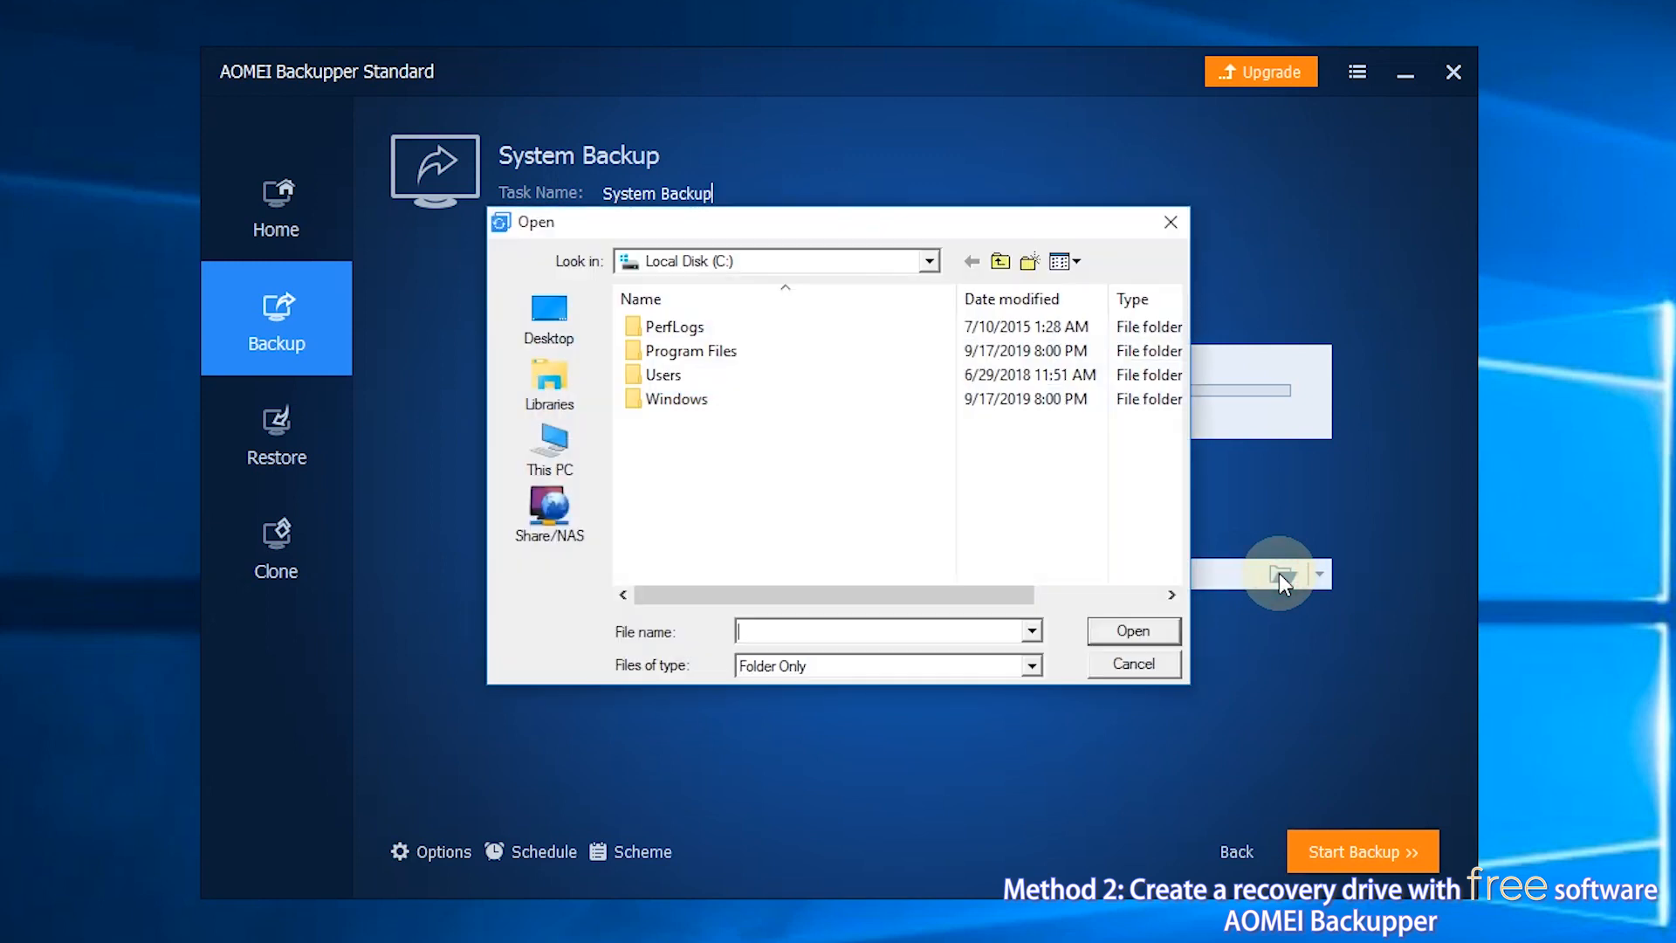
click(548, 438)
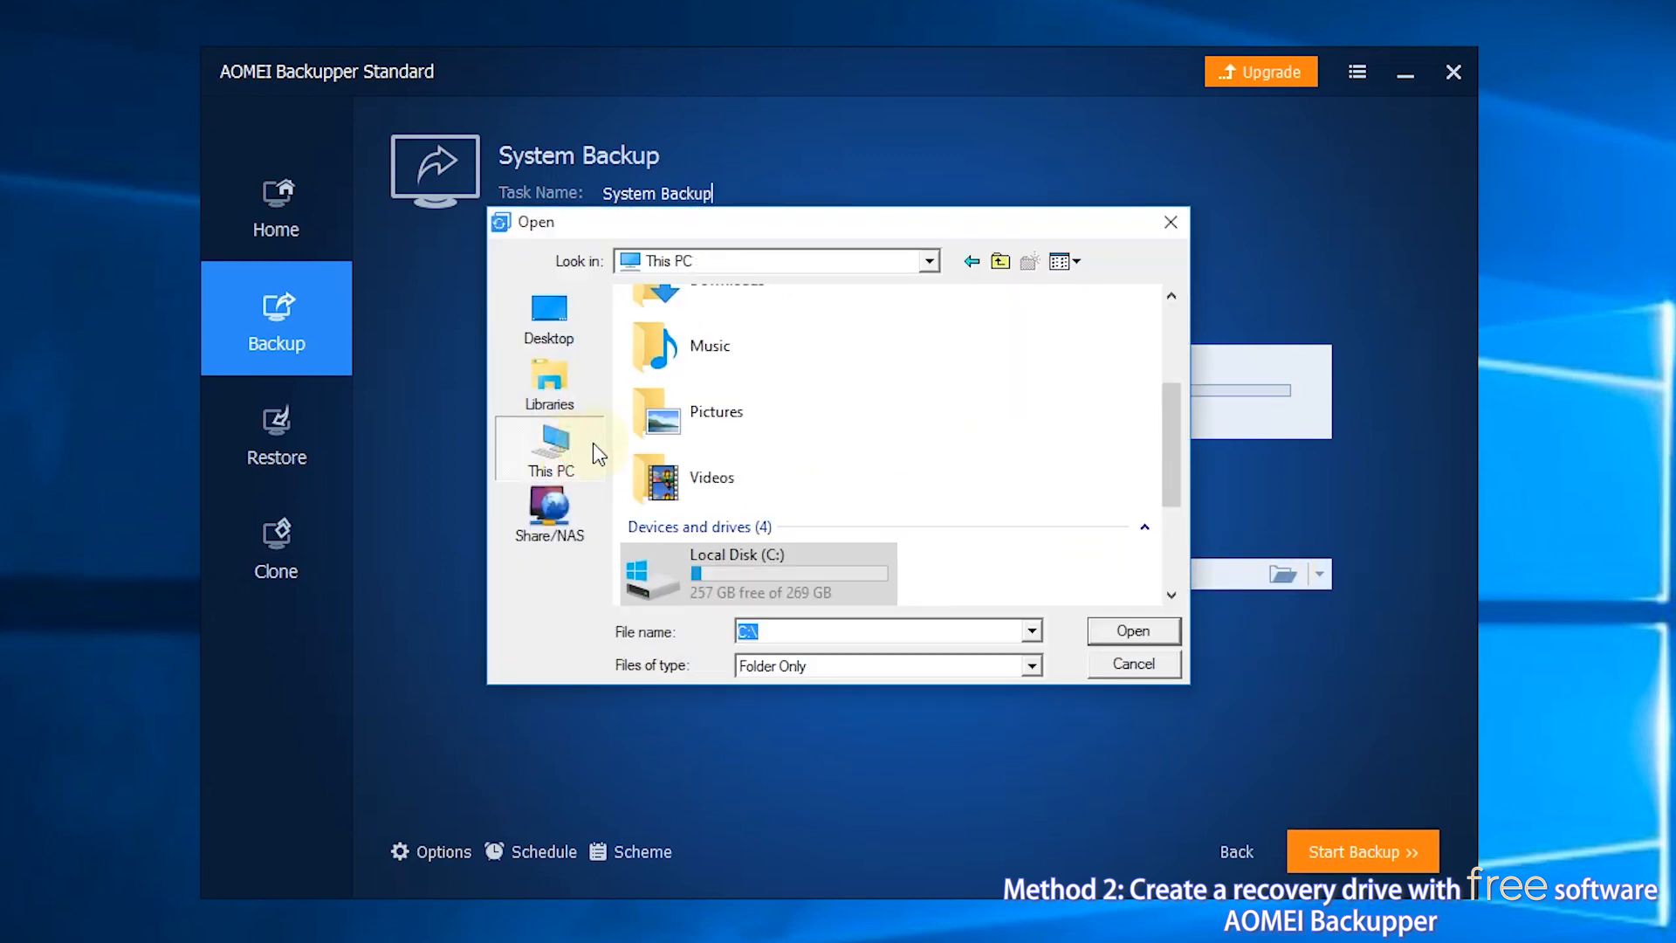
click(759, 503)
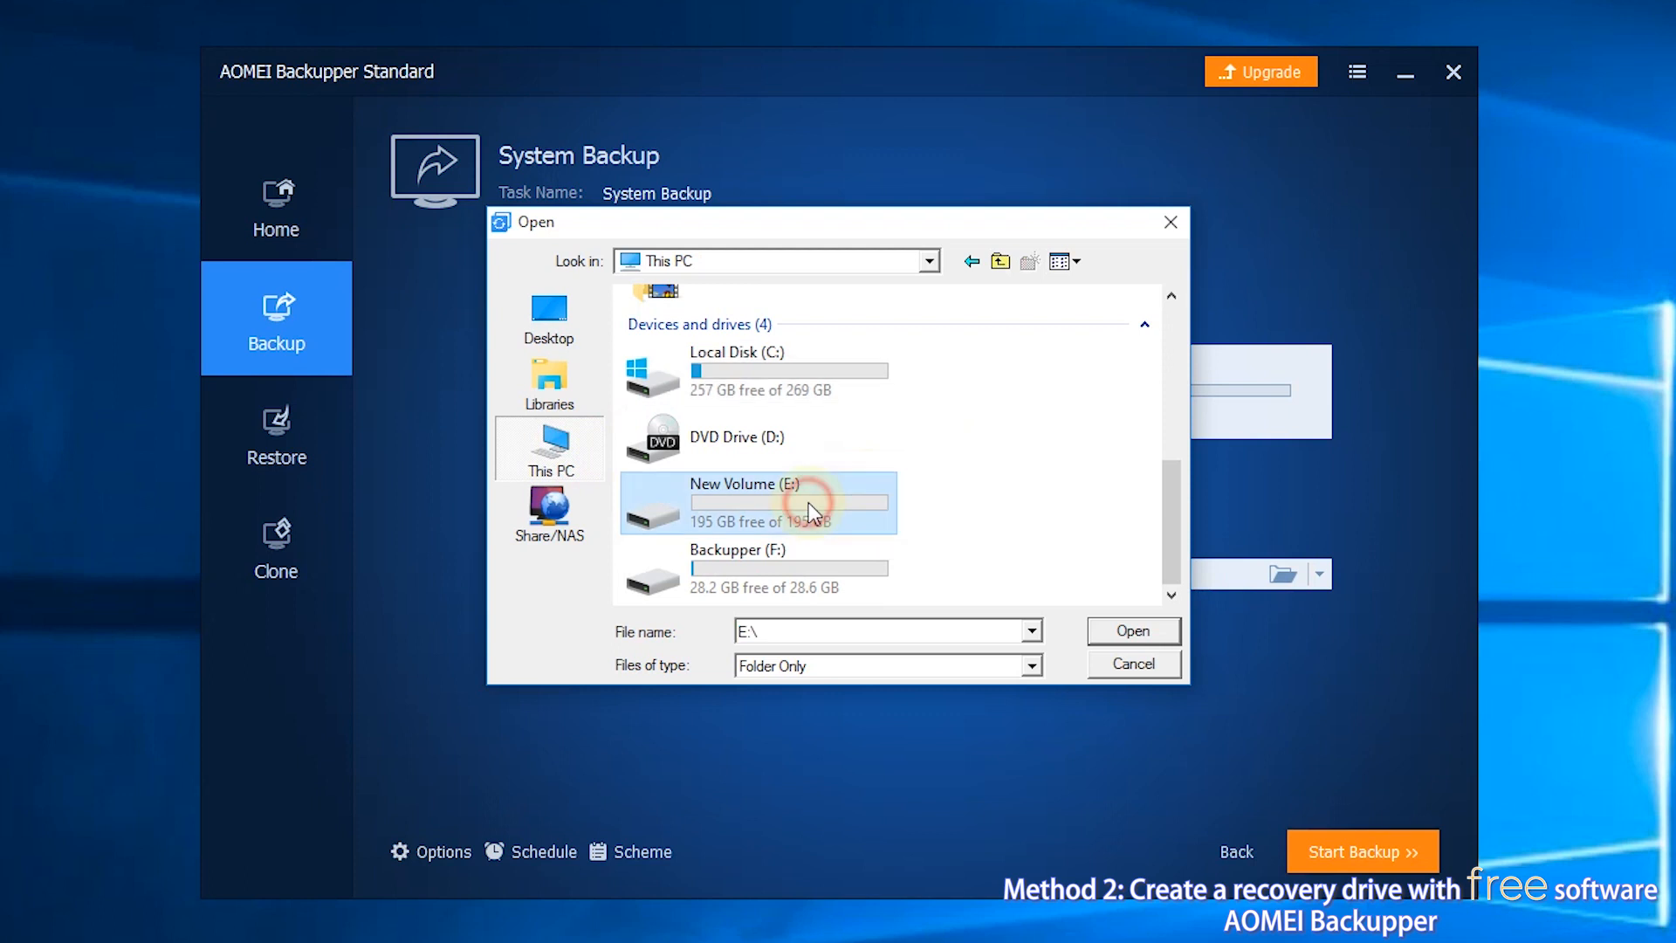
click(1132, 630)
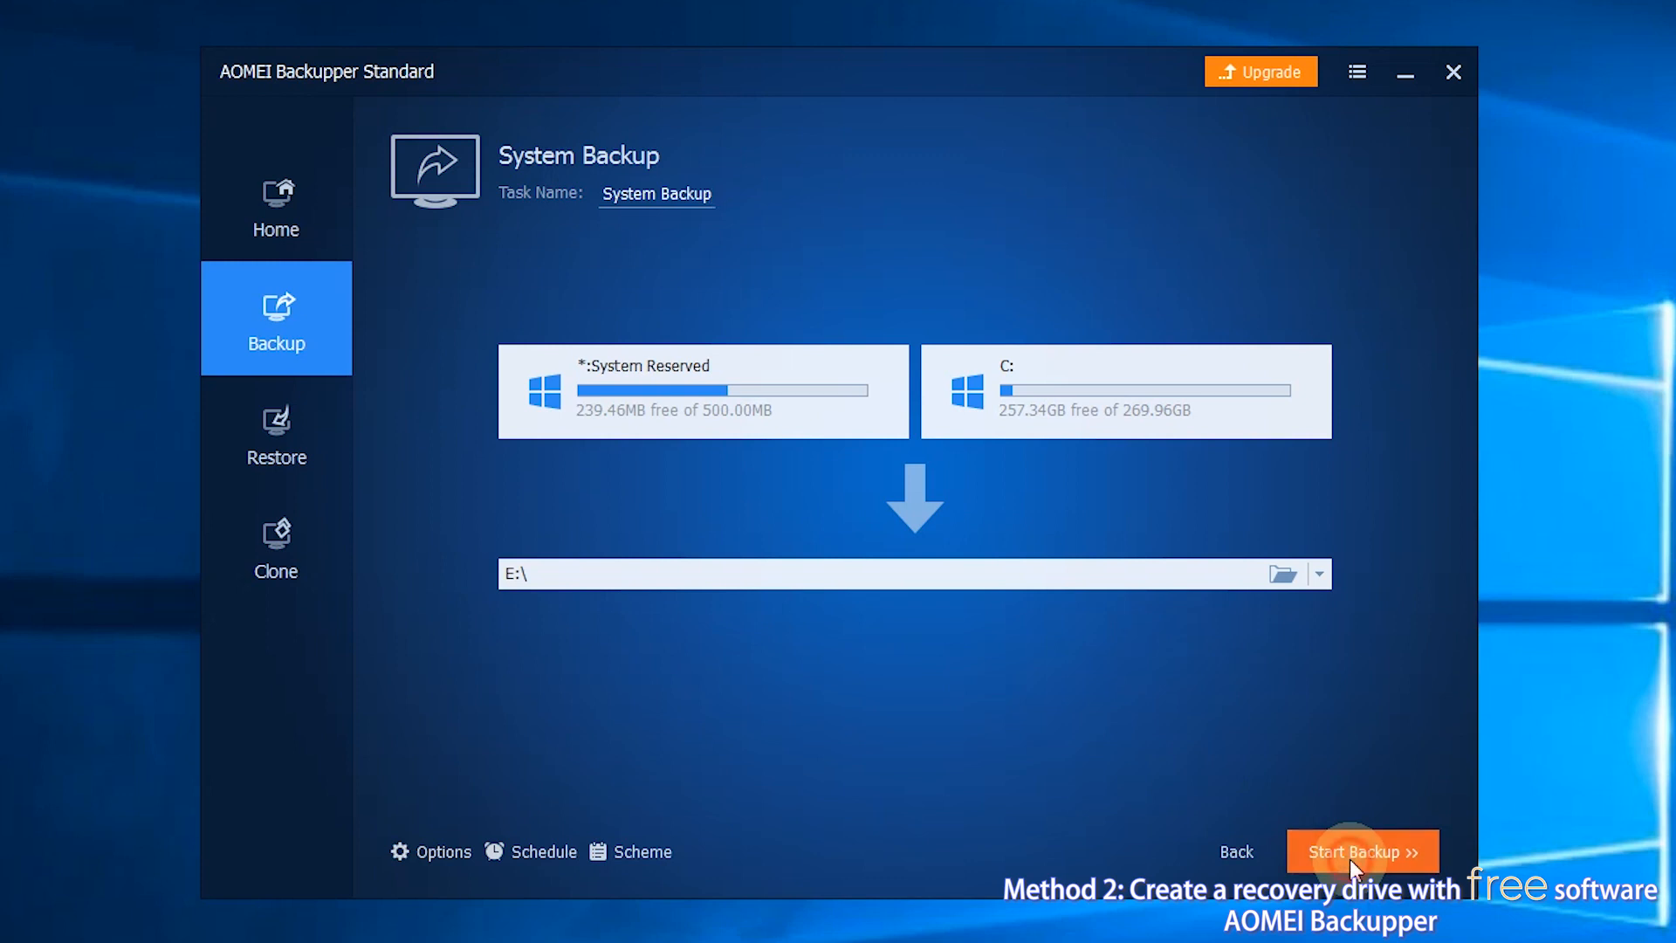
Run the System Backup to completion and dismiss the success screen.
click(1362, 852)
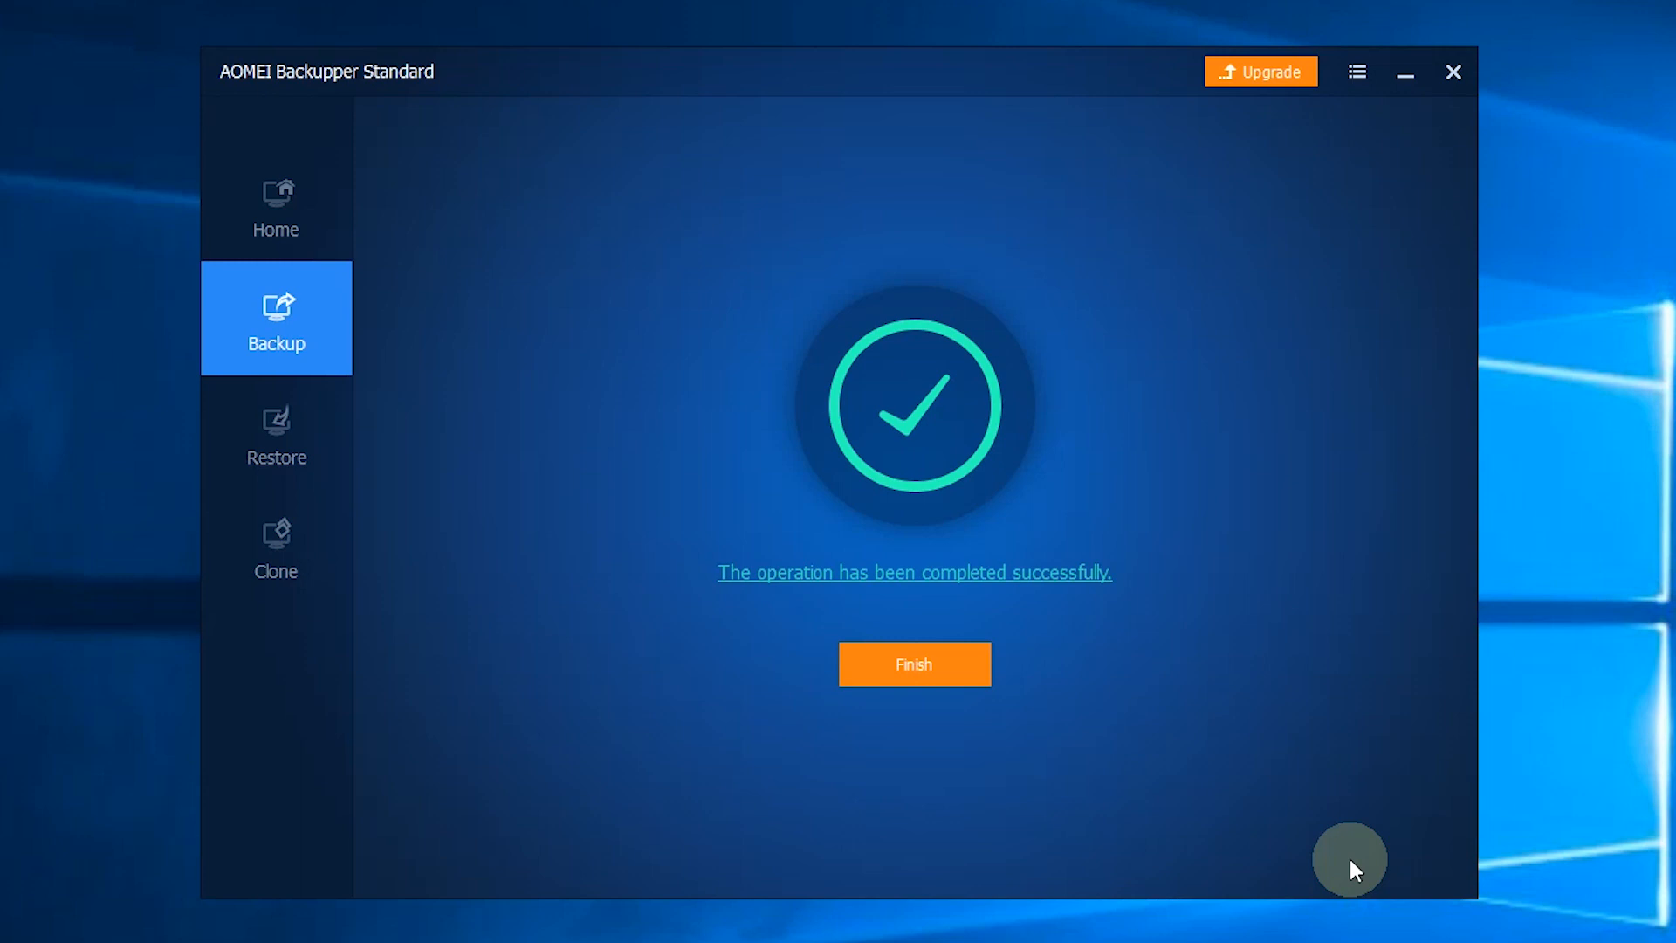
click(914, 663)
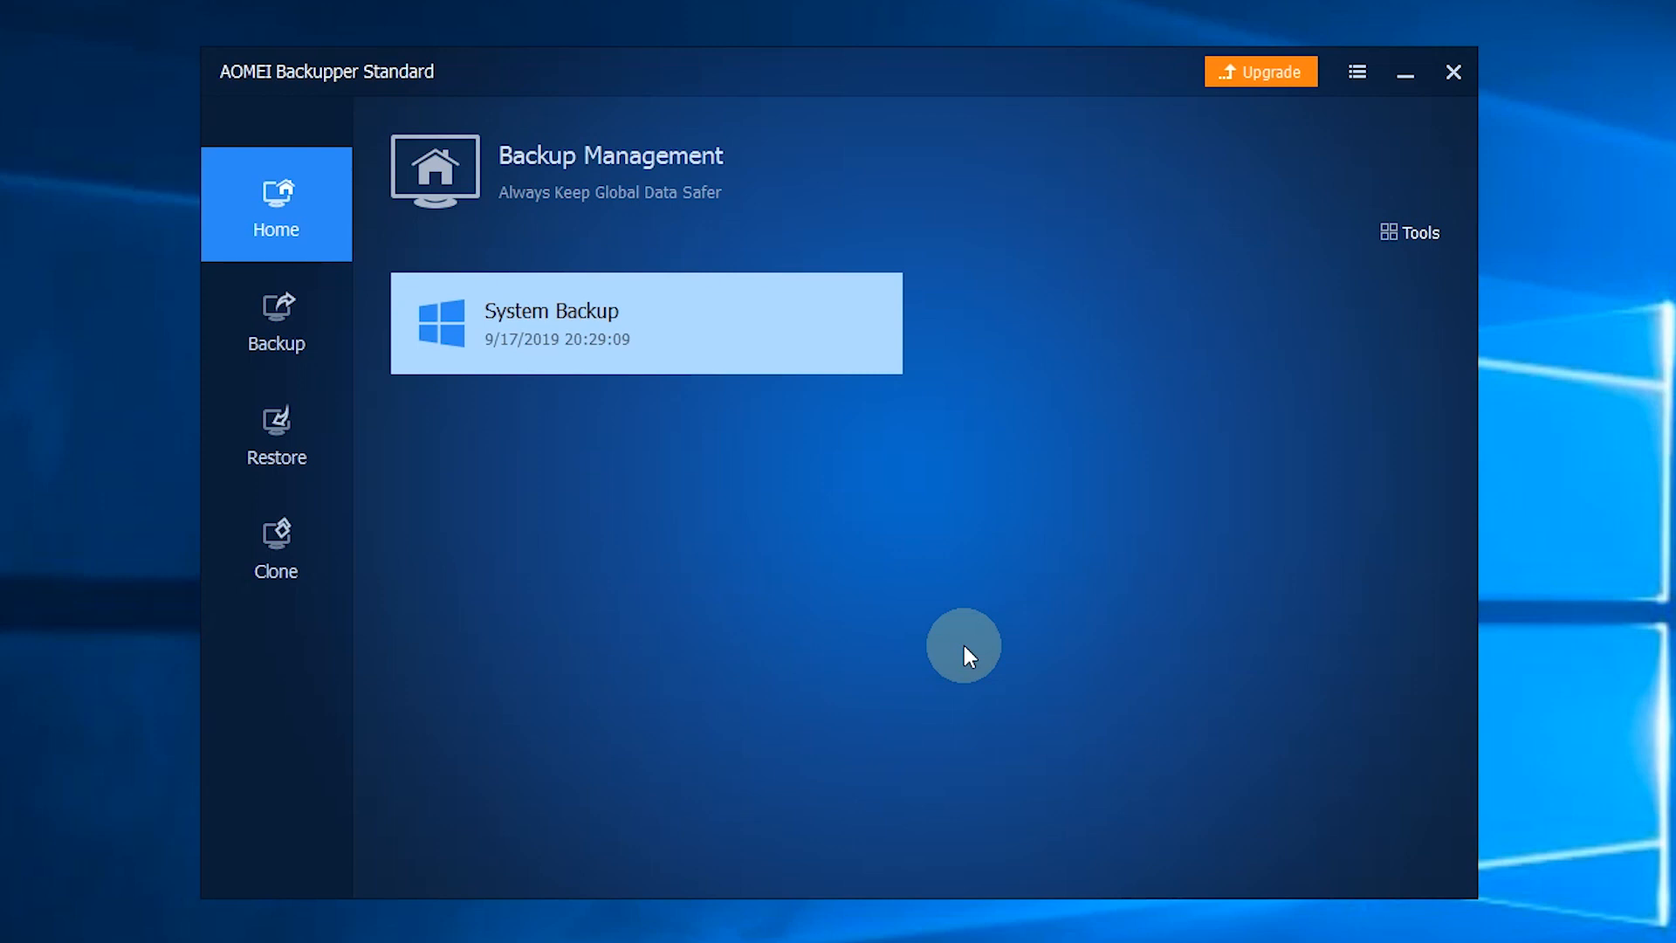
mouse_move(1020, 538)
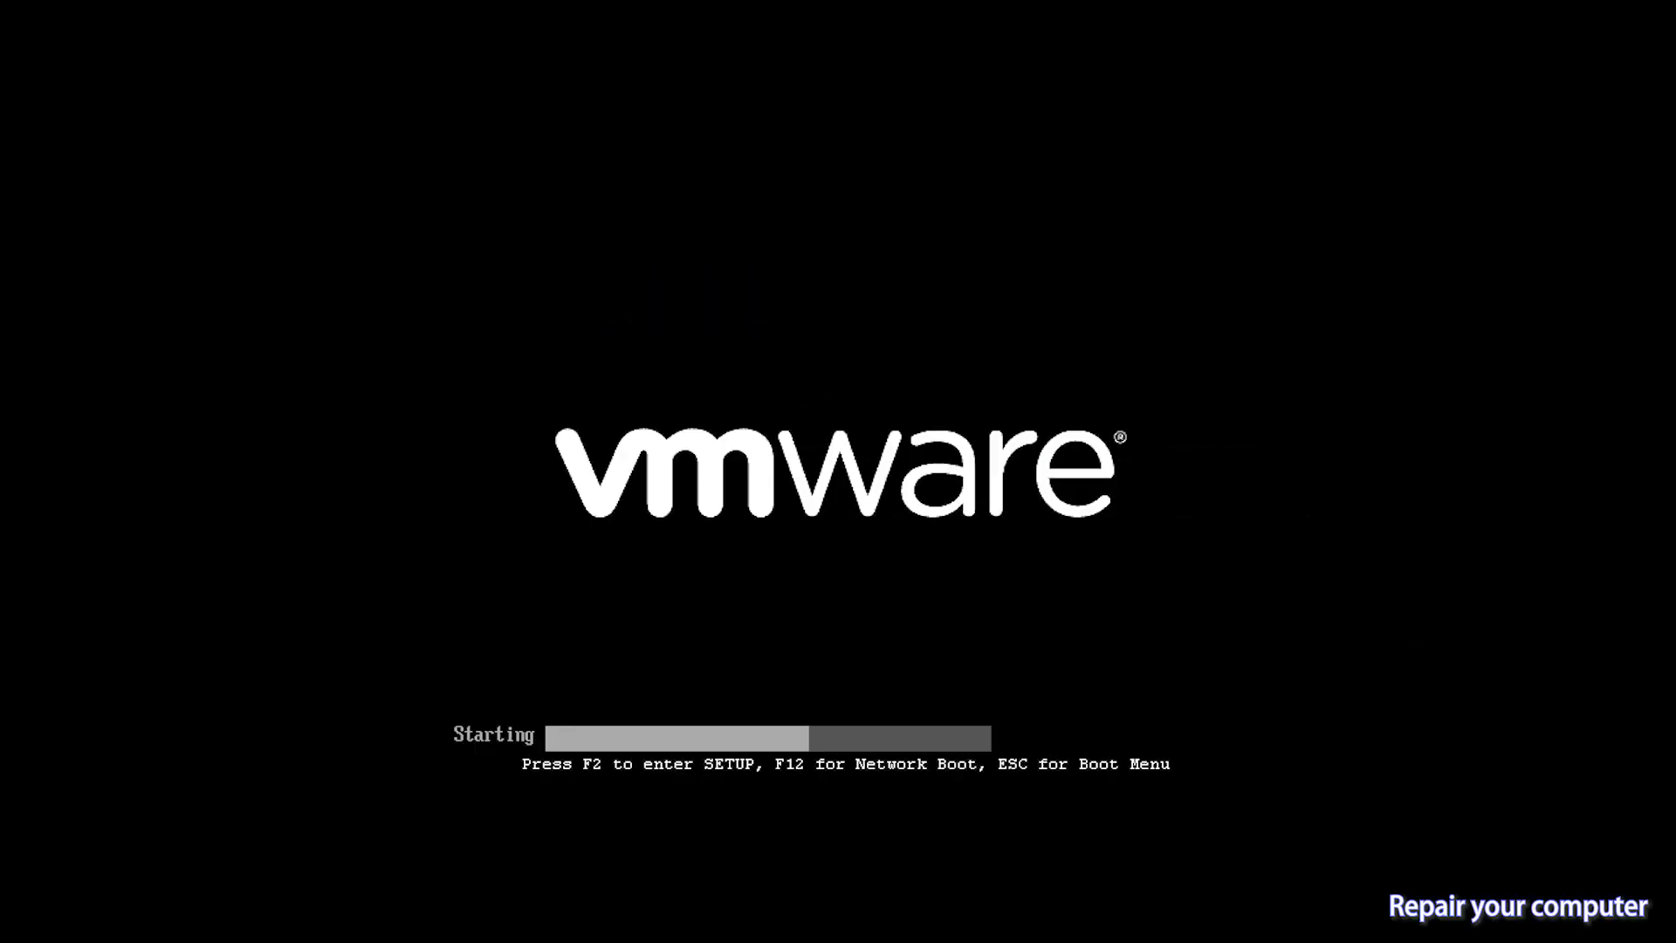
Enter PhoenixBIOS setup with F2 and review the Boot tab's device order.
key(f2)
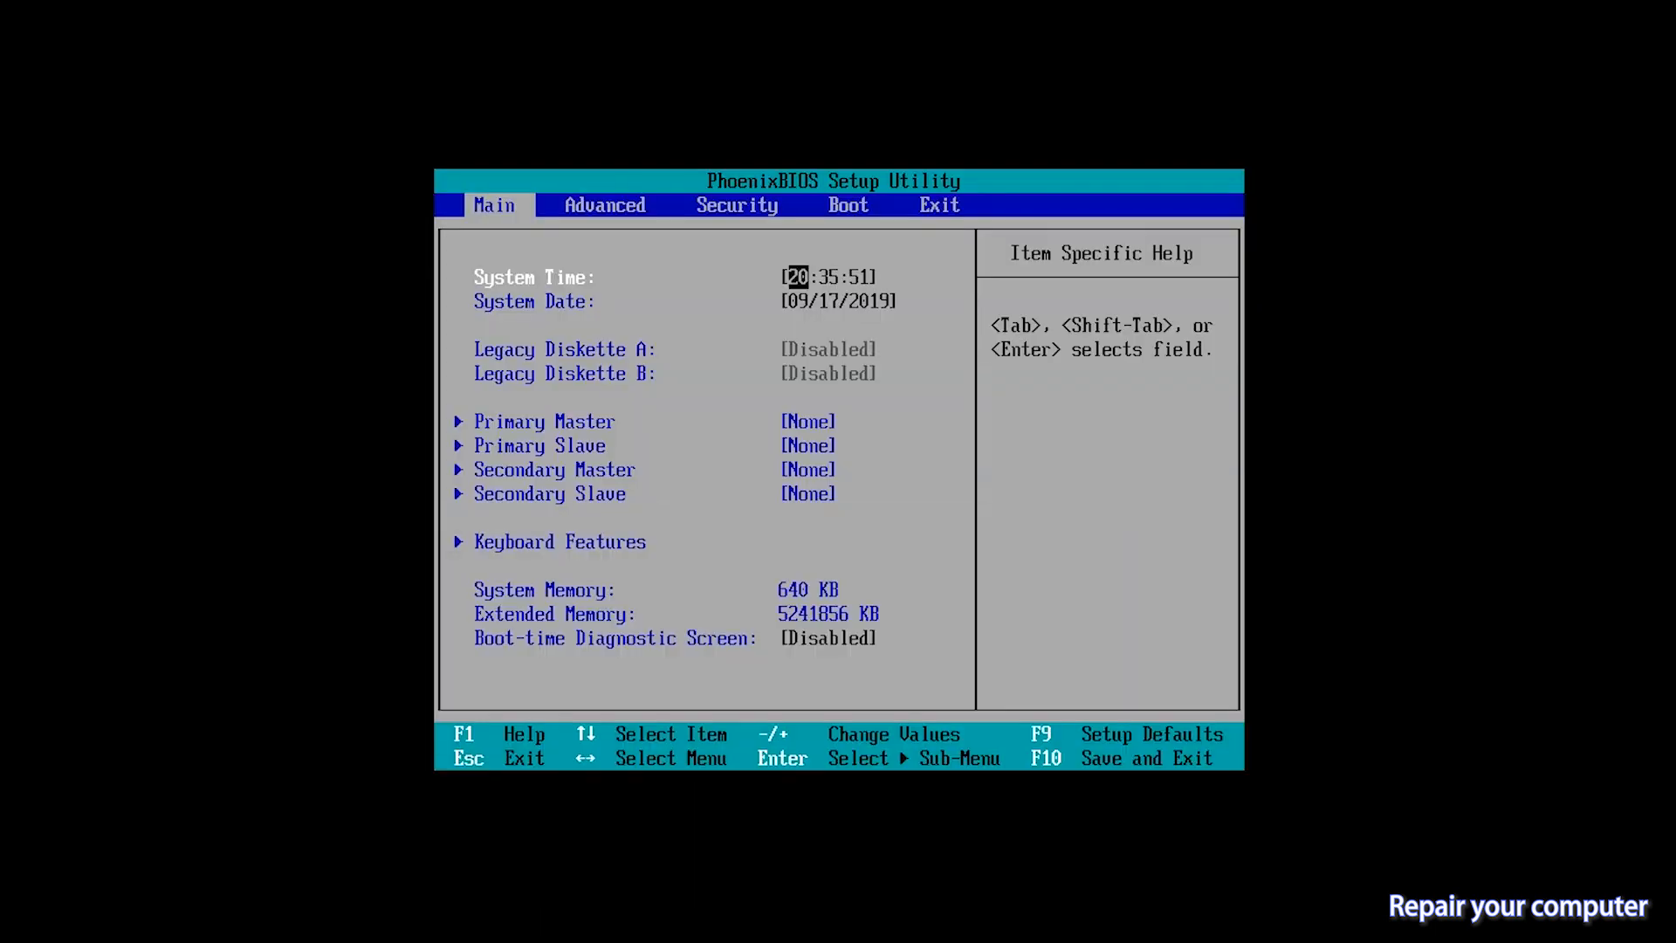
click(605, 205)
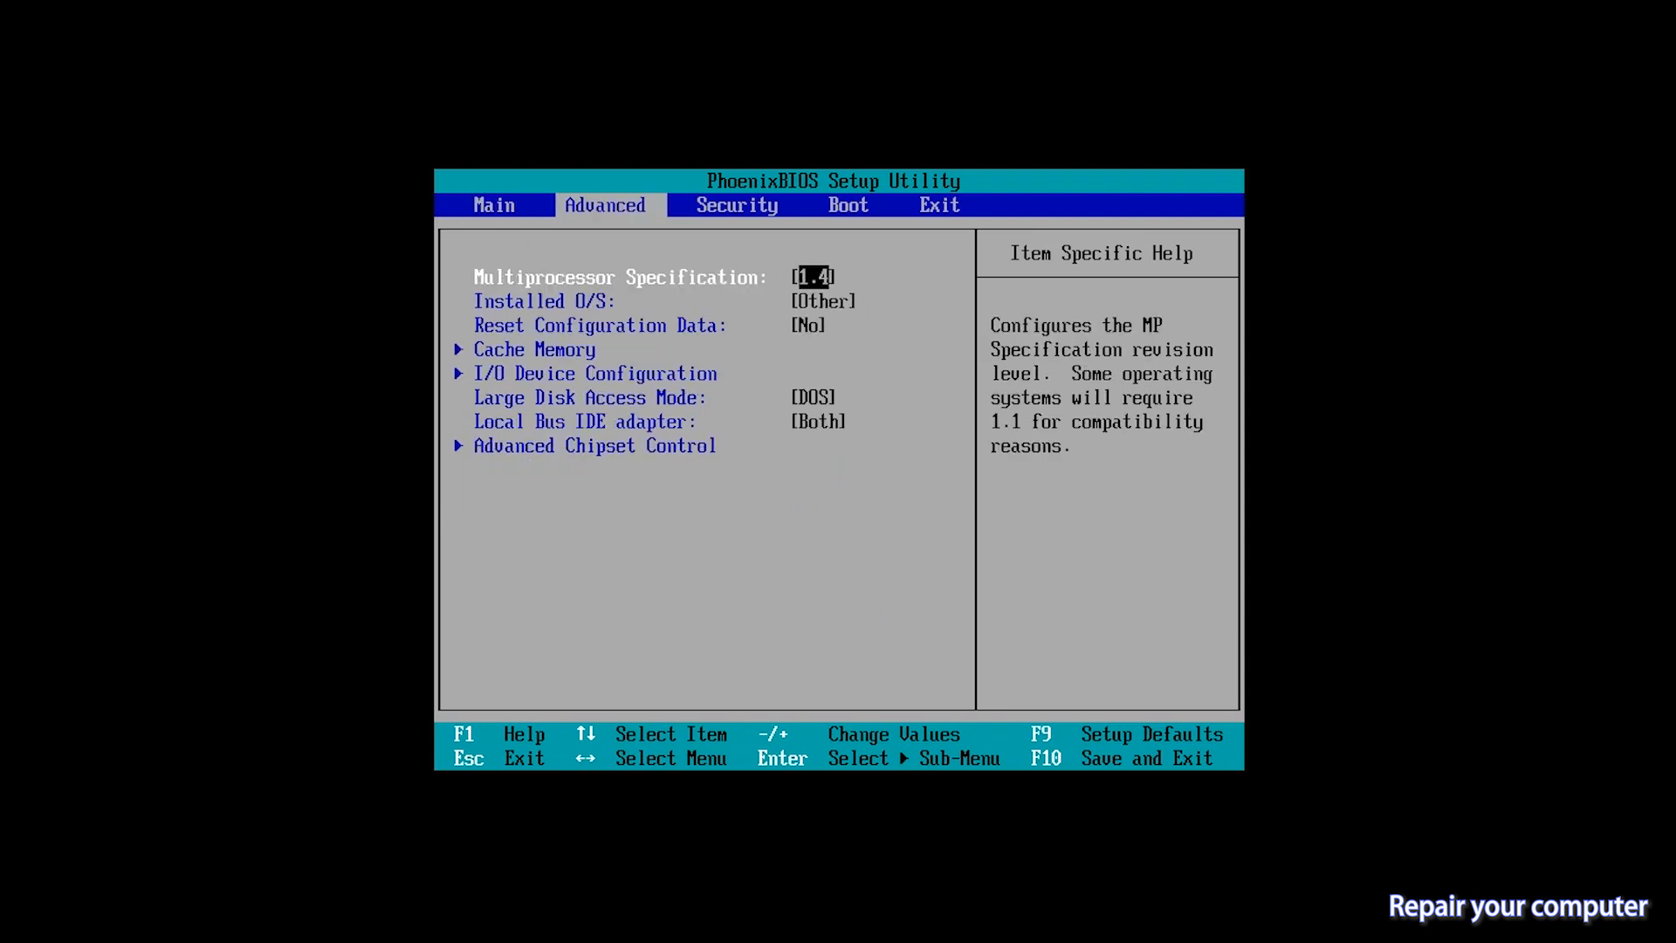
click(848, 205)
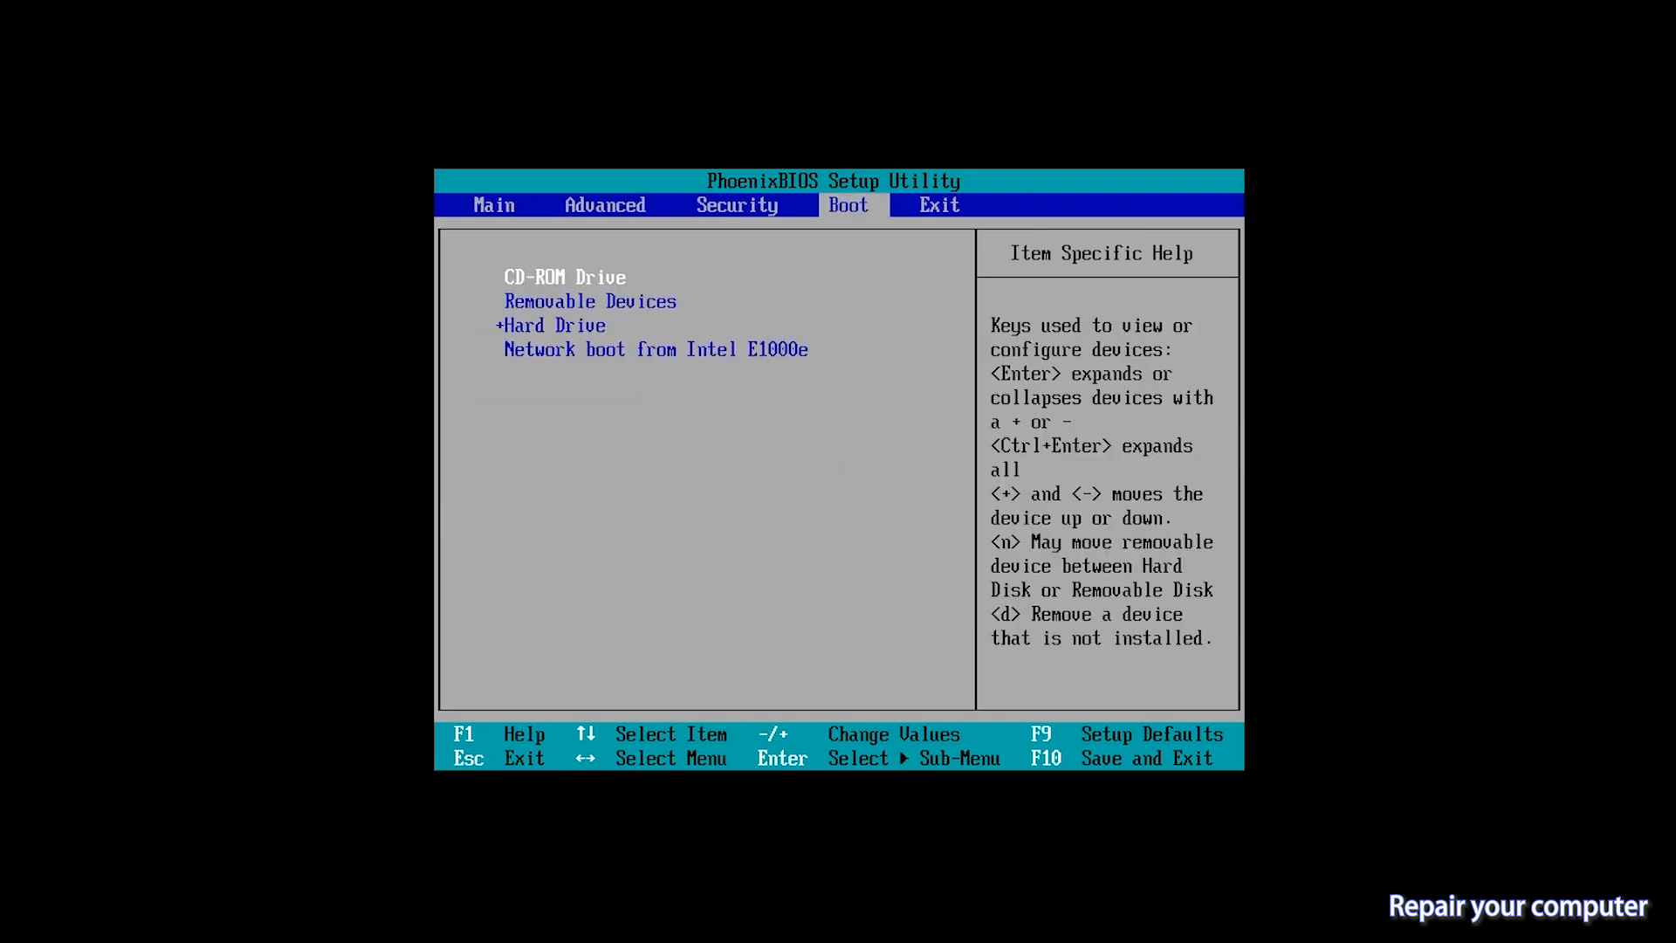
key(down)
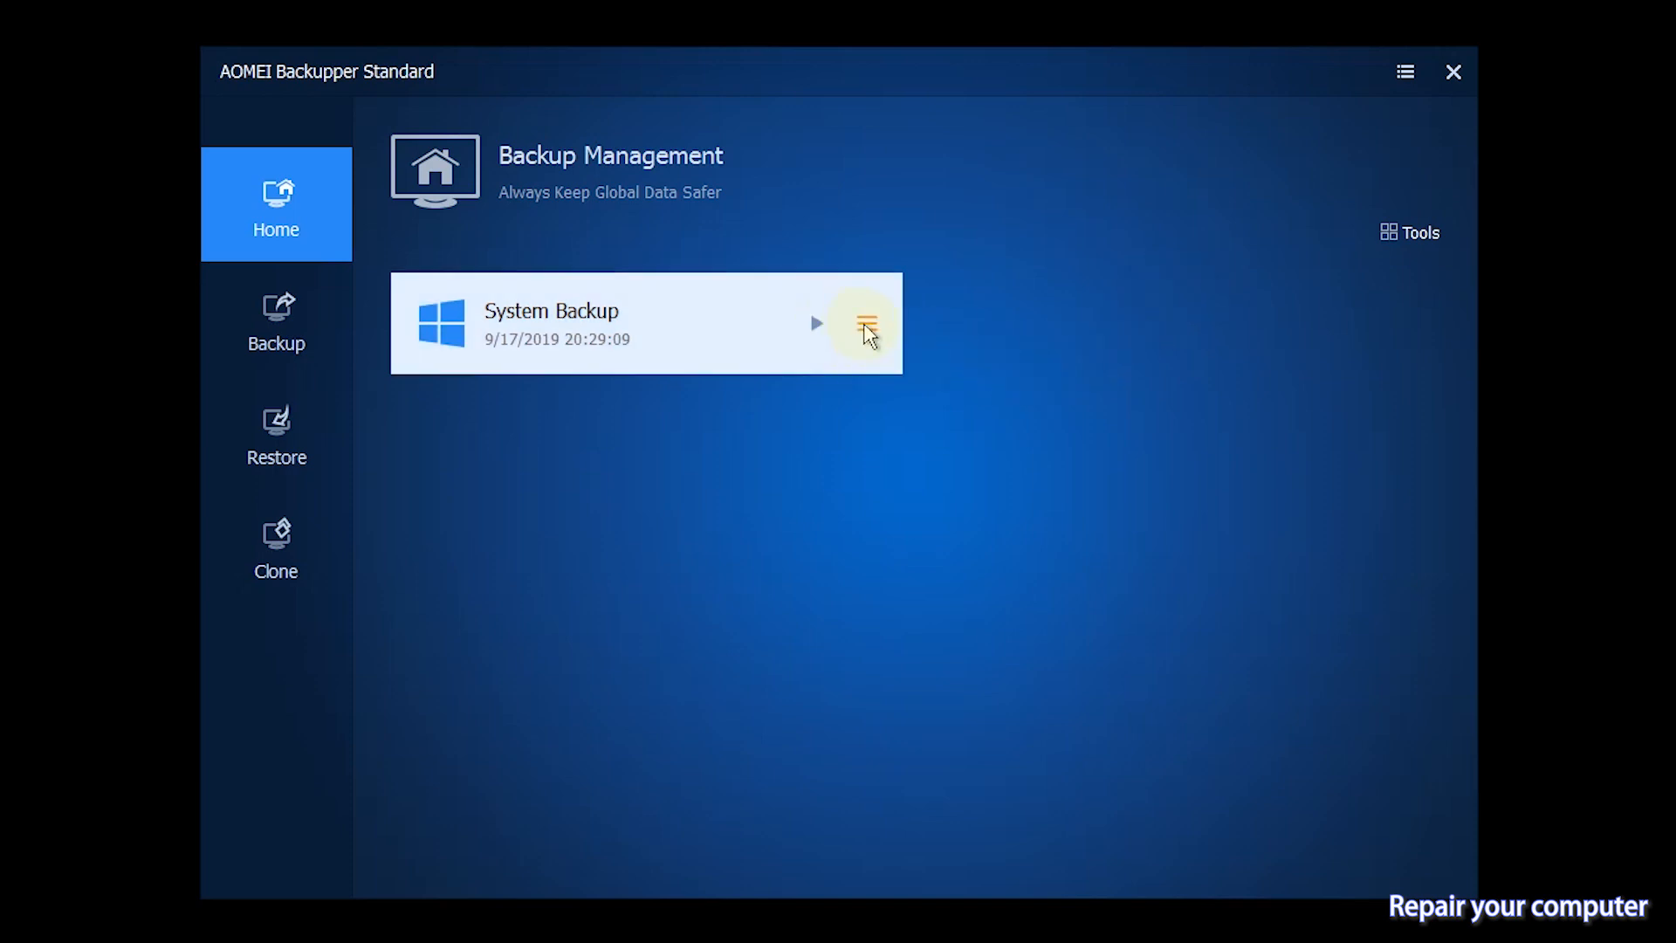
Restore the System Backup image and advance to the Operation Summary.
click(865, 323)
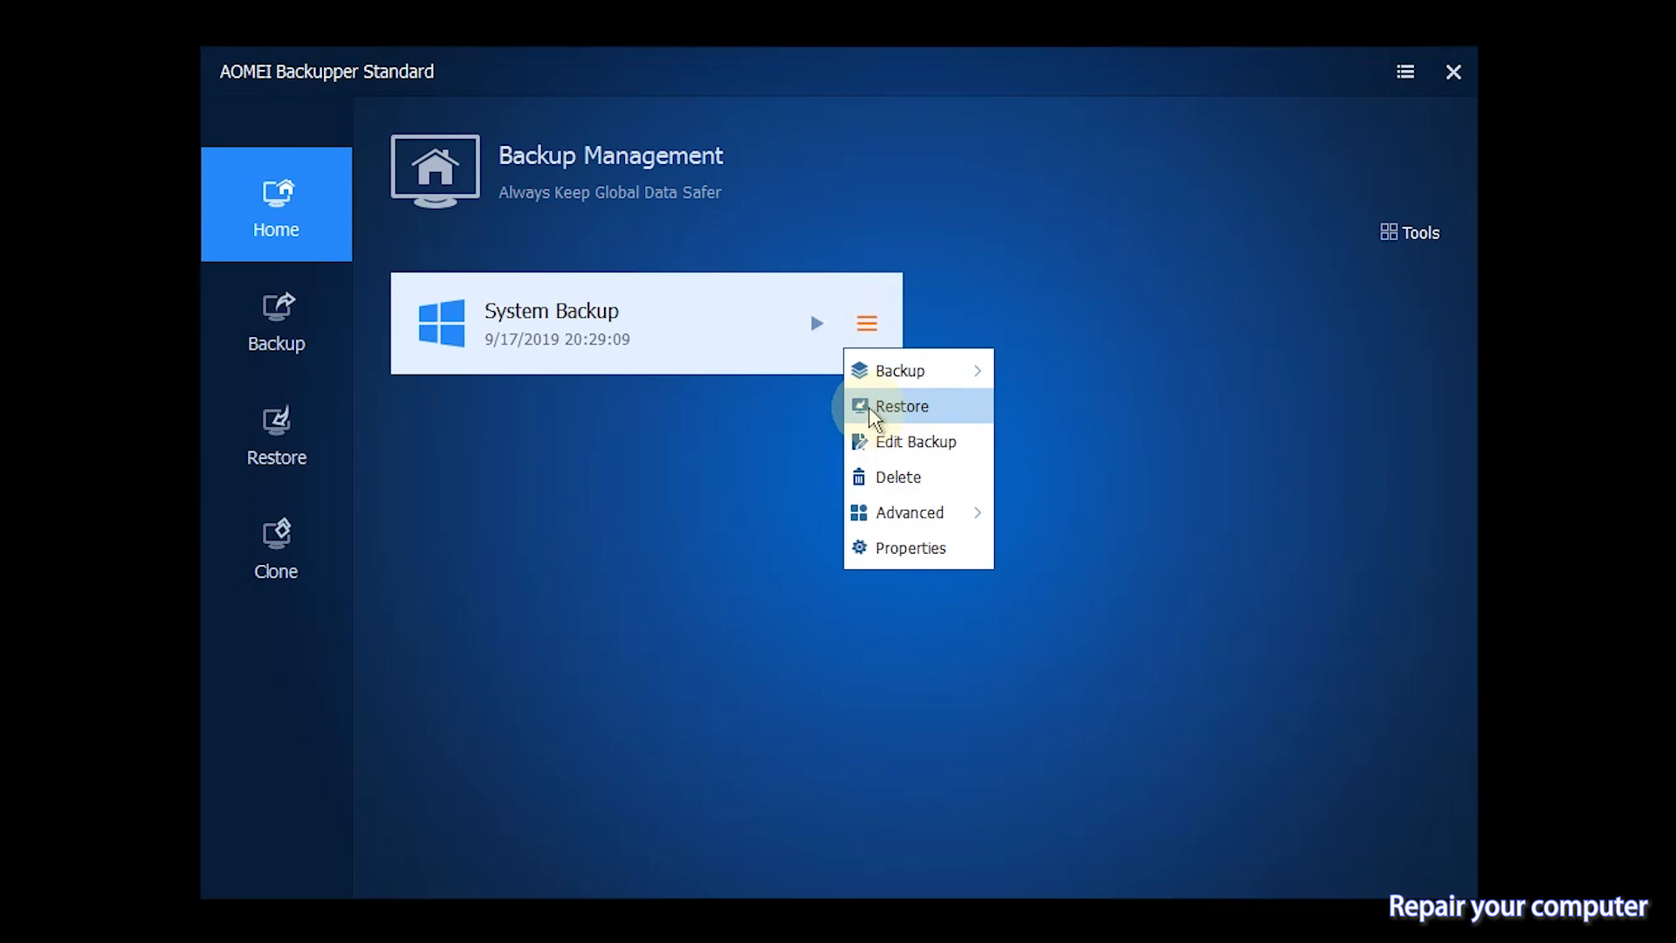
click(901, 406)
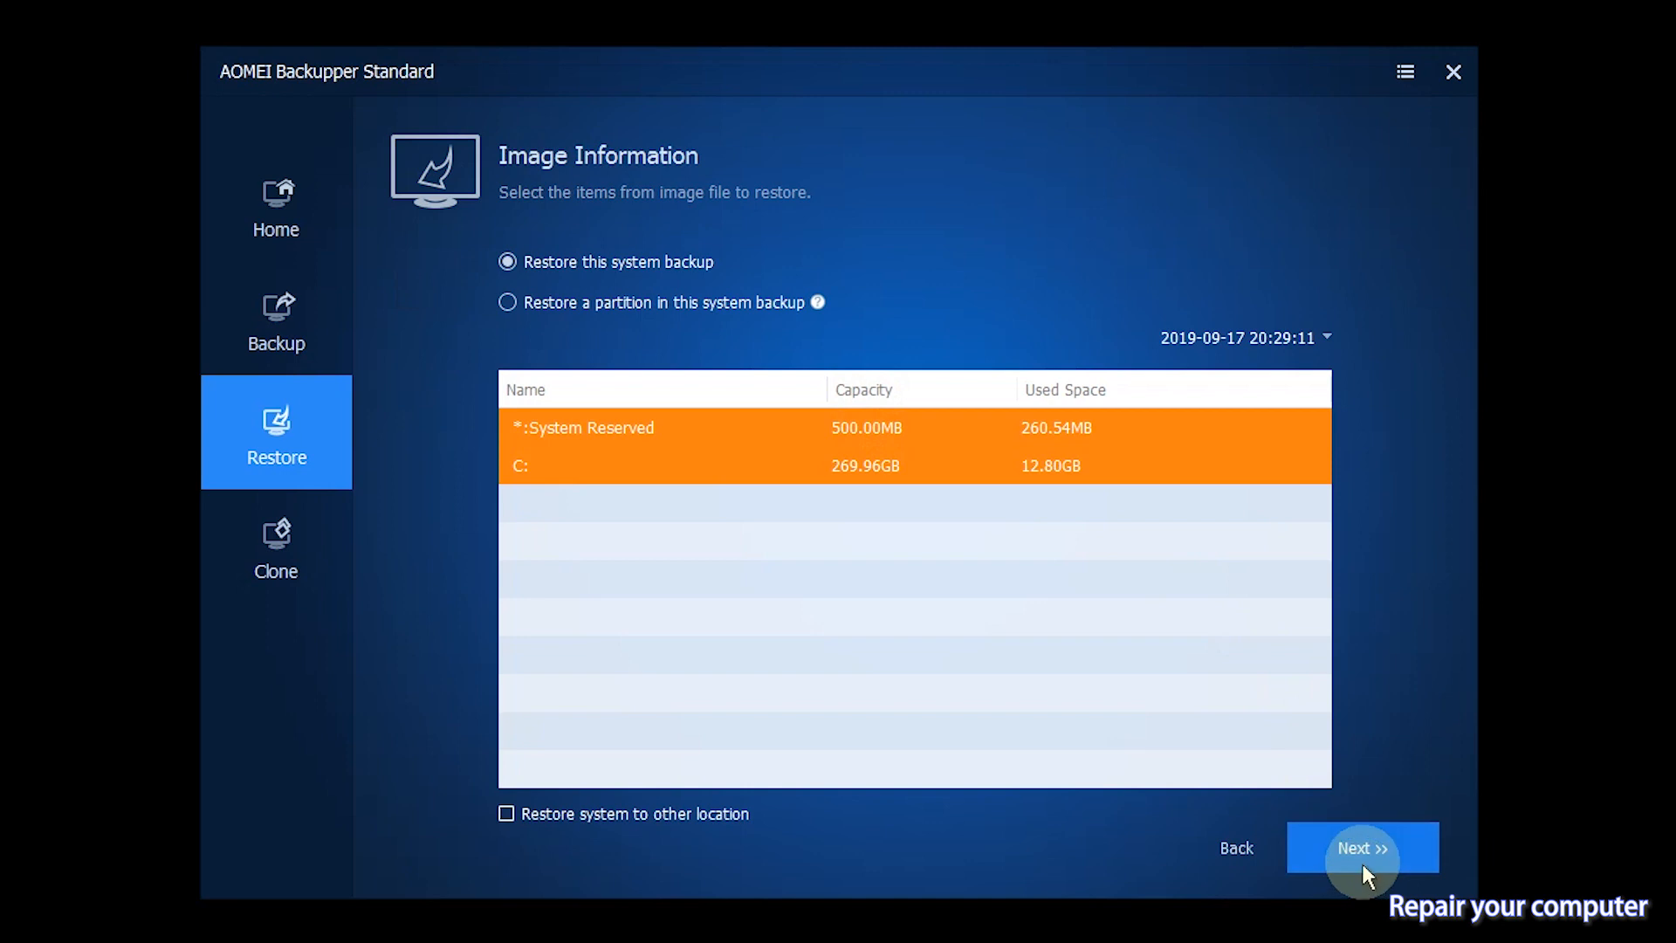
click(1360, 847)
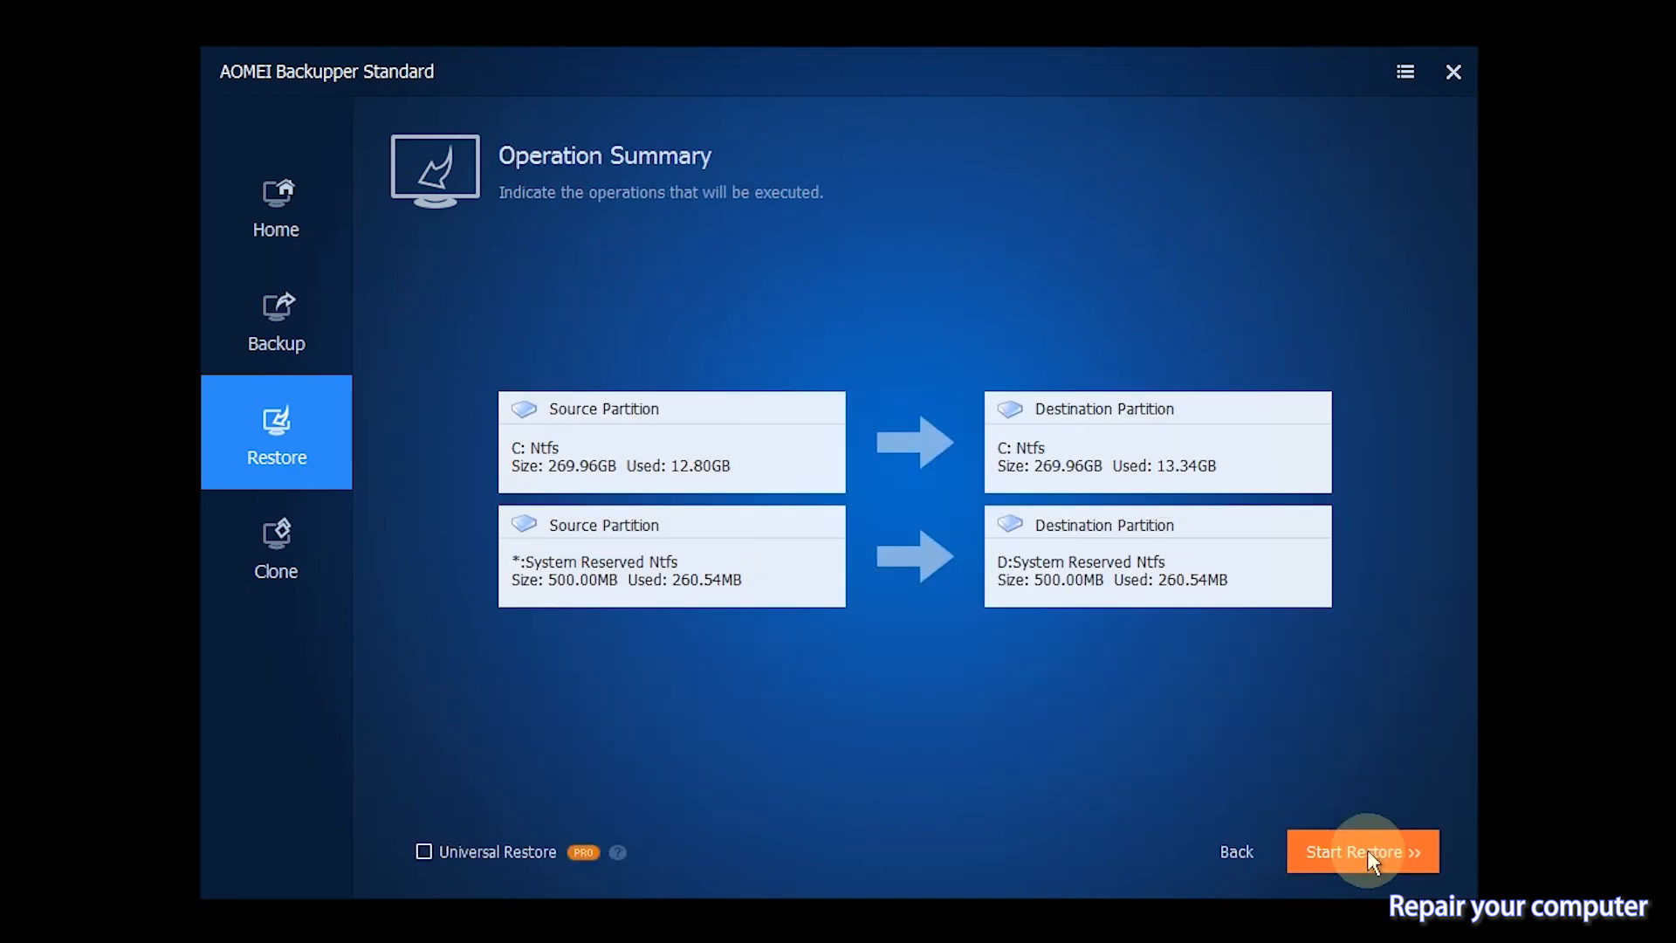